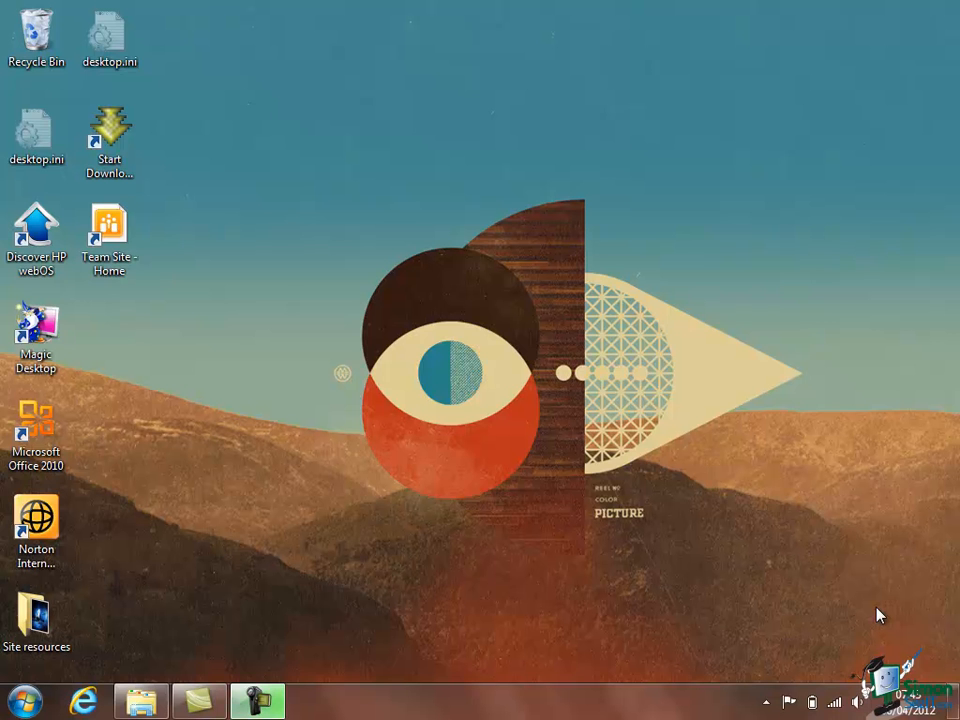
pyautogui.moveTo(868, 612)
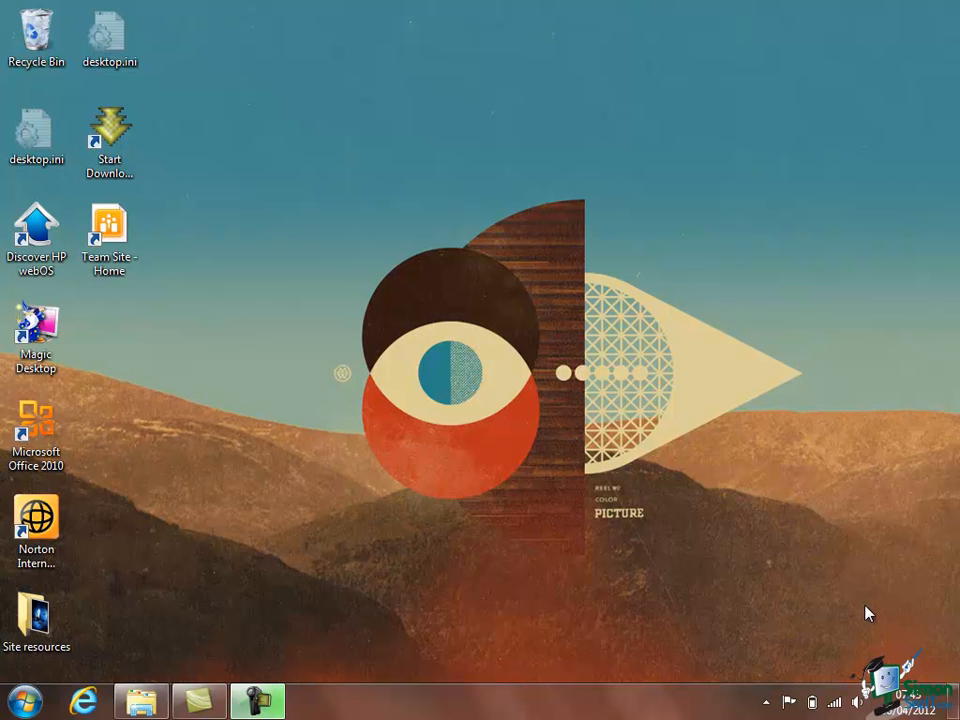
pyautogui.moveTo(176, 284)
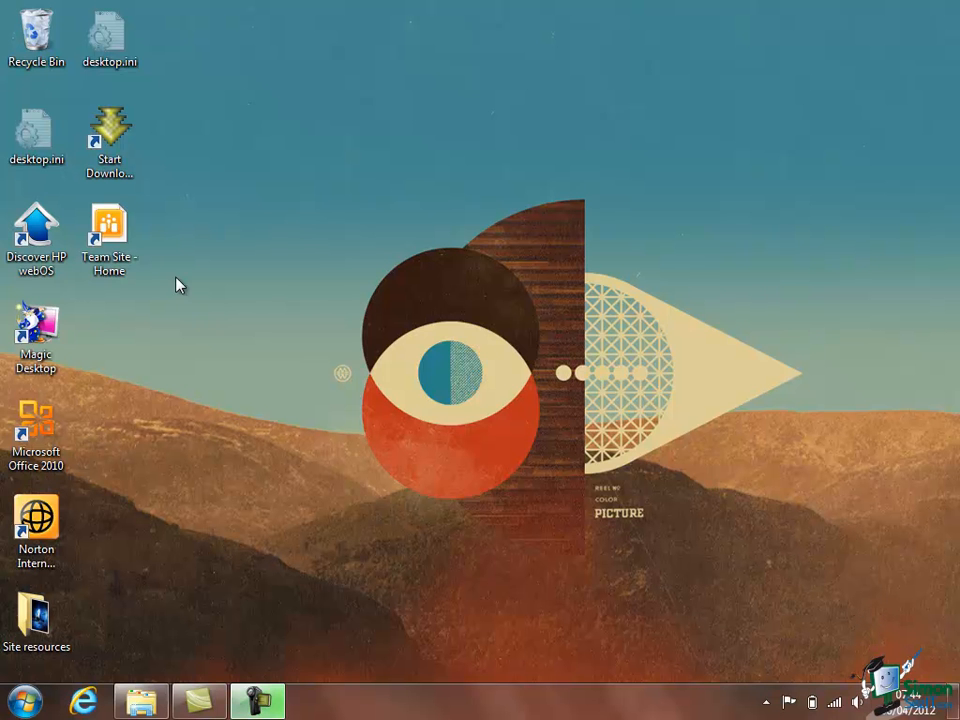
# - Launch the Acme team site from the Team Site - Home shortcut and maximize the browser
pyautogui.doubleClick(108, 230)
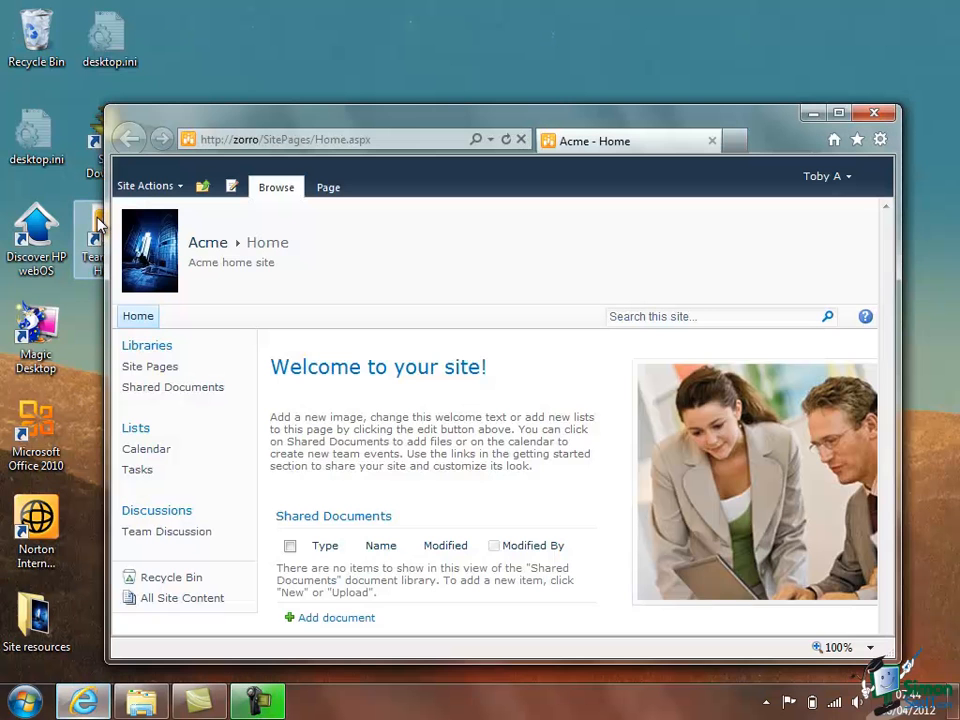
pyautogui.click(836, 112)
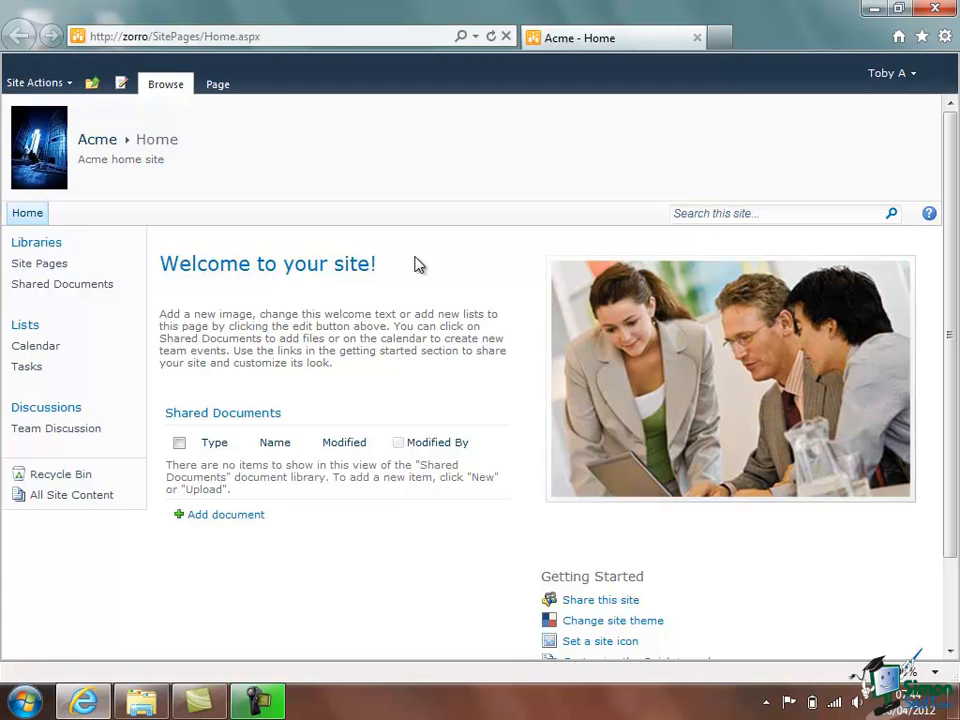
pyautogui.moveTo(224, 432)
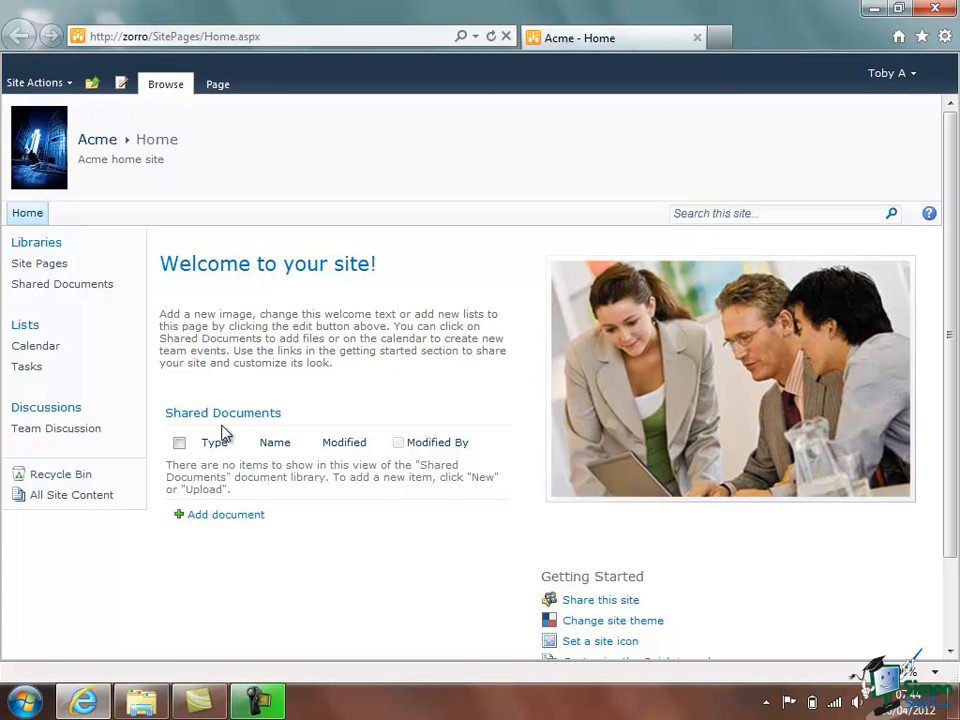
pyautogui.click(18, 700)
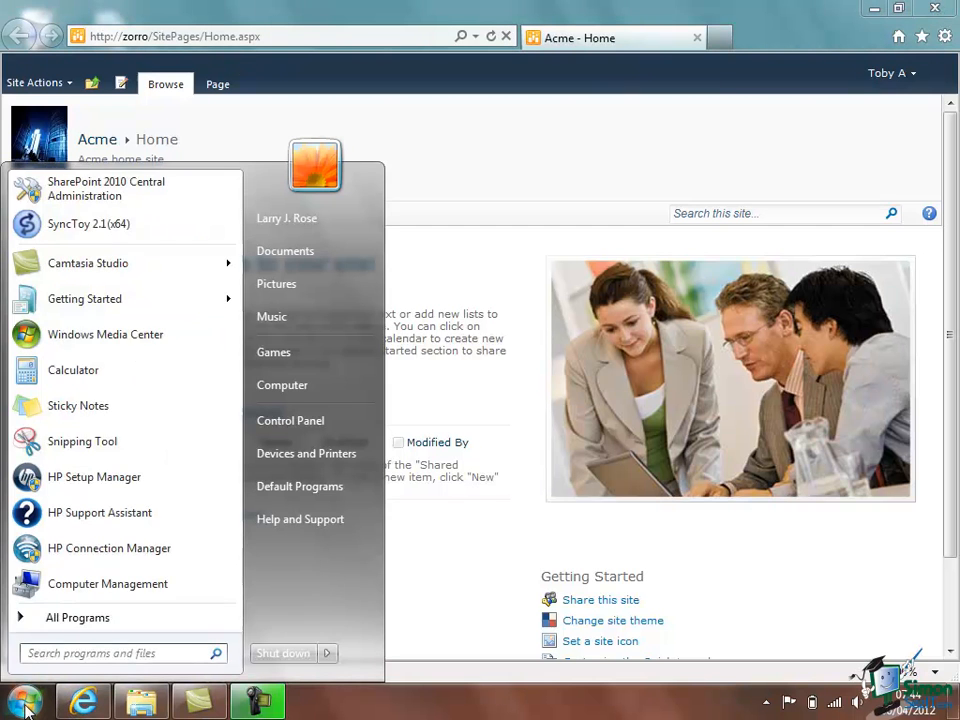
pyautogui.moveTo(136, 196)
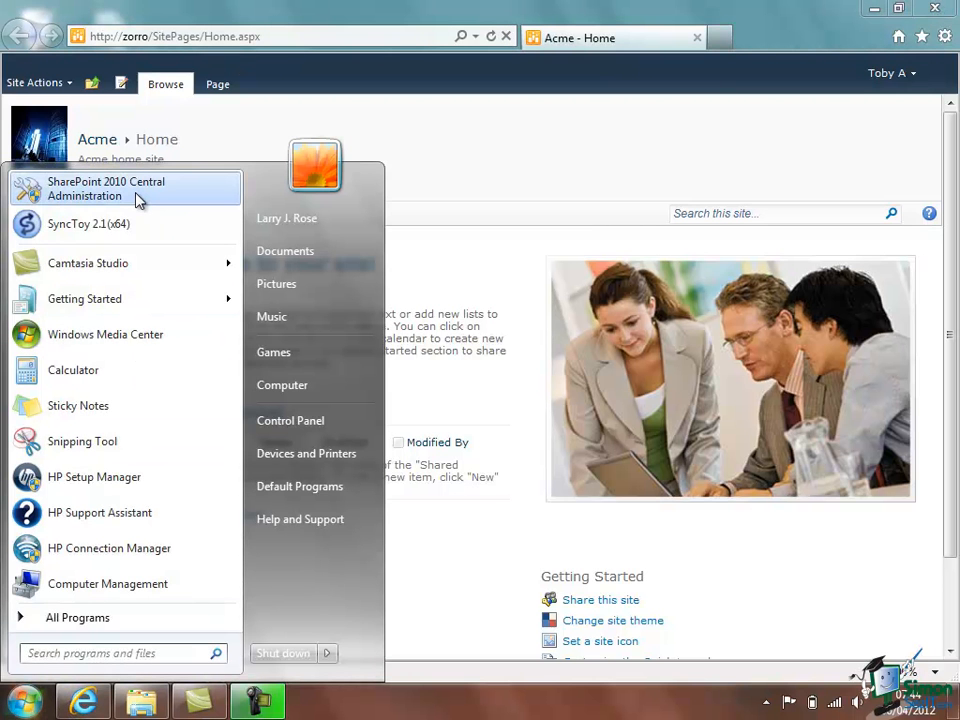
pyautogui.click(106, 188)
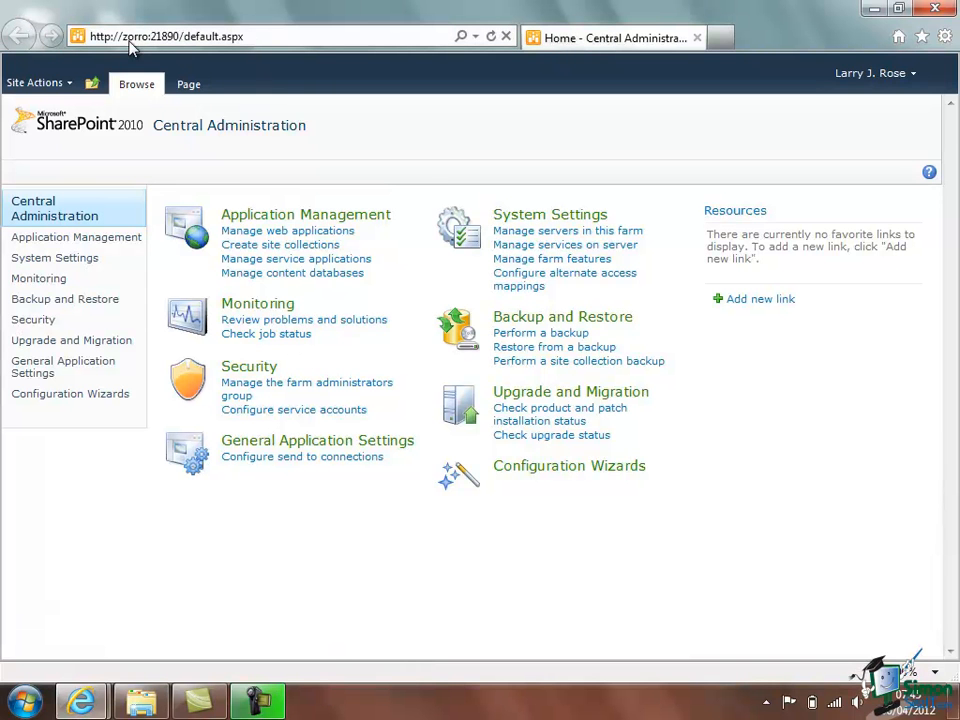
pyautogui.moveTo(168, 52)
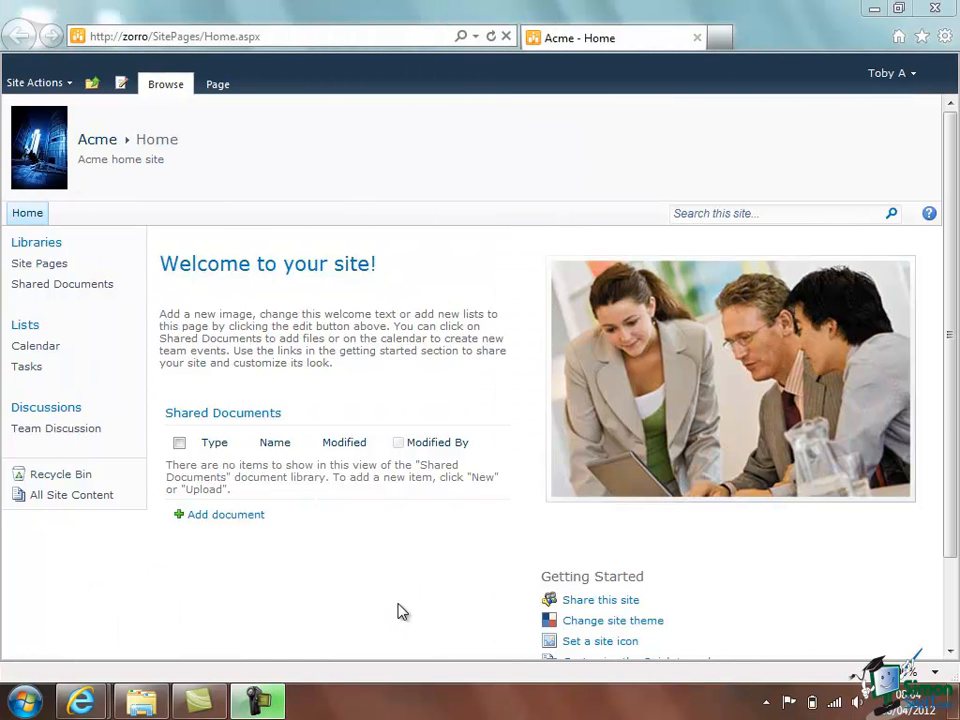
pyautogui.moveTo(68, 96)
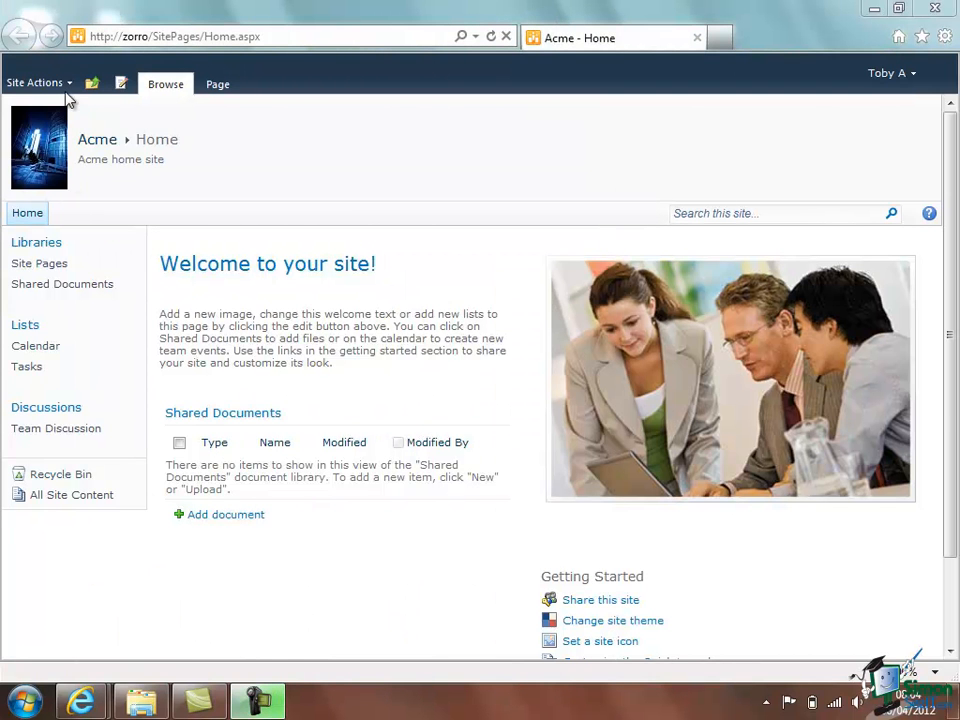
# - Start a new site from Site Actions > New Site, bringing up the Create dialog
pyautogui.click(36, 82)
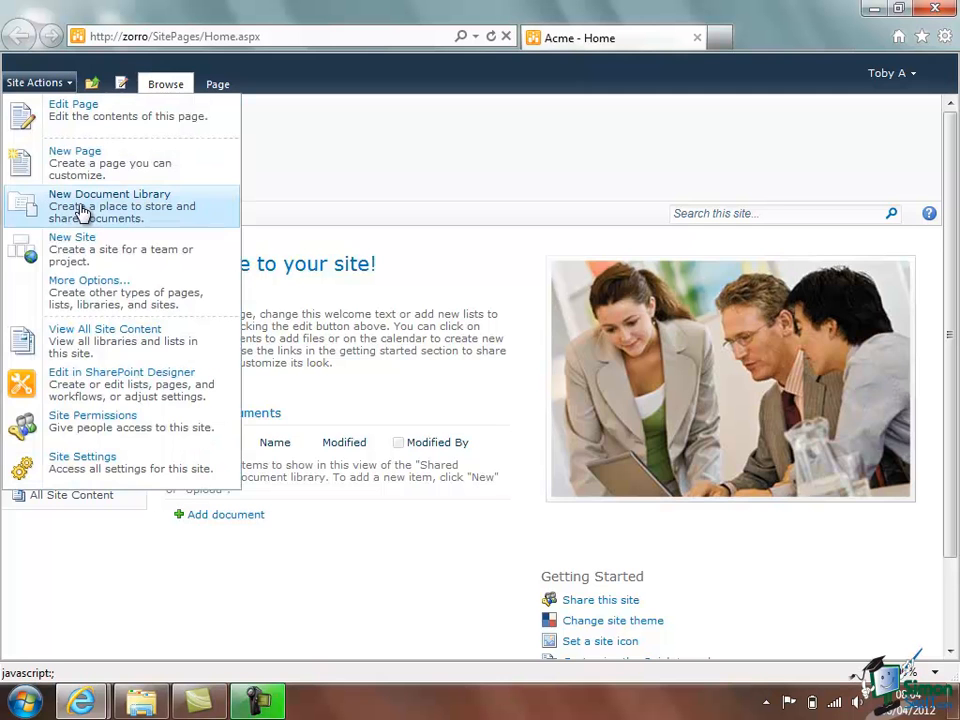
pyautogui.click(72, 236)
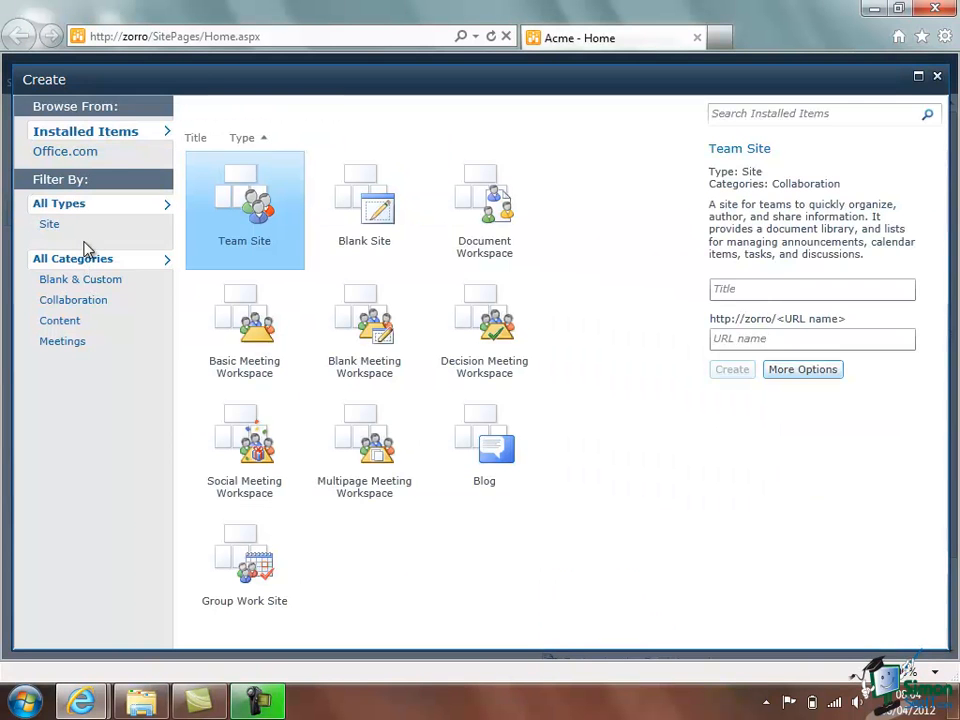
pyautogui.moveTo(644, 602)
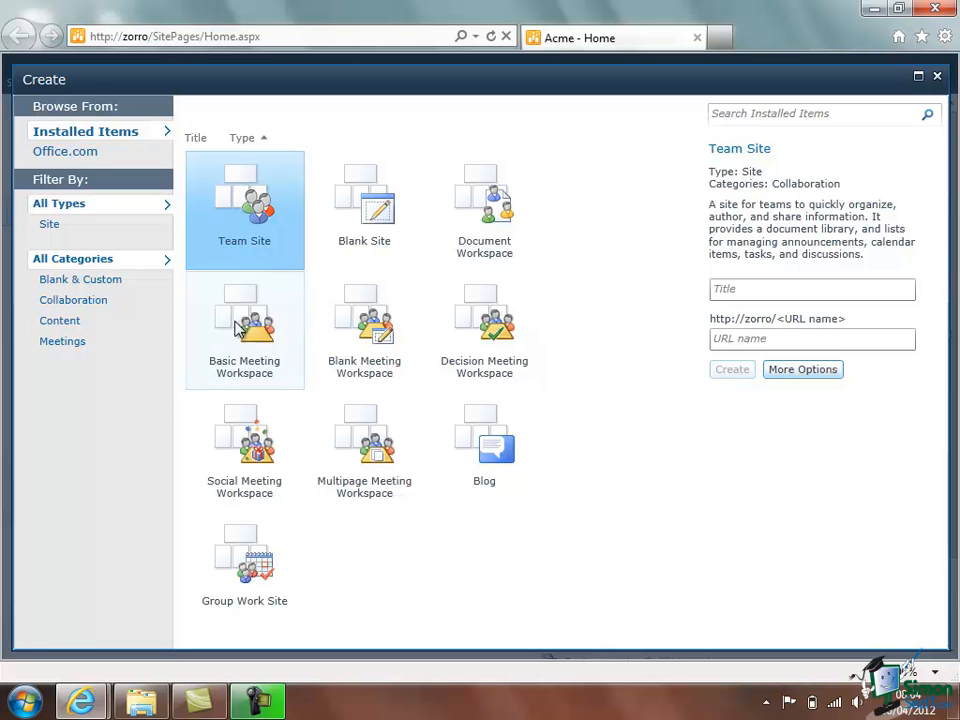
pyautogui.moveTo(490, 220)
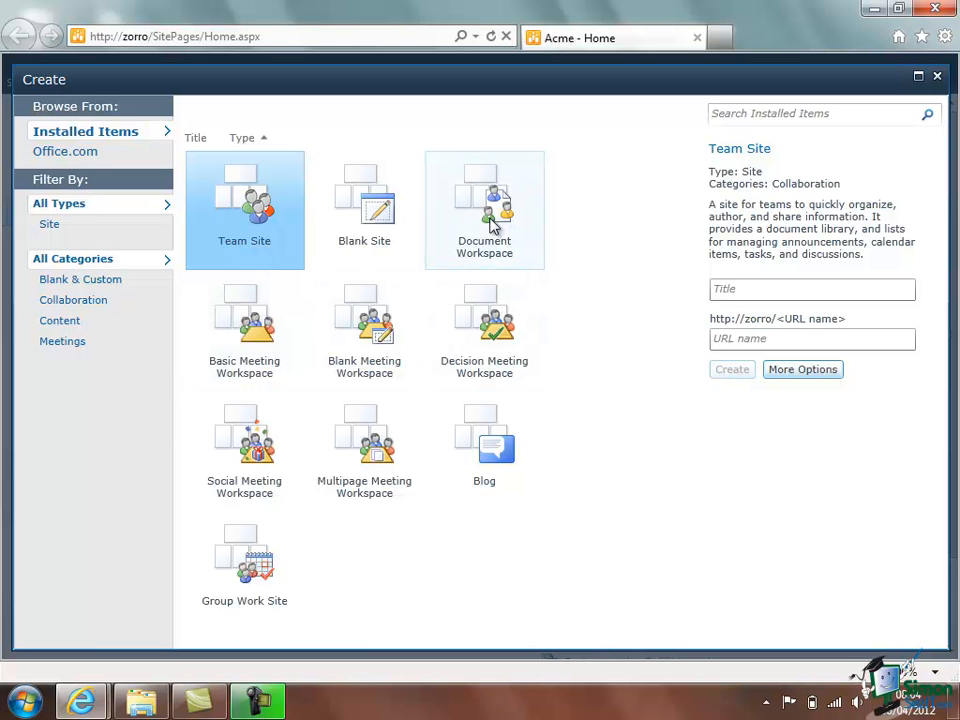
pyautogui.moveTo(504, 344)
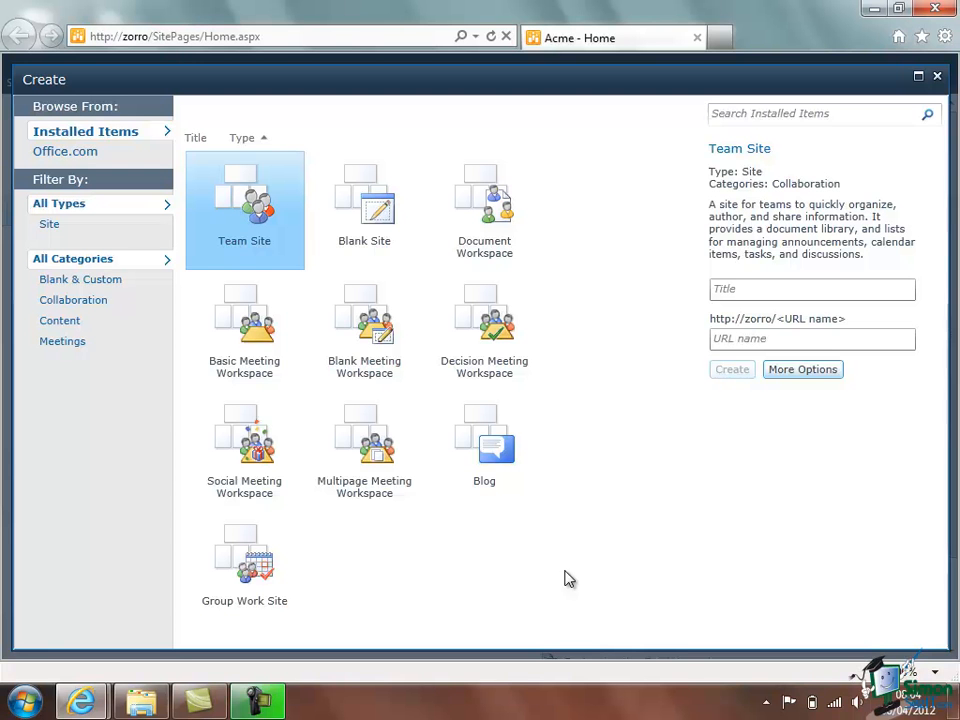
pyautogui.moveTo(486, 380)
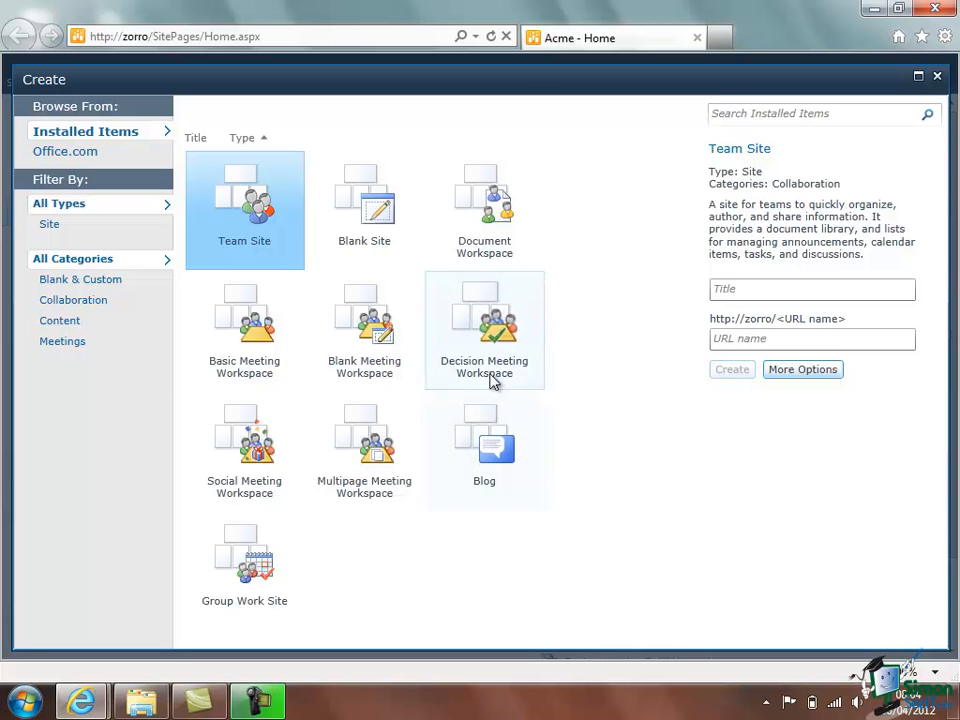
pyautogui.moveTo(244, 330)
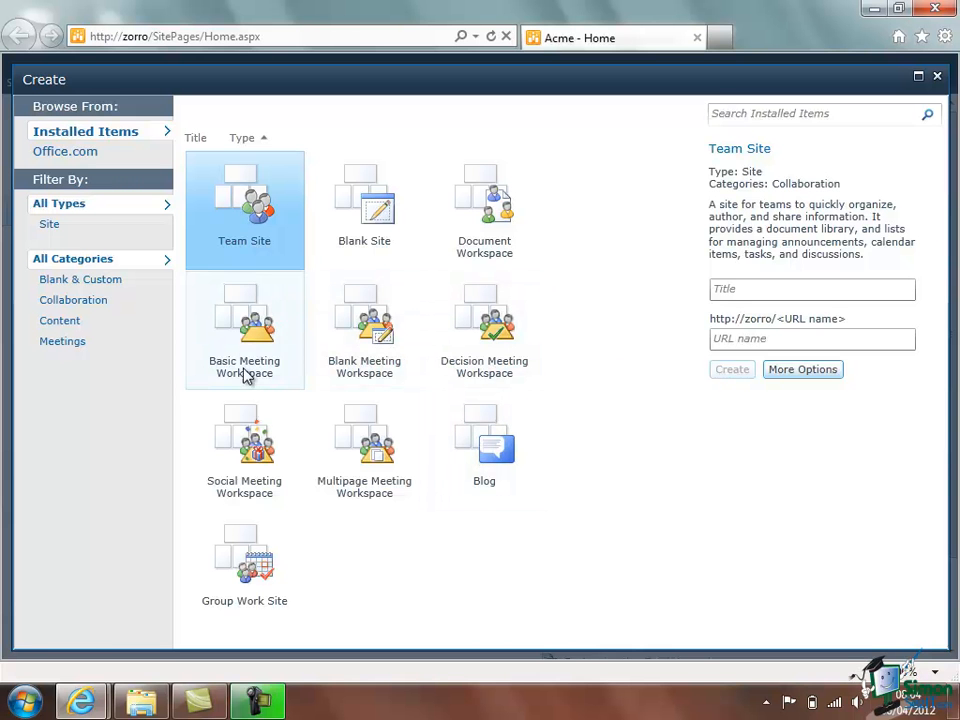
pyautogui.moveTo(528, 280)
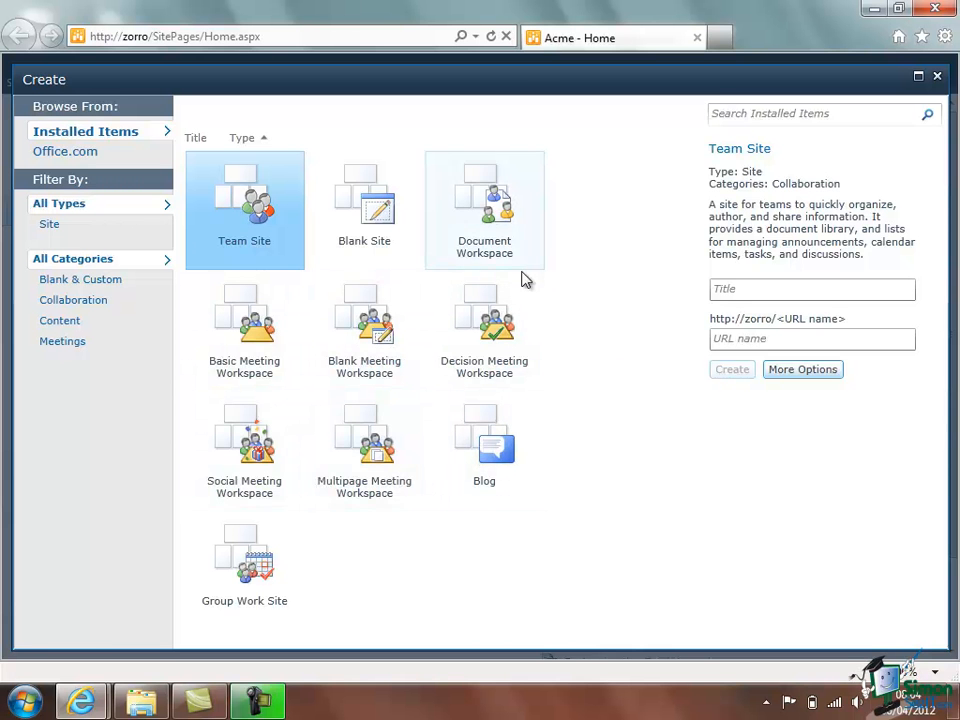
pyautogui.moveTo(644, 512)
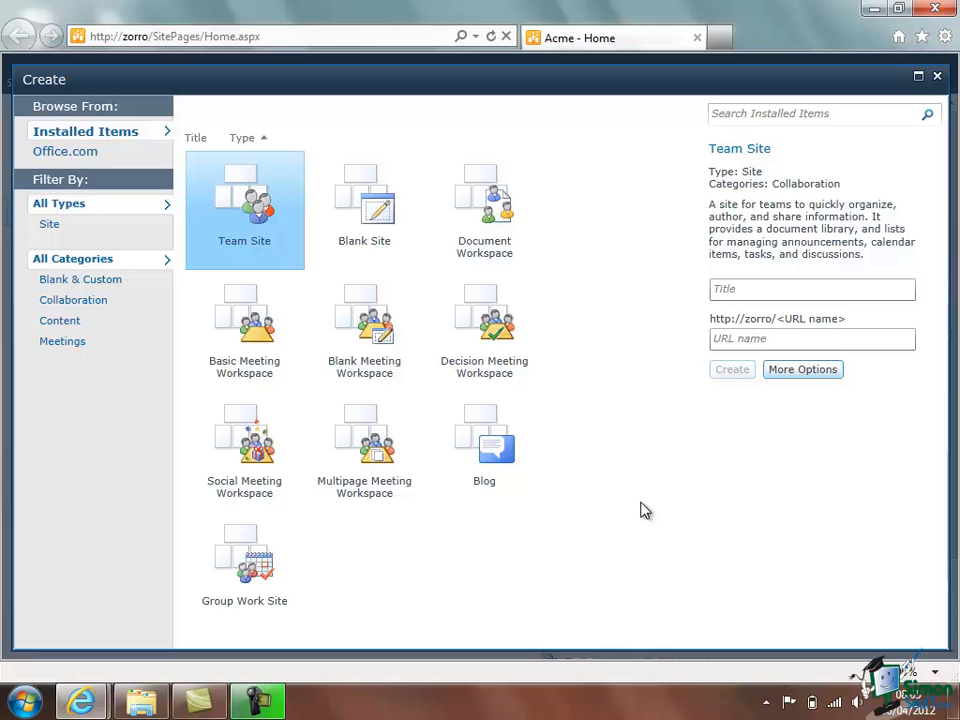
pyautogui.moveTo(602, 506)
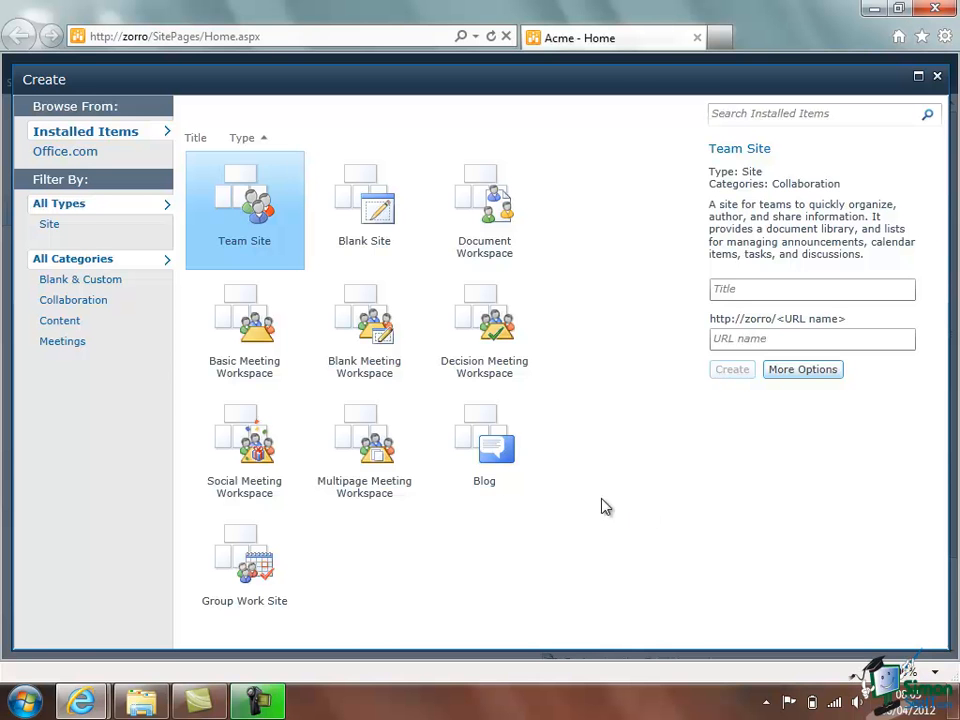
# - Choose the Basic Meeting Workspace template and enter Test as the site title
pyautogui.click(244, 330)
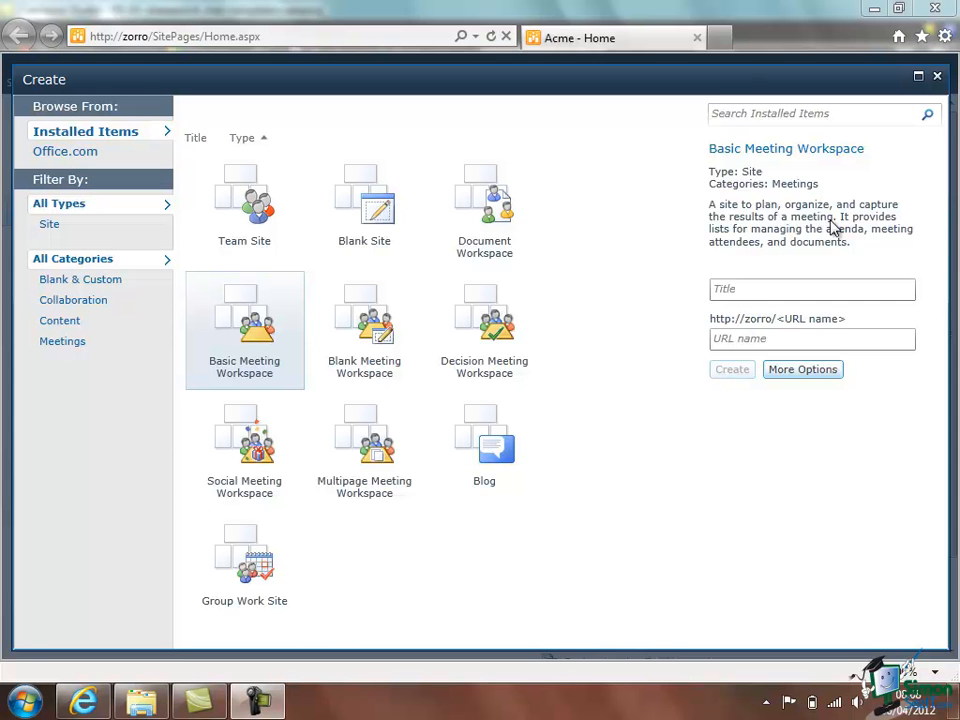
pyautogui.moveTo(816, 248)
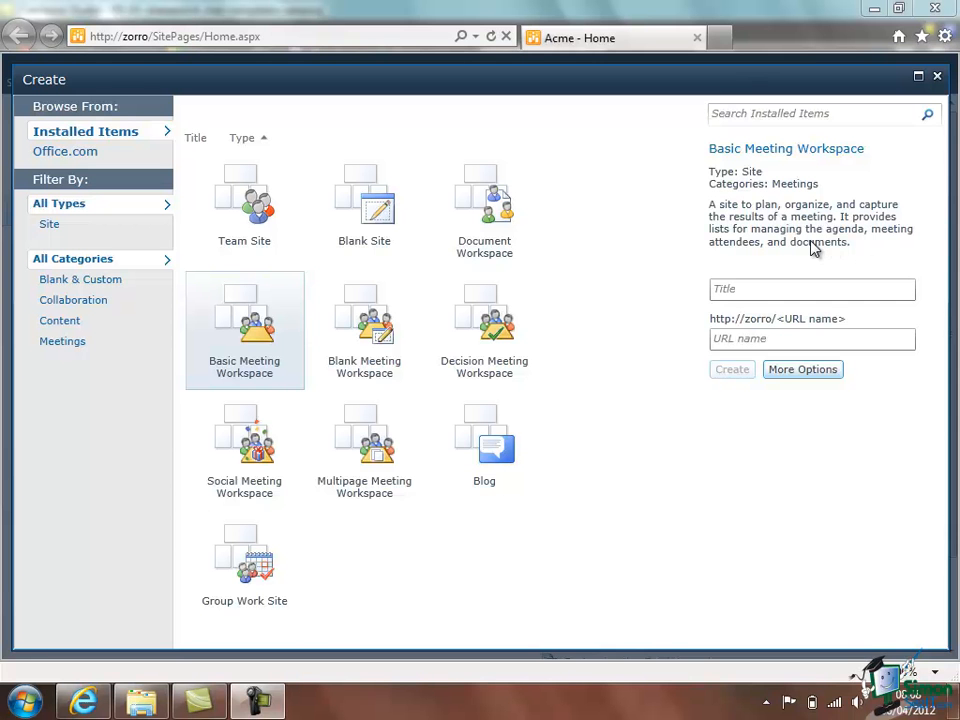
pyautogui.moveTo(810, 256)
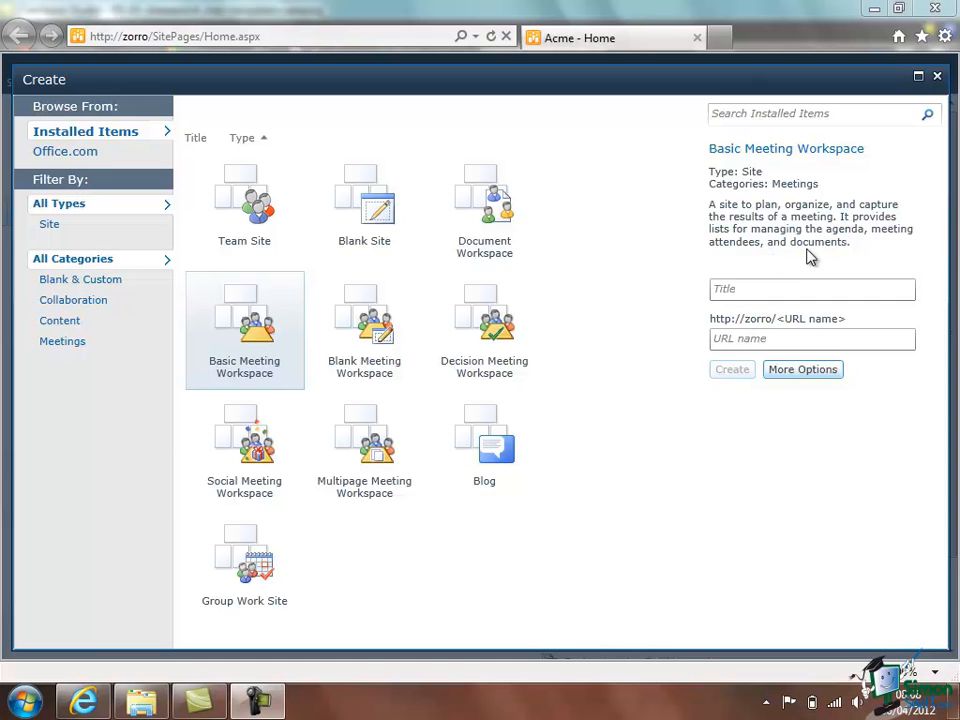
pyautogui.click(812, 288)
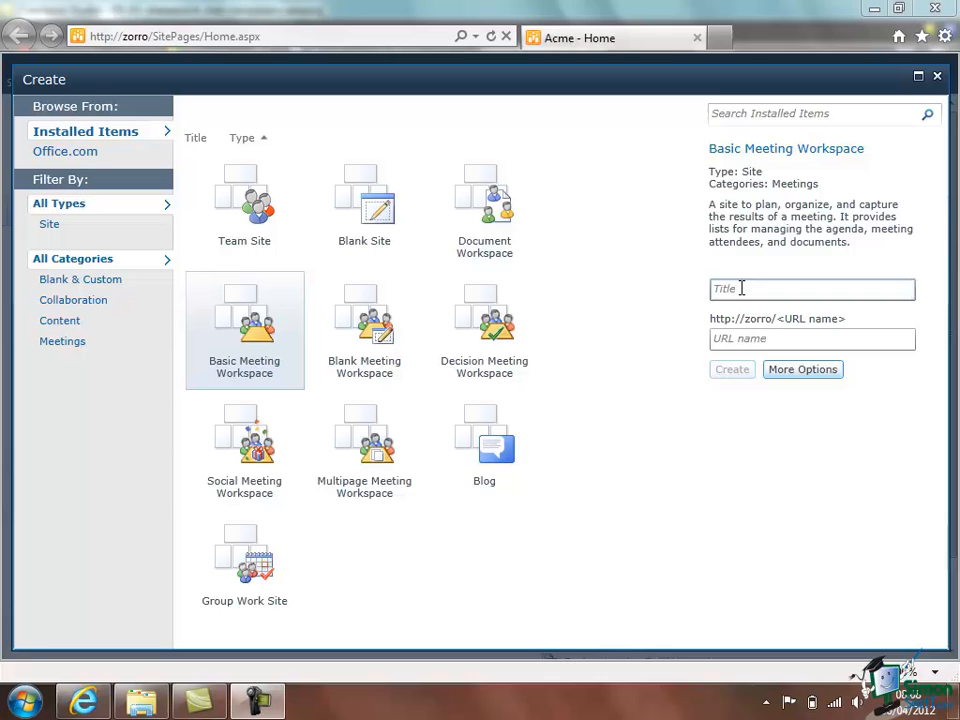
pyautogui.click(812, 288)
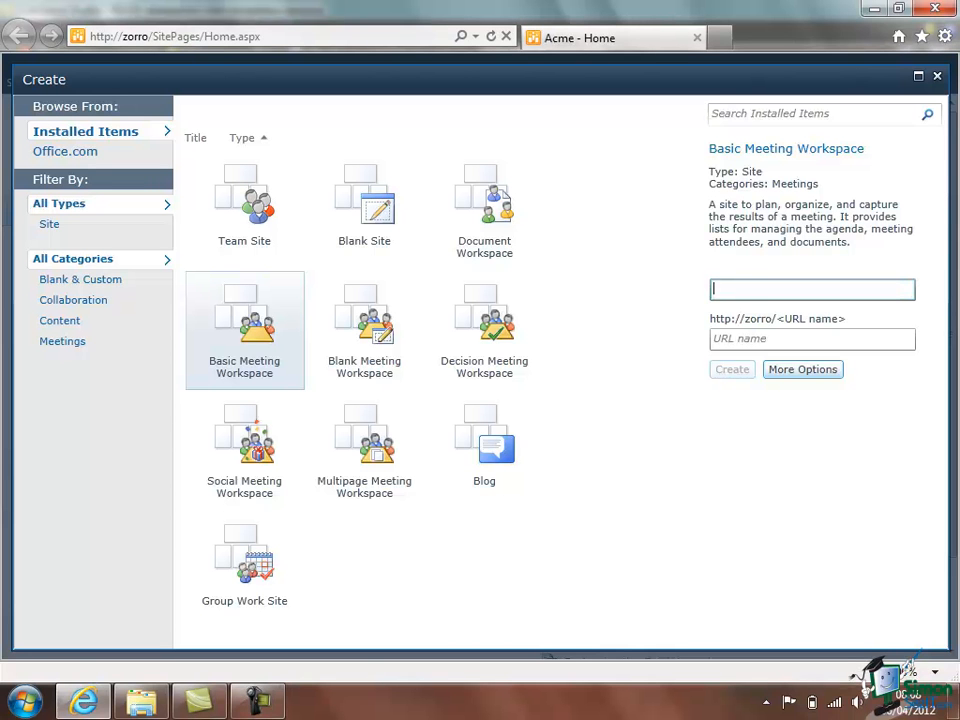
pyautogui.write('Test')
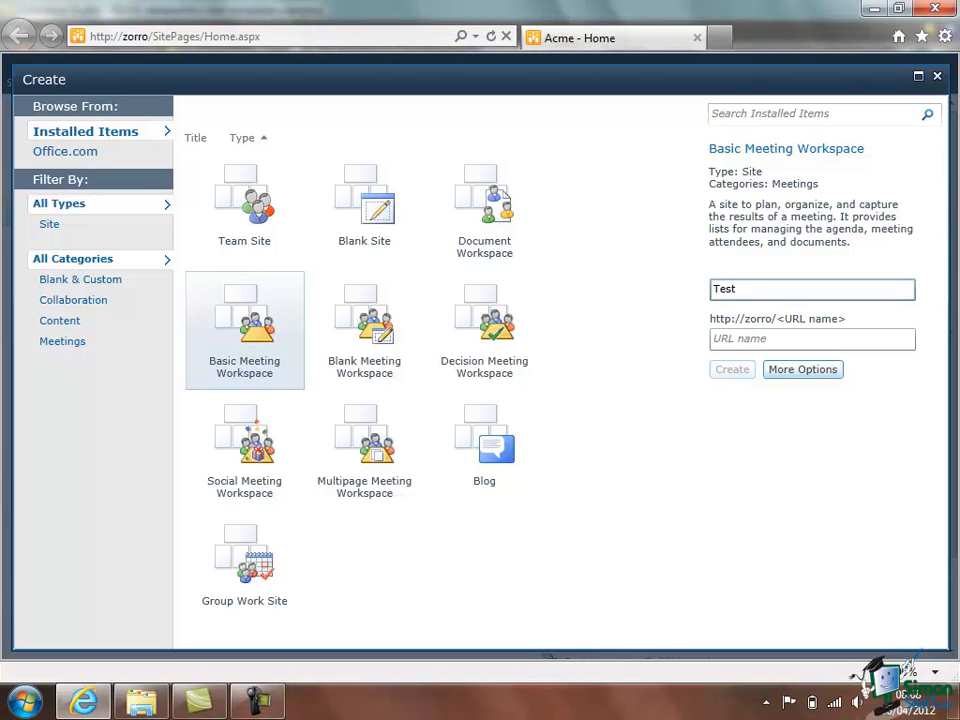
pyautogui.click(812, 288)
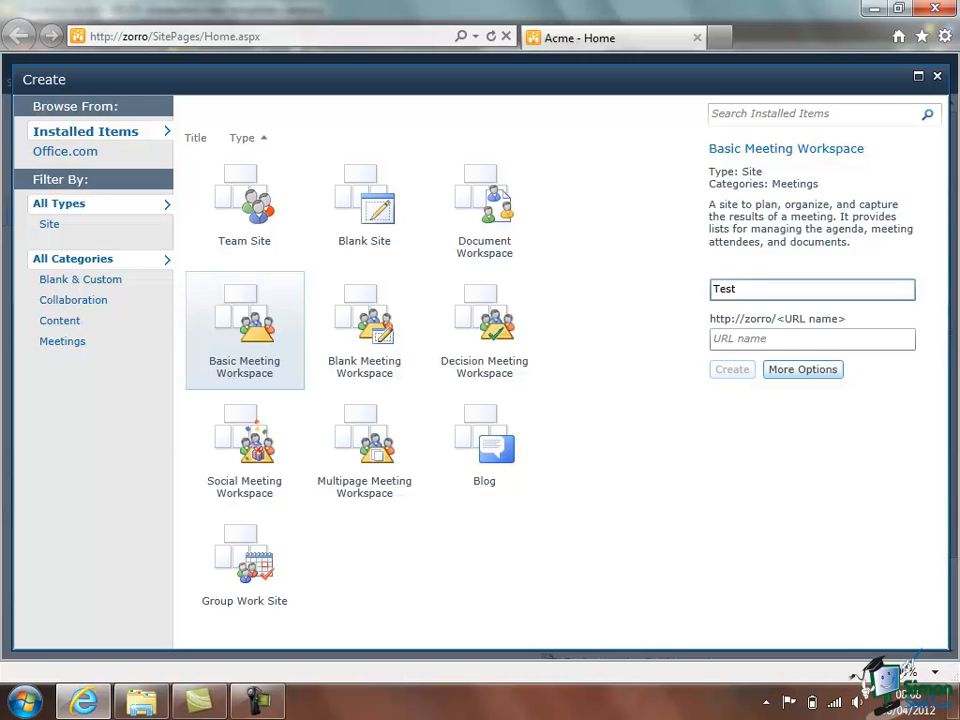
# - Enter test as the URL name and create the Test meeting workspace
pyautogui.click(812, 338)
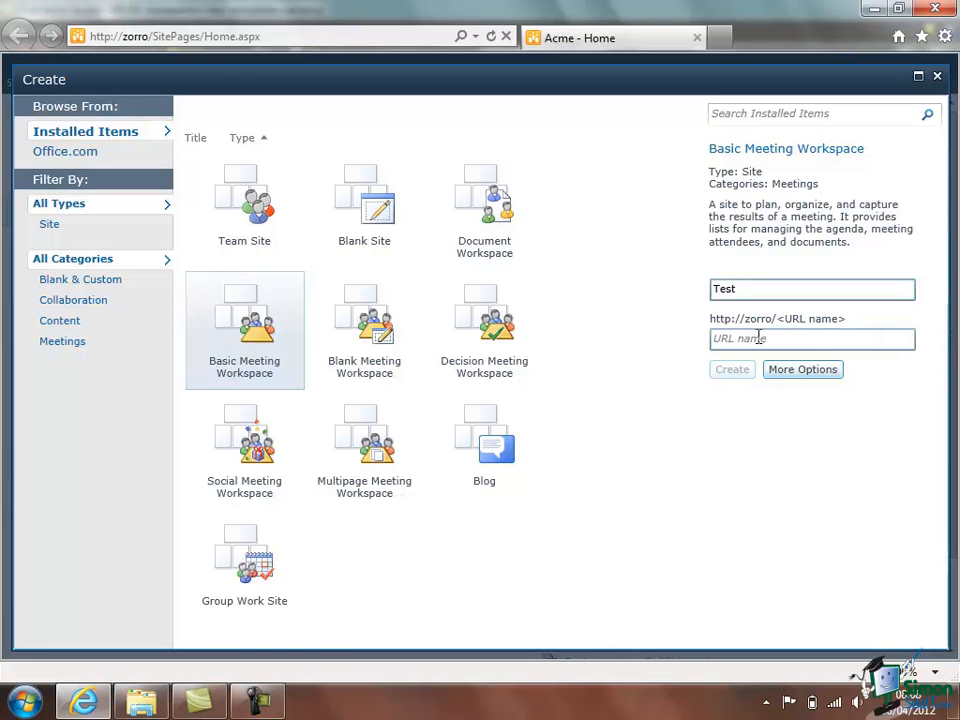
pyautogui.click(812, 338)
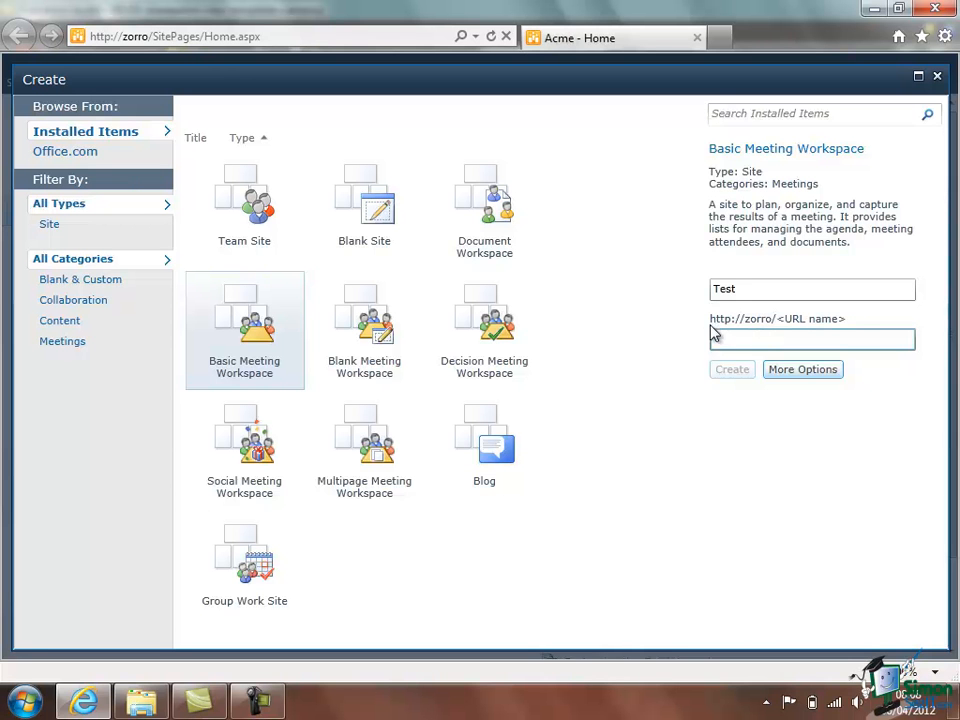
pyautogui.click(812, 340)
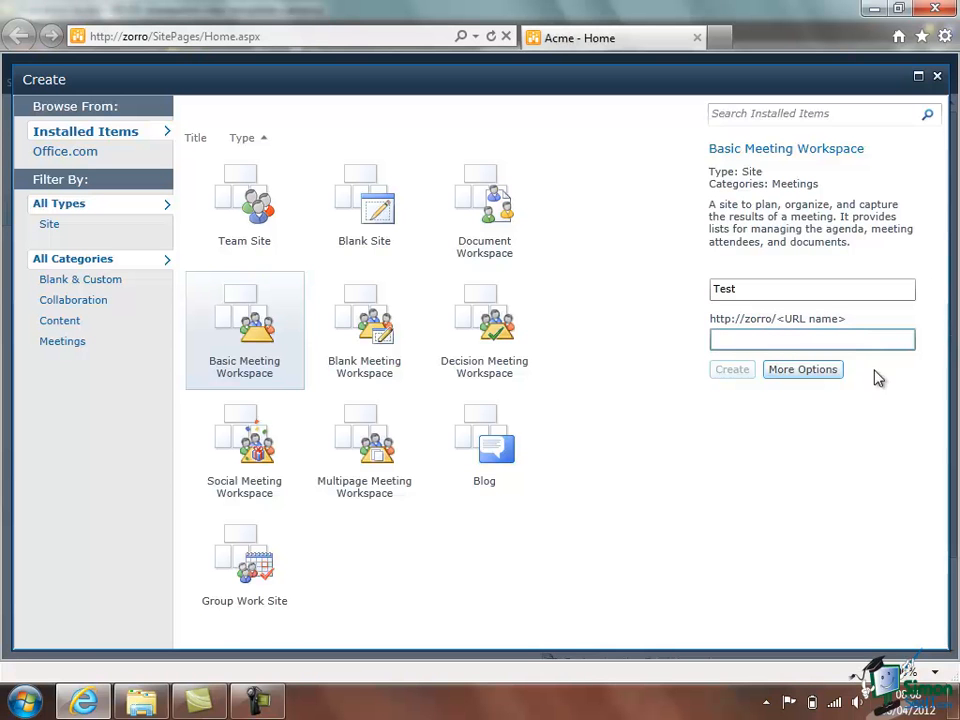
pyautogui.write('t')
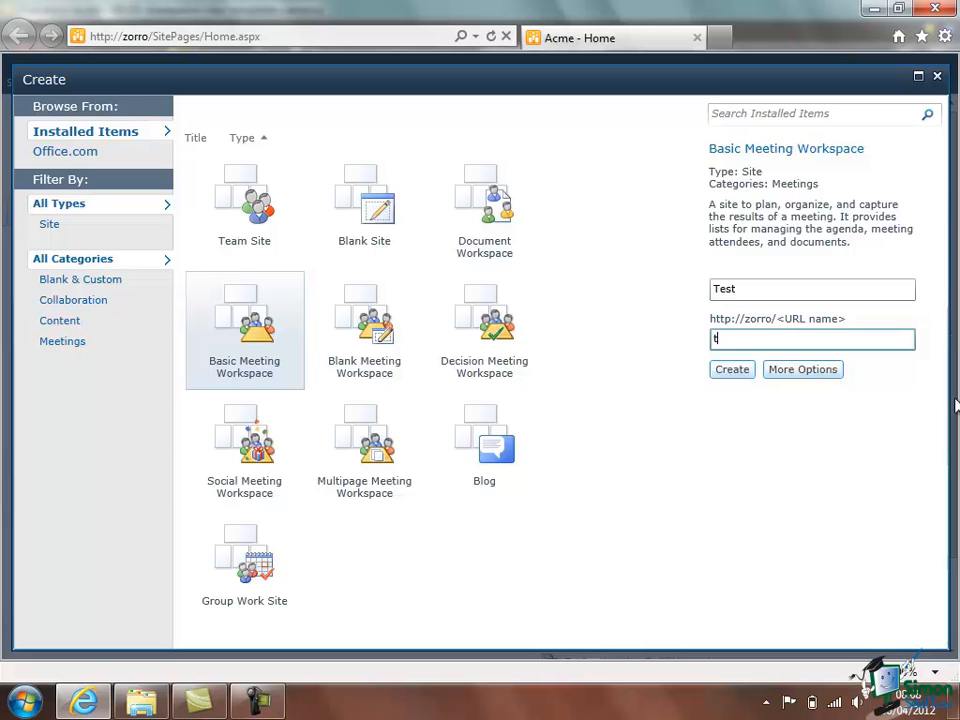
pyautogui.write('est')
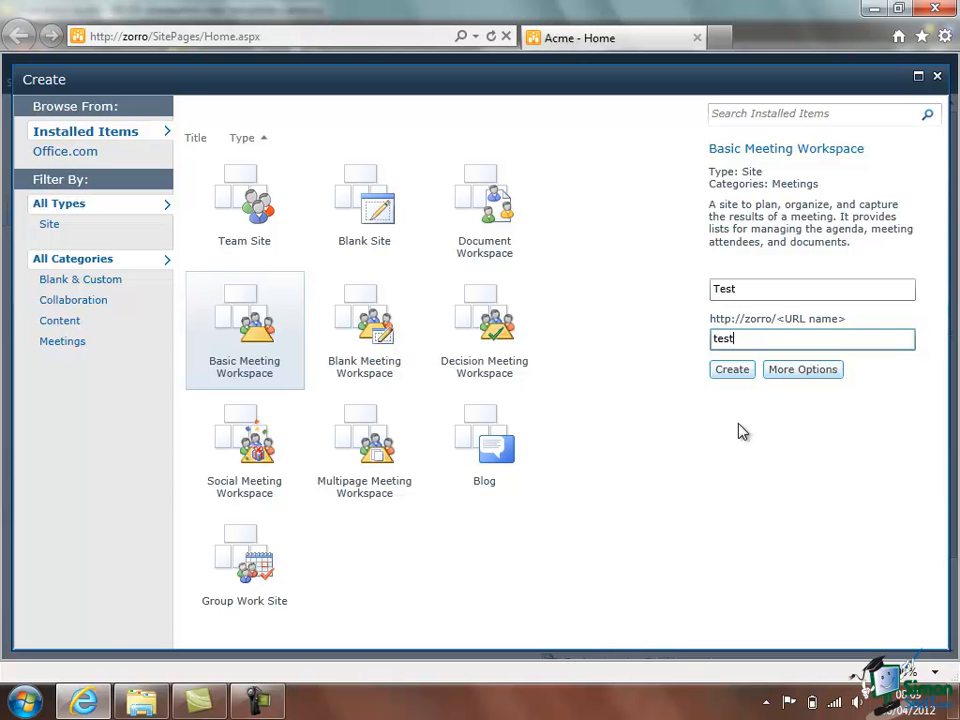
pyautogui.moveTo(732, 368)
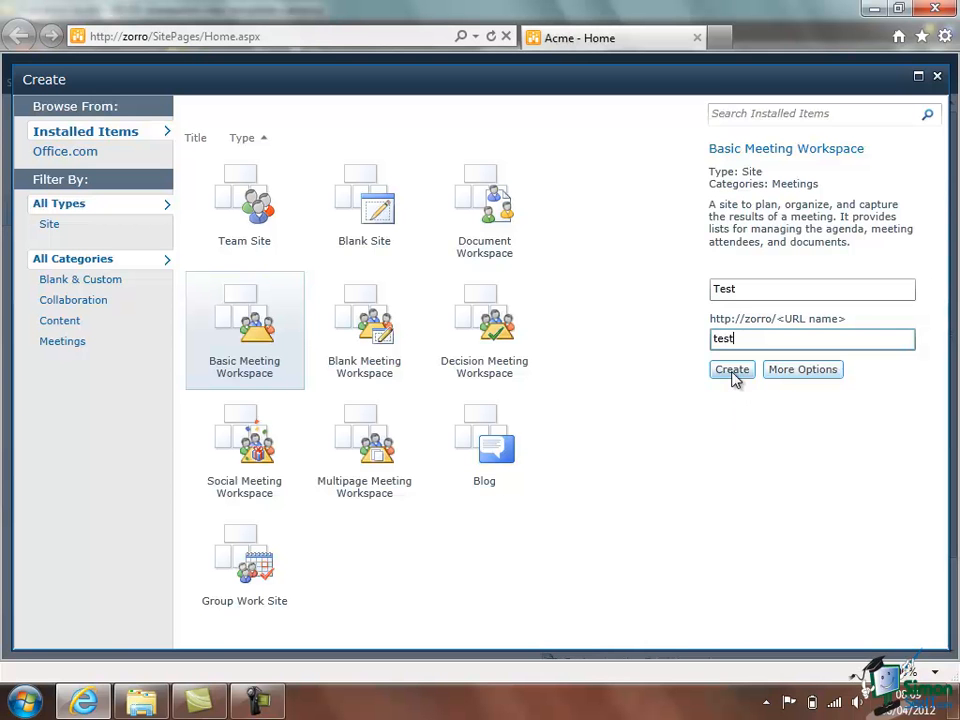
pyautogui.click(732, 368)
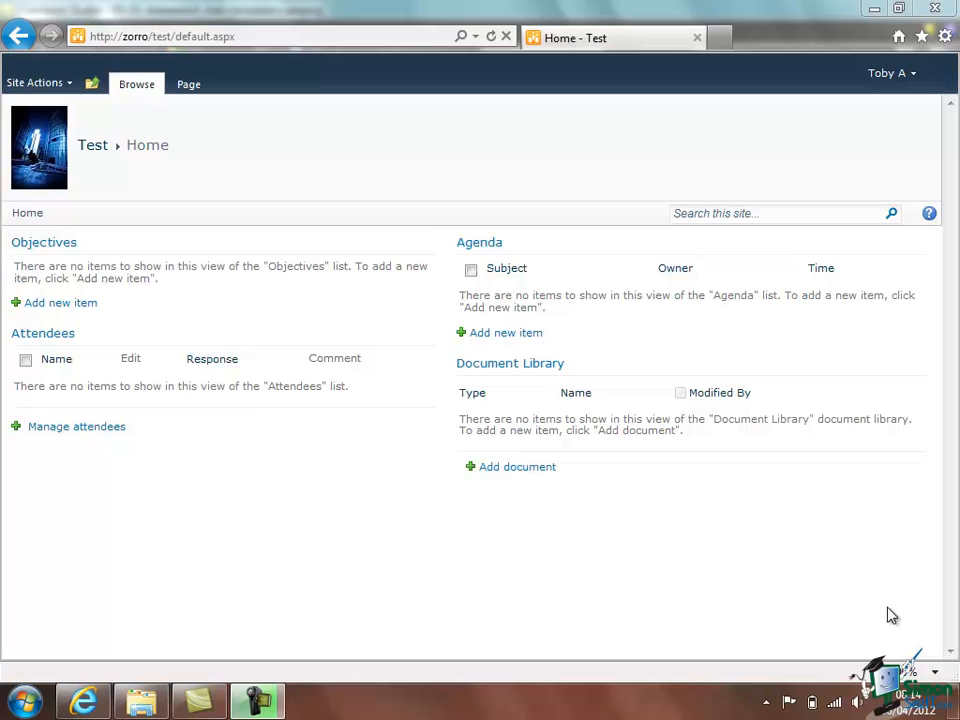
pyautogui.moveTo(880, 602)
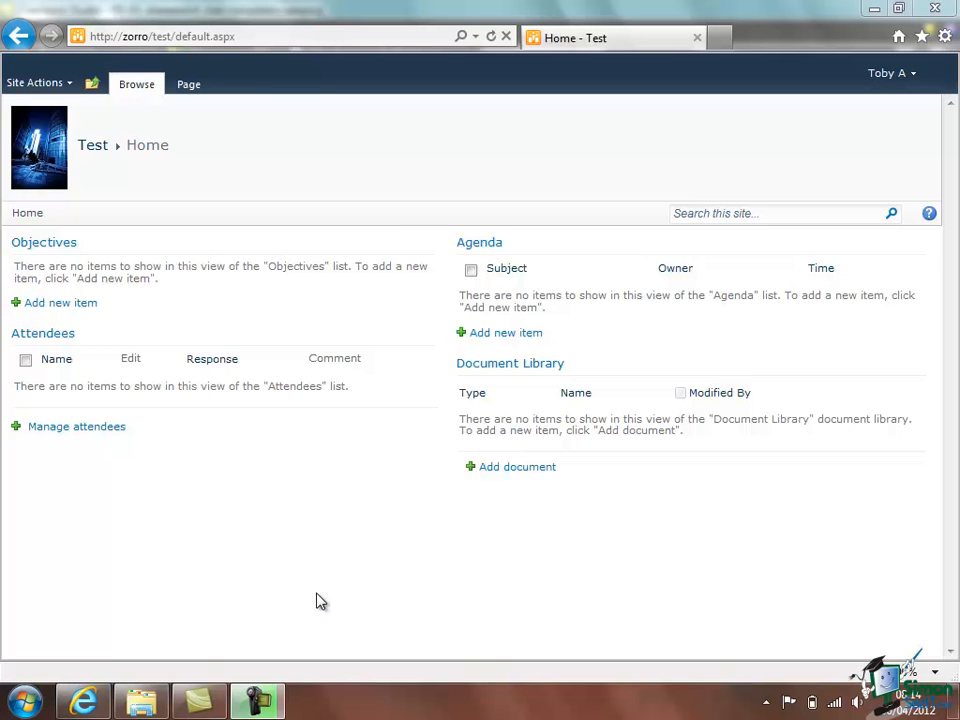
pyautogui.moveTo(80, 250)
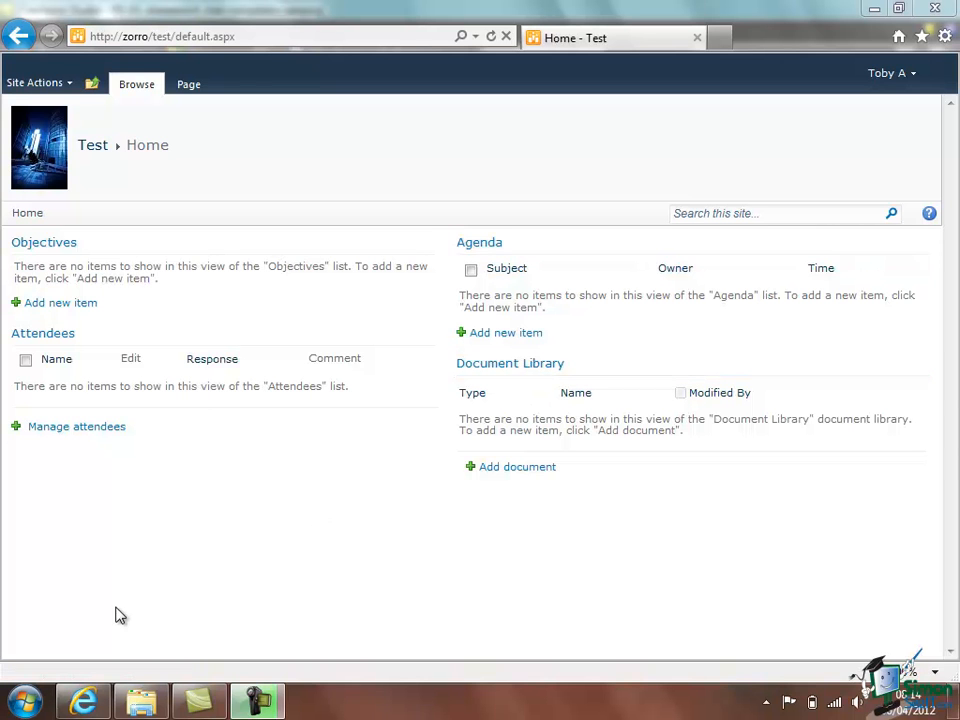
pyautogui.moveTo(60, 304)
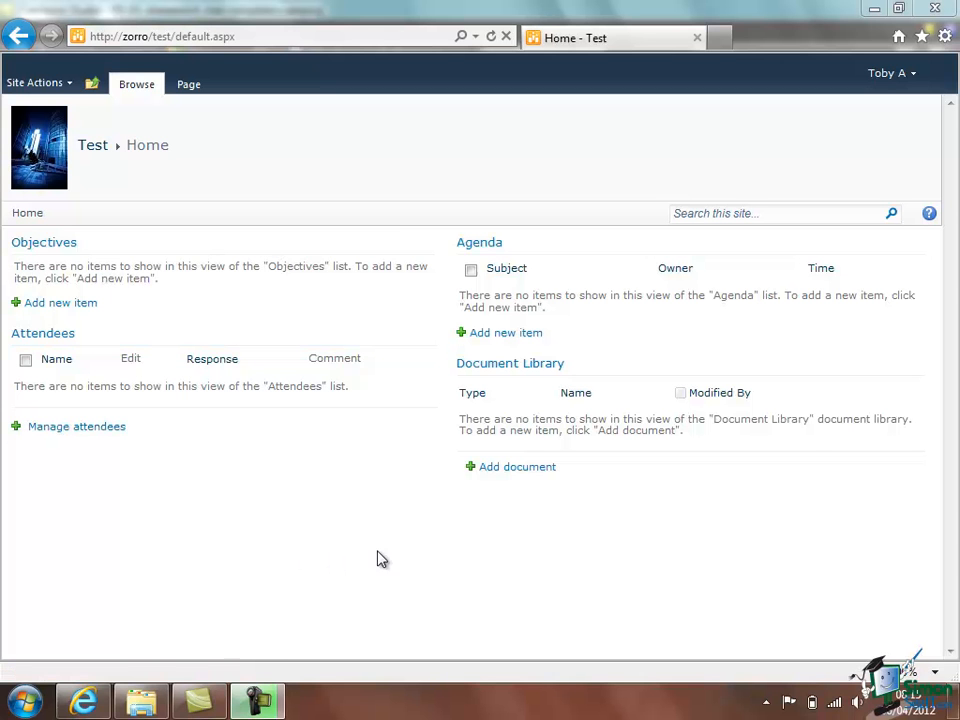
pyautogui.moveTo(292, 618)
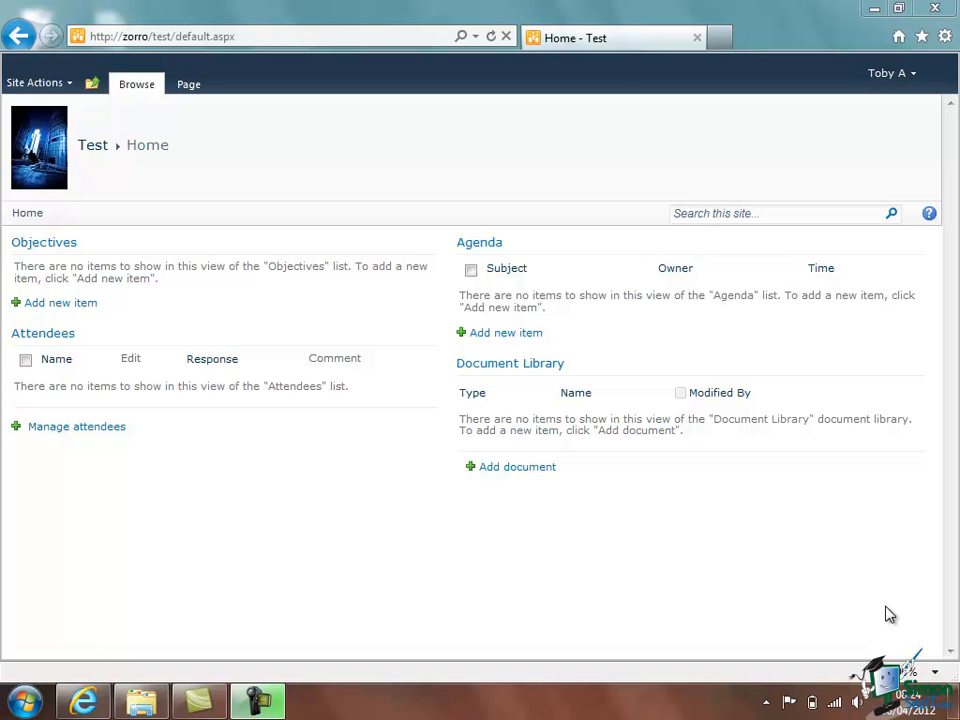
pyautogui.moveTo(890, 528)
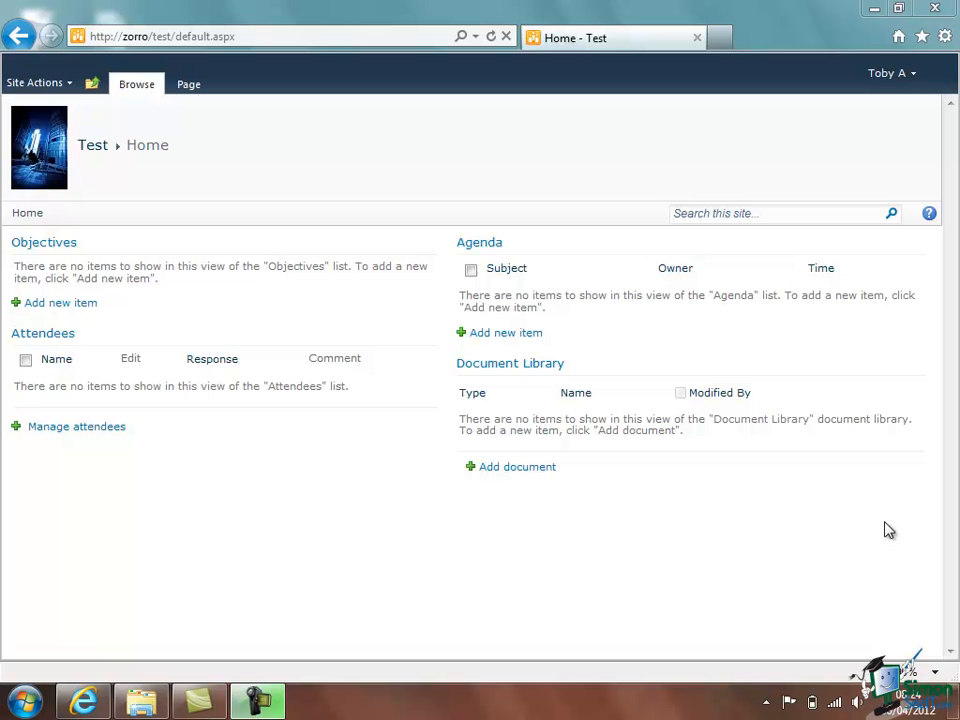
pyautogui.moveTo(44, 242)
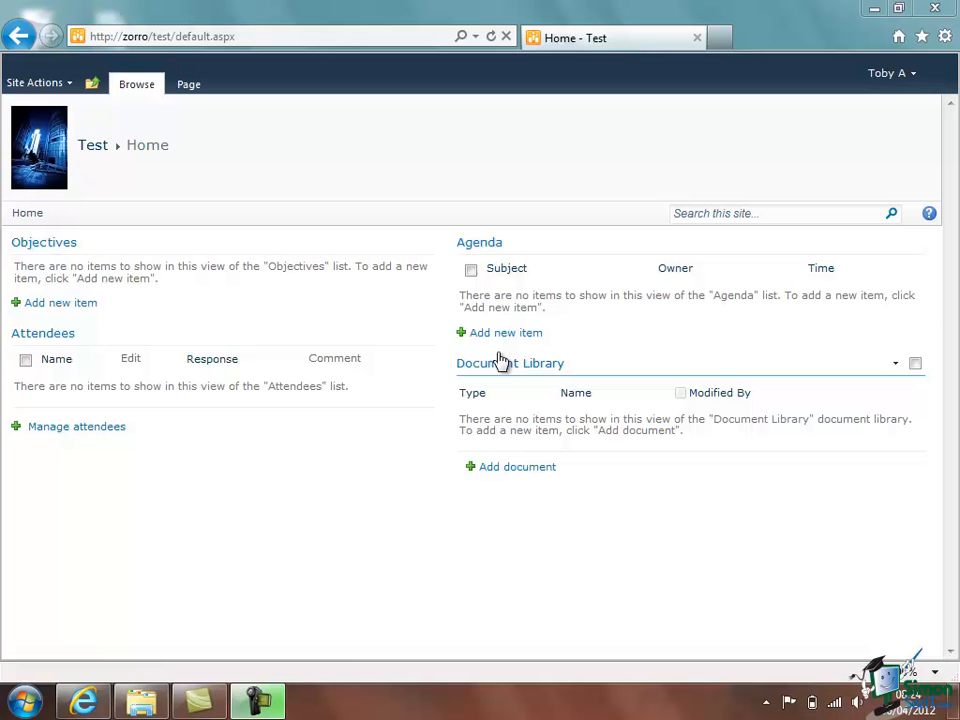
pyautogui.moveTo(444, 640)
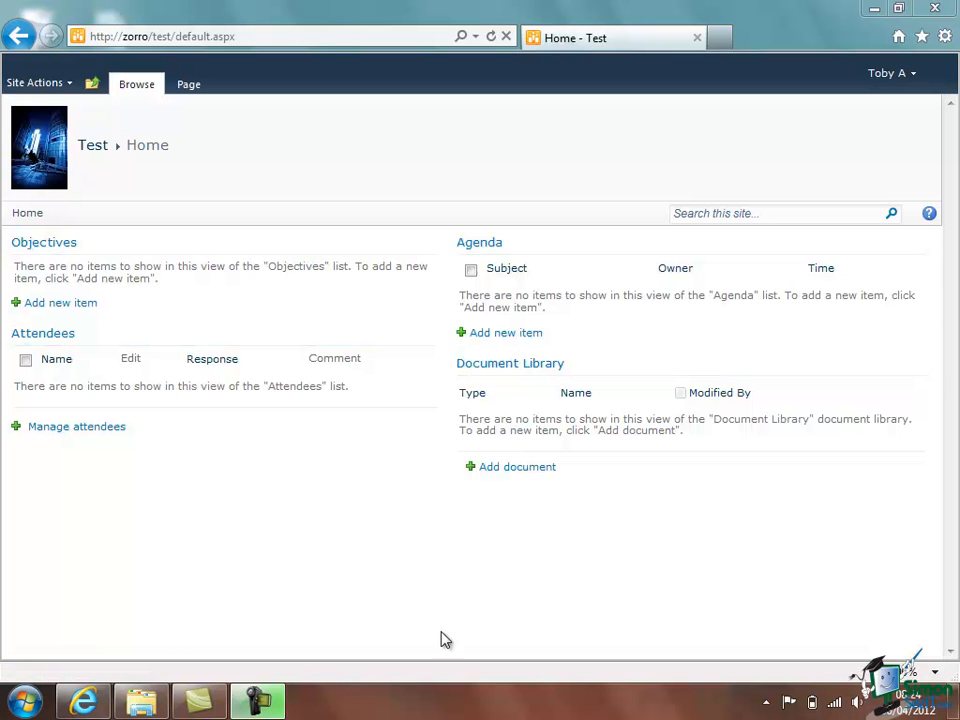
pyautogui.moveTo(432, 624)
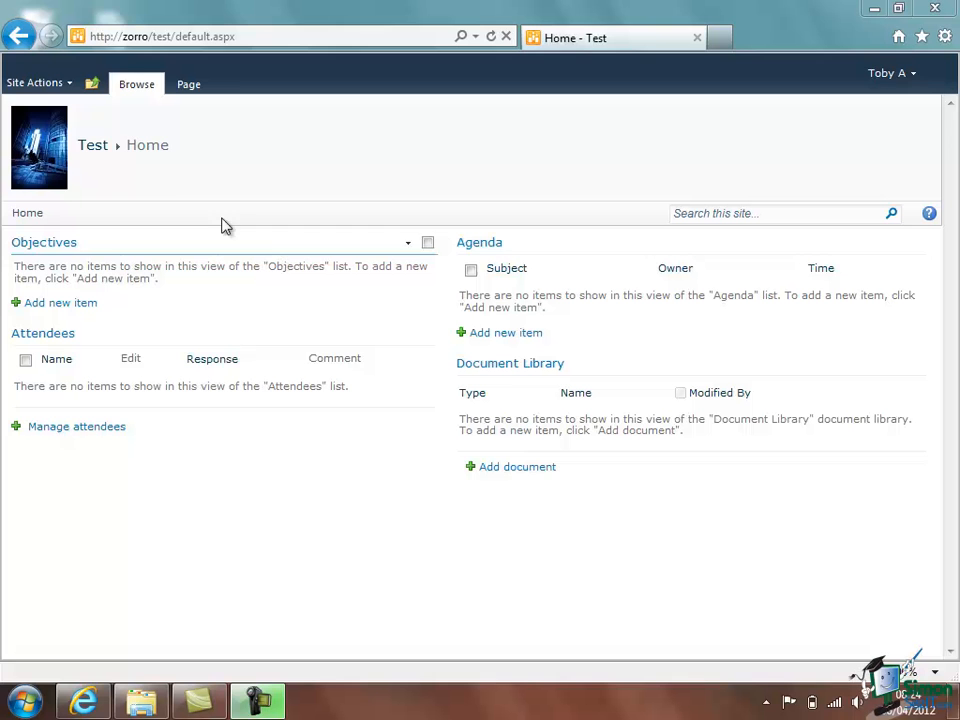
# - Go to the Test workspace's Site Settings page via Site Actions
pyautogui.click(36, 82)
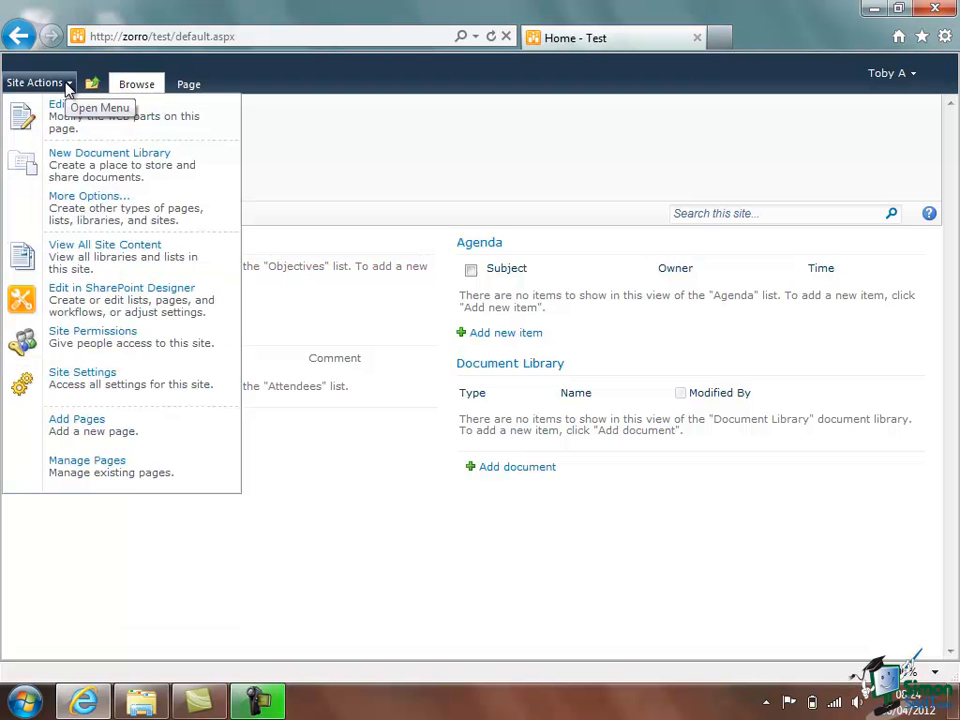
pyautogui.click(82, 370)
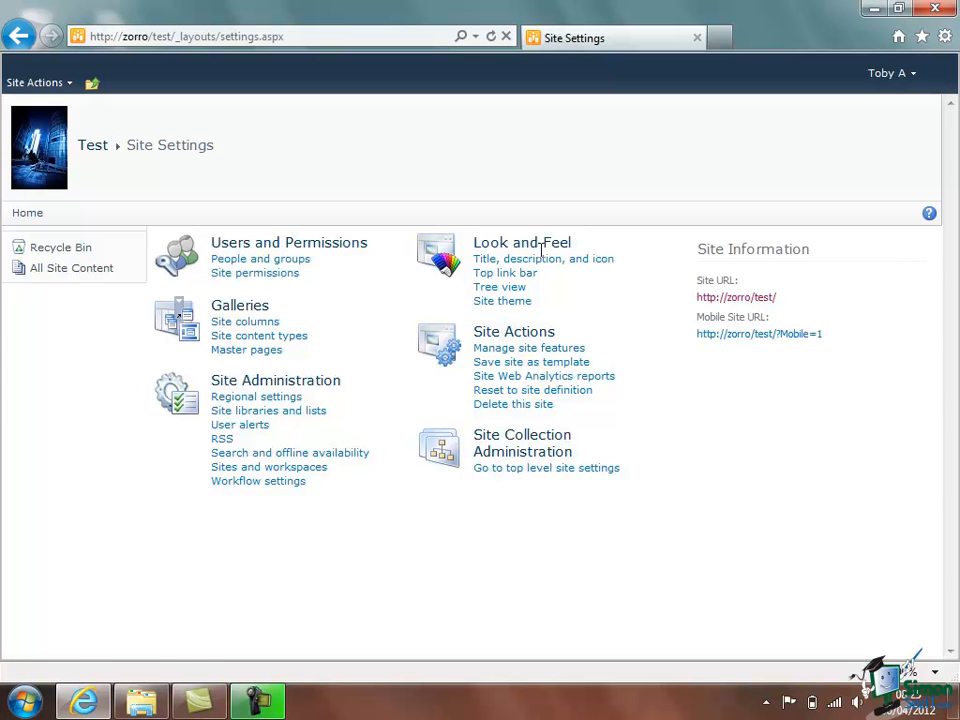
pyautogui.moveTo(502, 300)
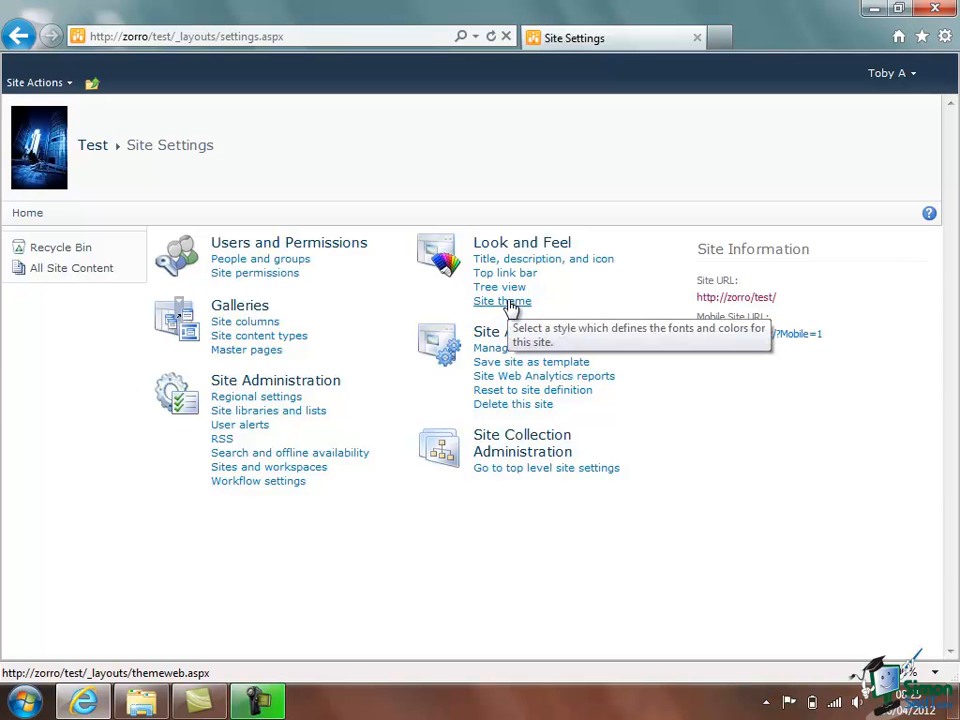
# - On the Site Theme page, preview Azure through Felt and settle on the Graham theme
pyautogui.click(500, 300)
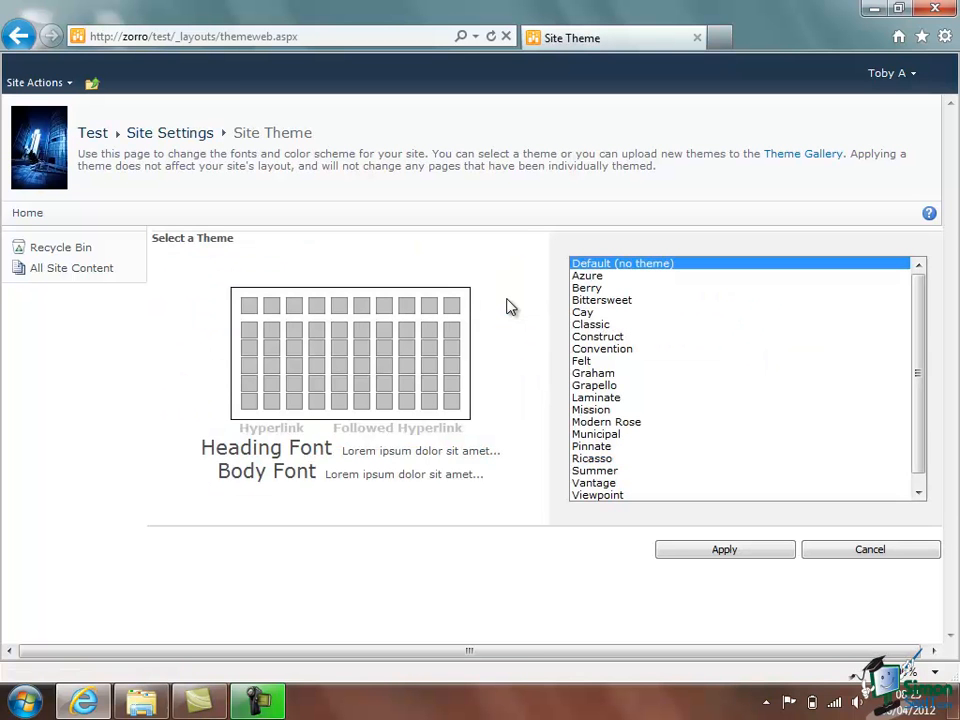
pyautogui.moveTo(640, 278)
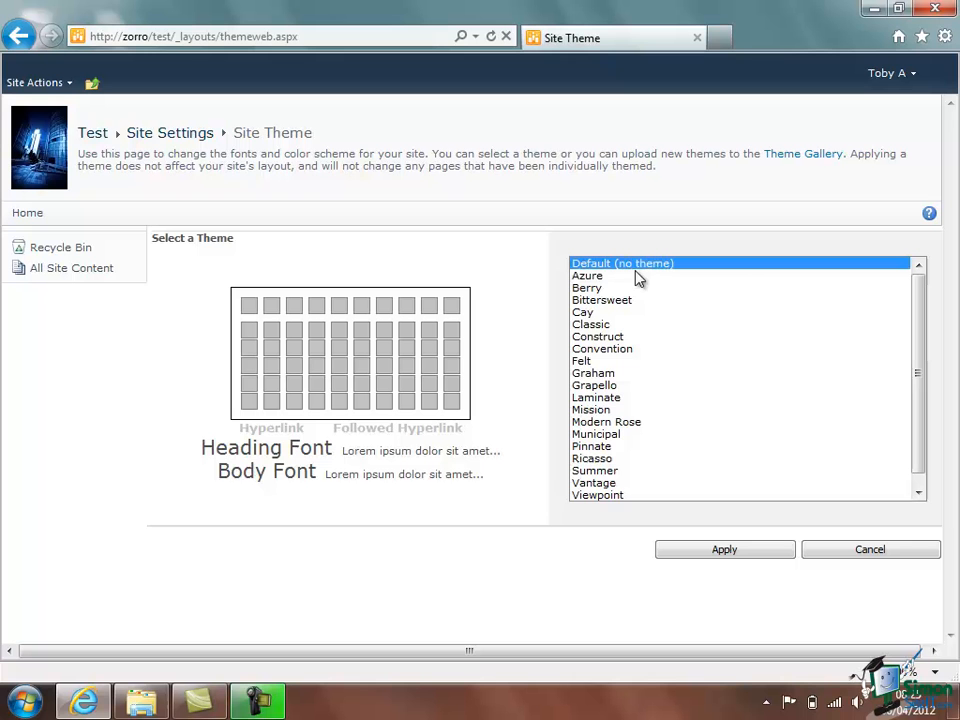
pyautogui.moveTo(740, 268)
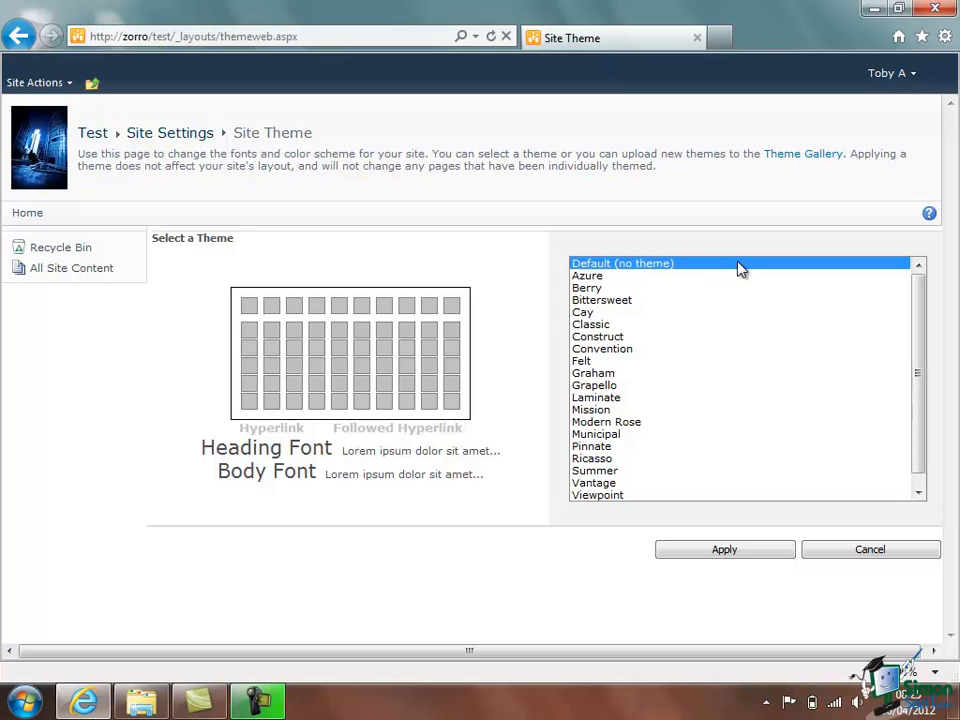
pyautogui.moveTo(624, 284)
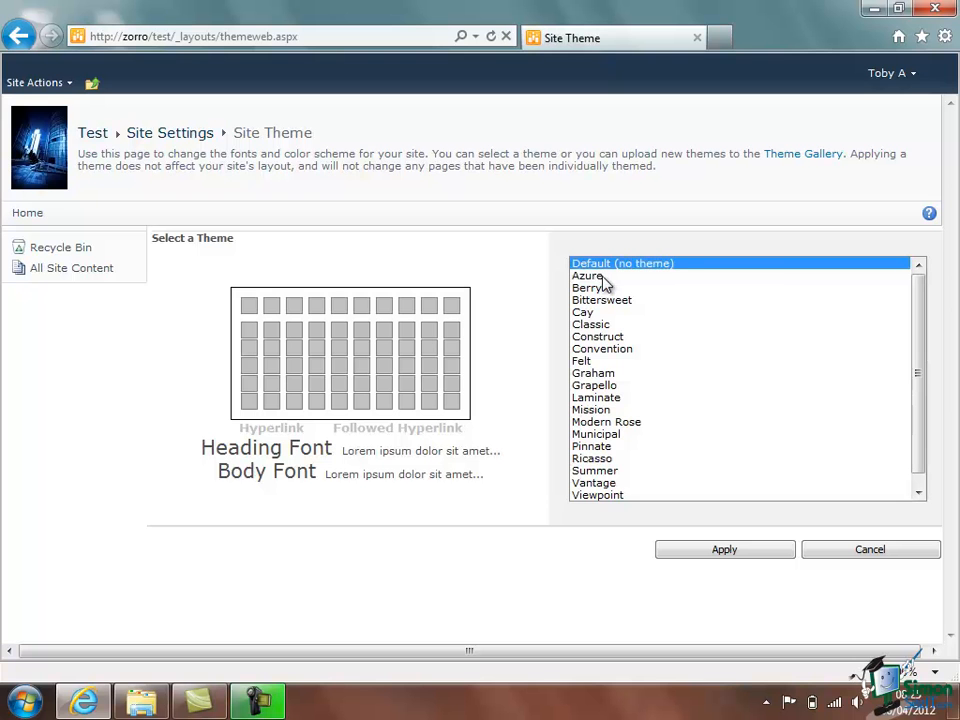
pyautogui.click(588, 276)
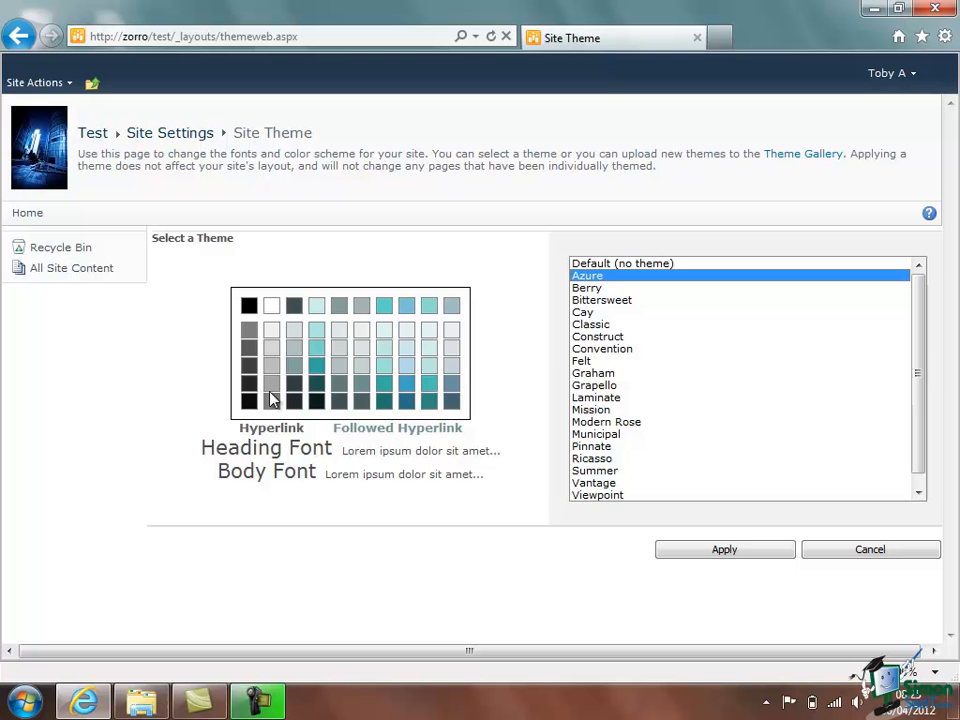
pyautogui.moveTo(556, 424)
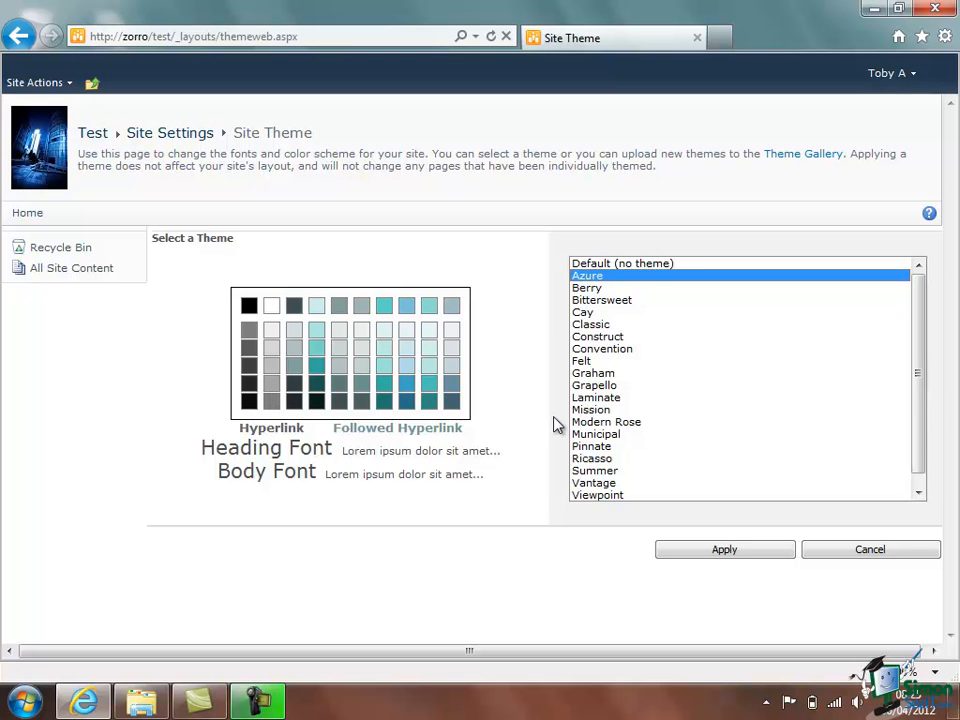
pyautogui.click(588, 288)
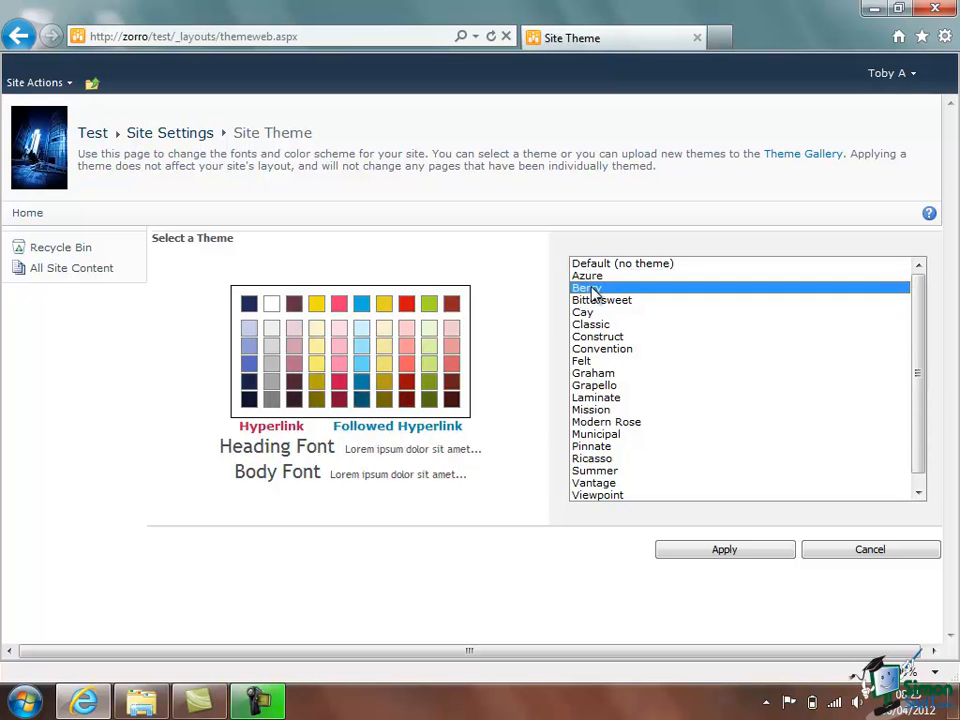
pyautogui.click(602, 300)
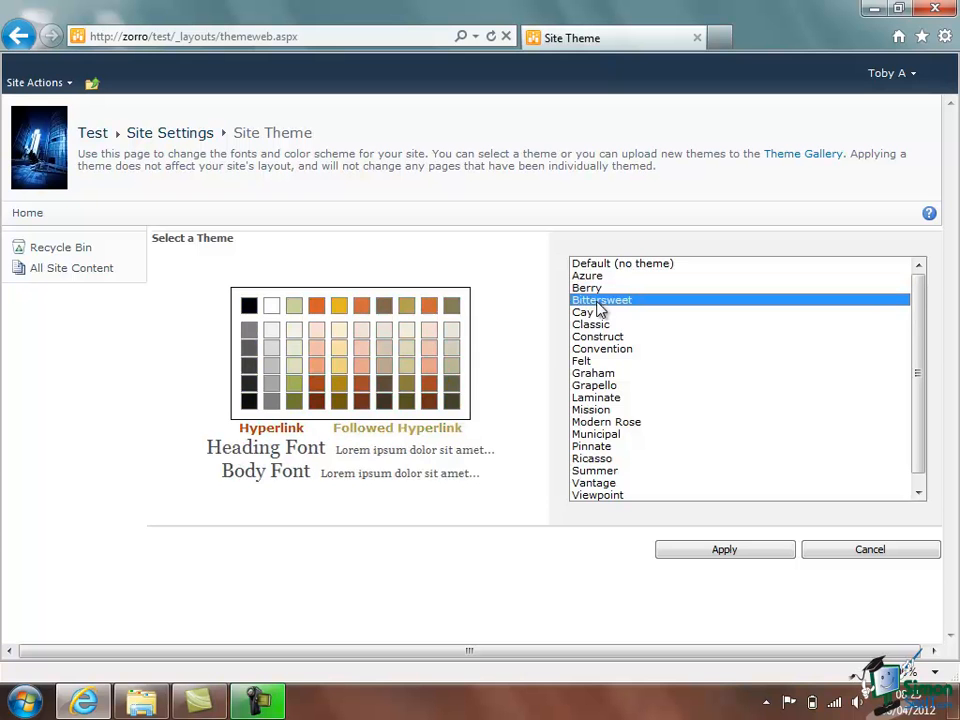
pyautogui.click(592, 324)
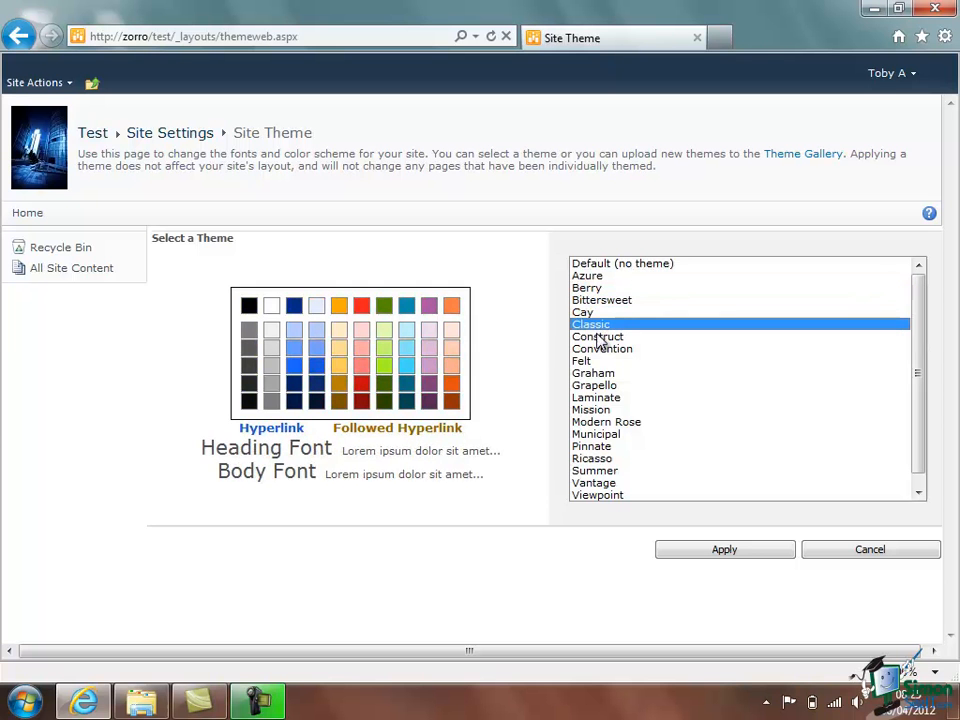
pyautogui.click(602, 348)
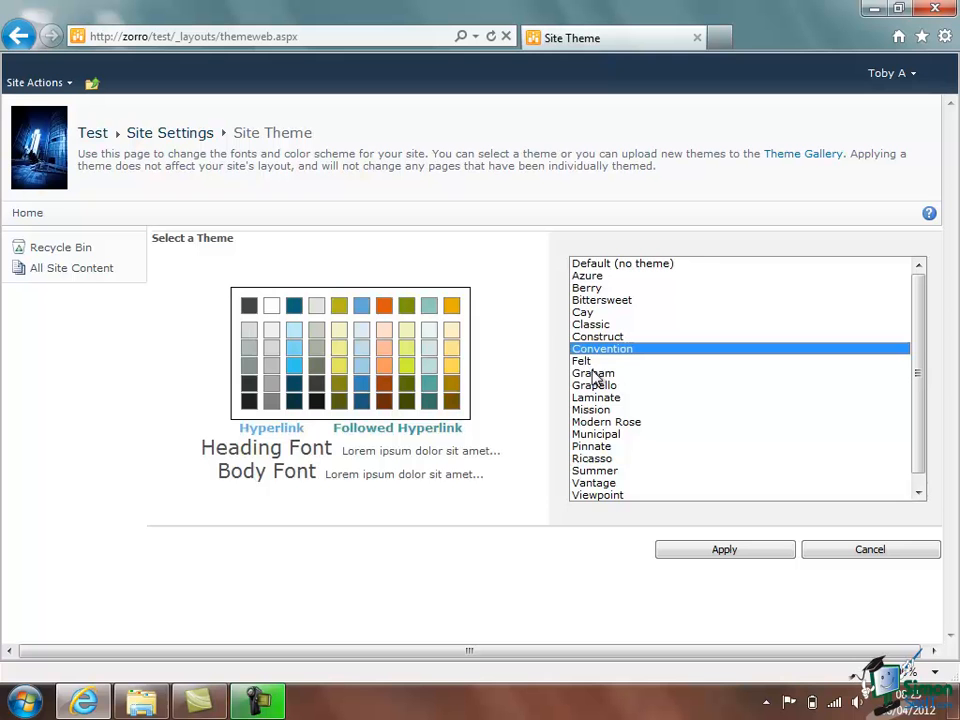
pyautogui.click(582, 360)
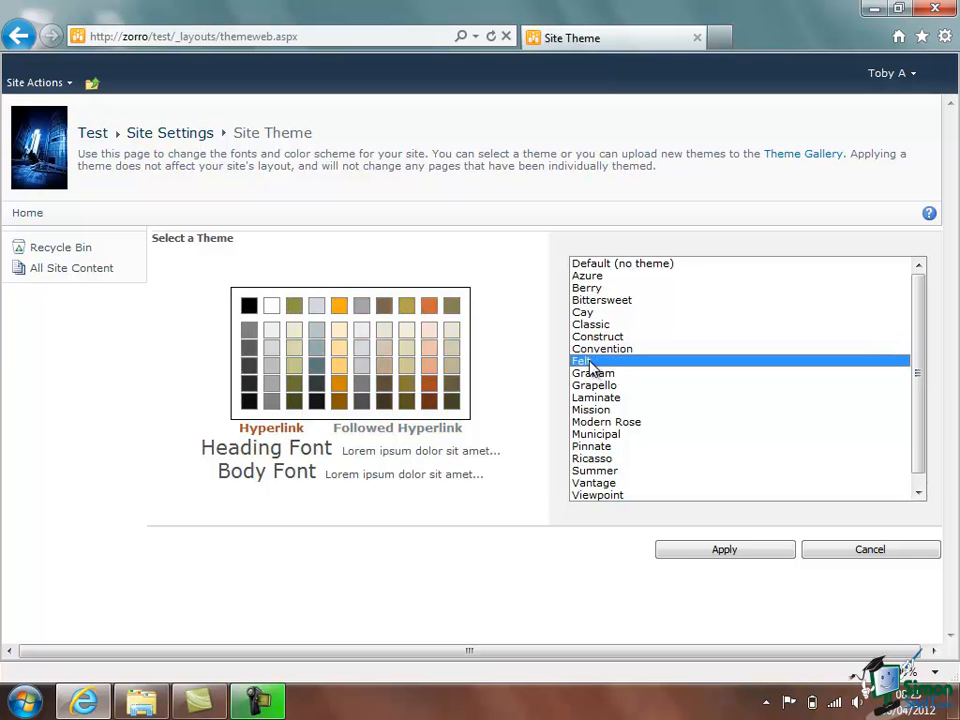
pyautogui.click(592, 374)
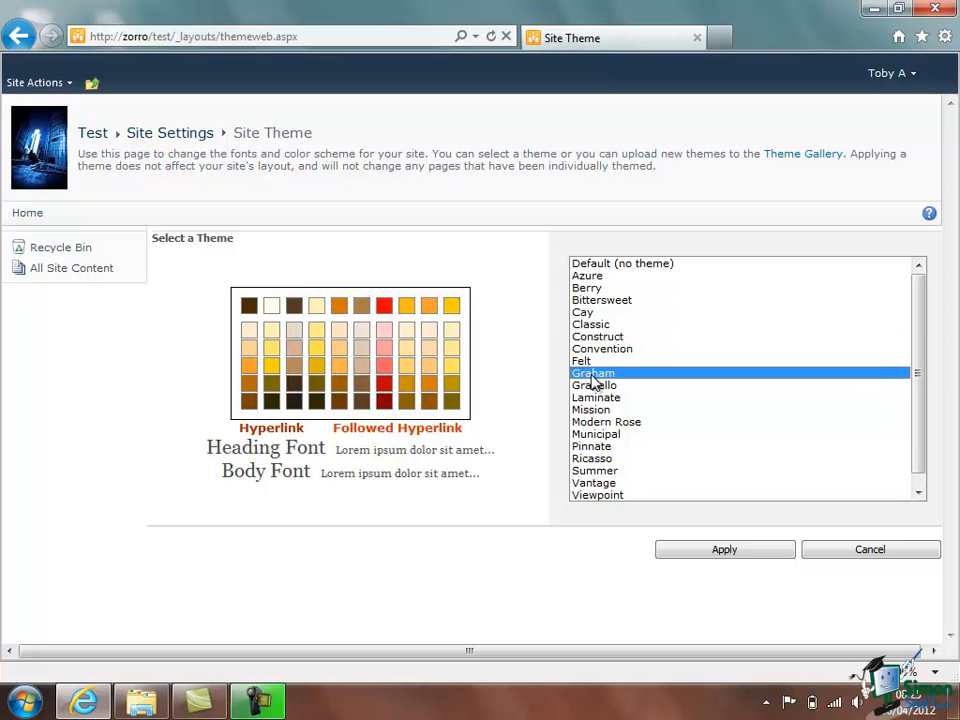
pyautogui.moveTo(644, 672)
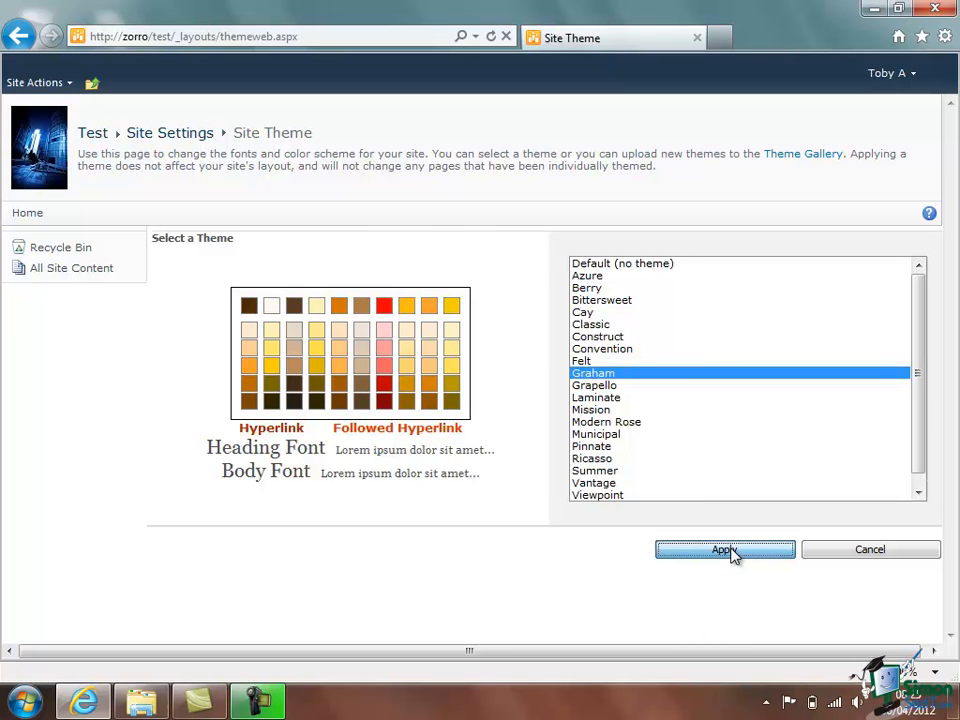
# - Apply the Graham theme to the Test workspace
pyautogui.click(724, 548)
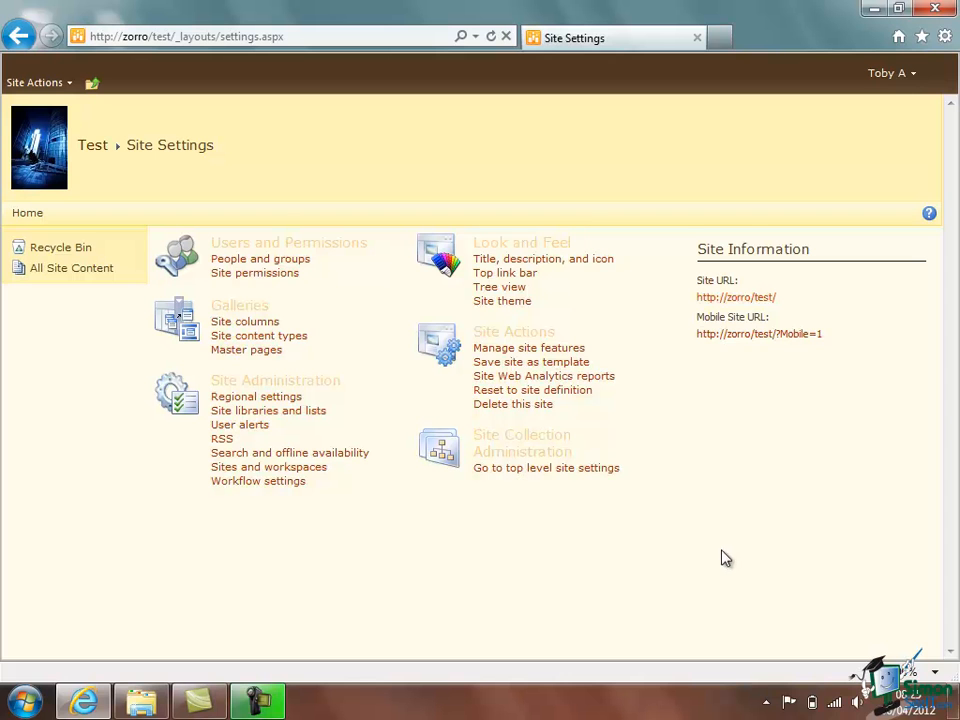
pyautogui.moveTo(368, 178)
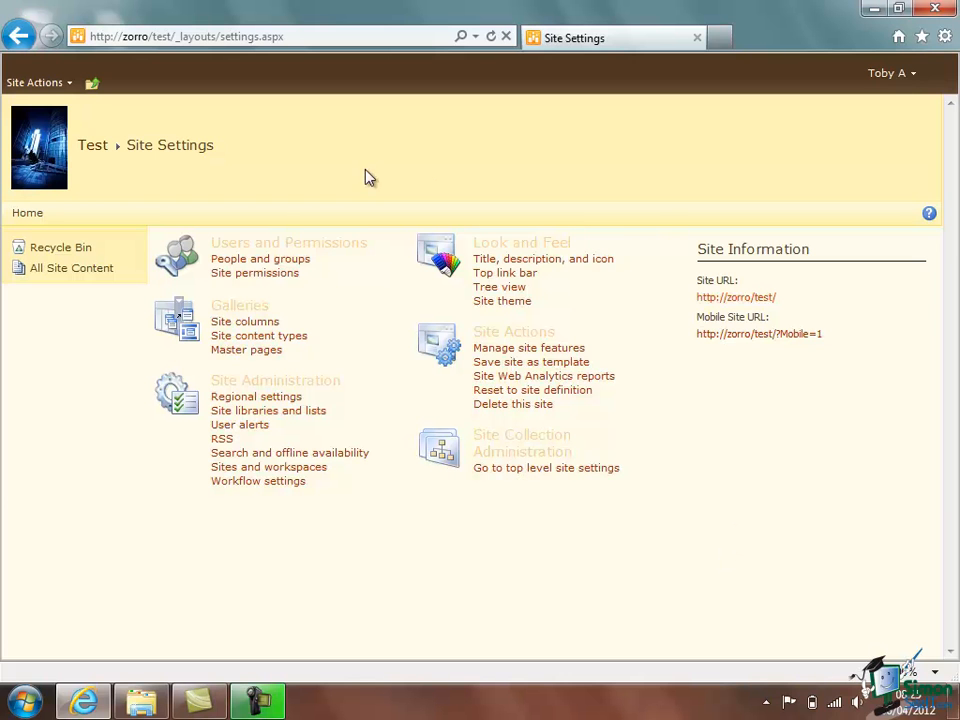
pyautogui.moveTo(352, 192)
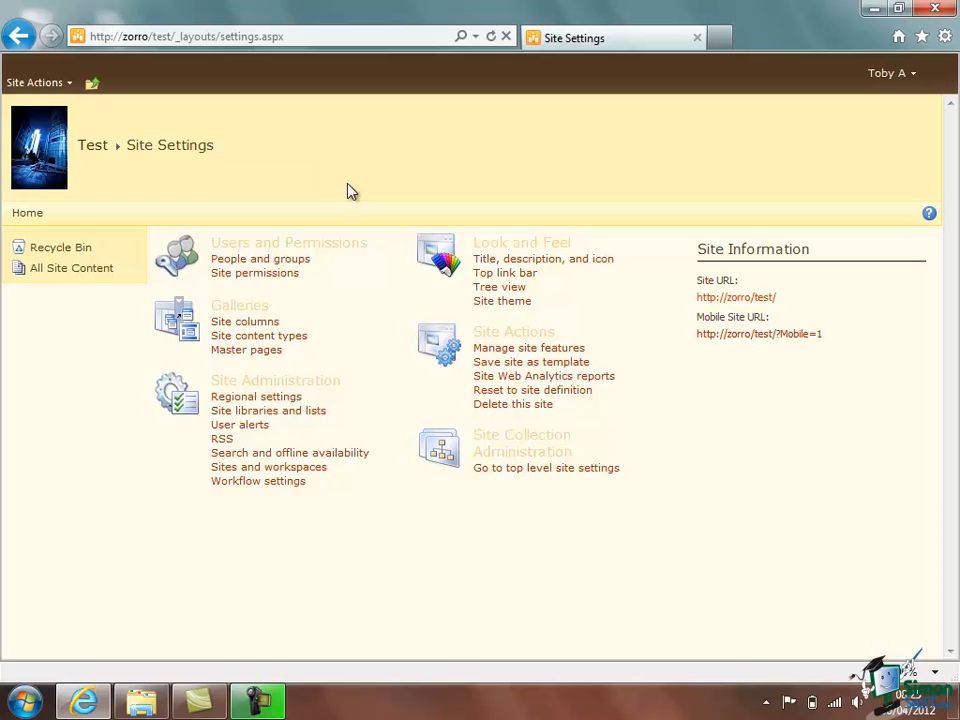
pyautogui.moveTo(92, 144)
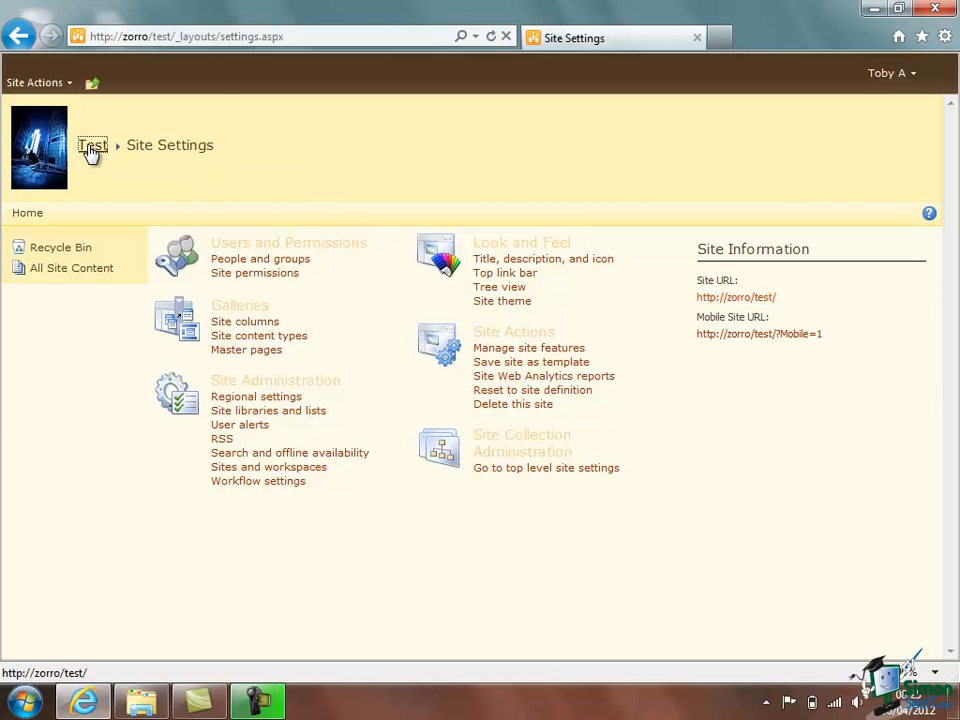
# - Return to the Test workspace home page via the Test breadcrumb link
pyautogui.click(92, 144)
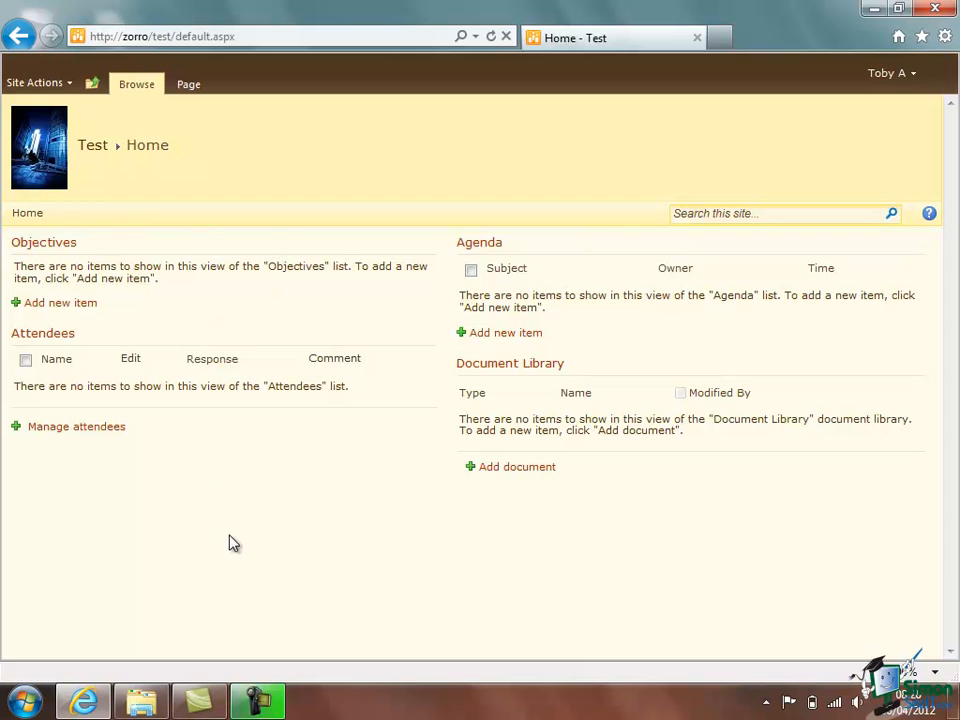
pyautogui.moveTo(288, 550)
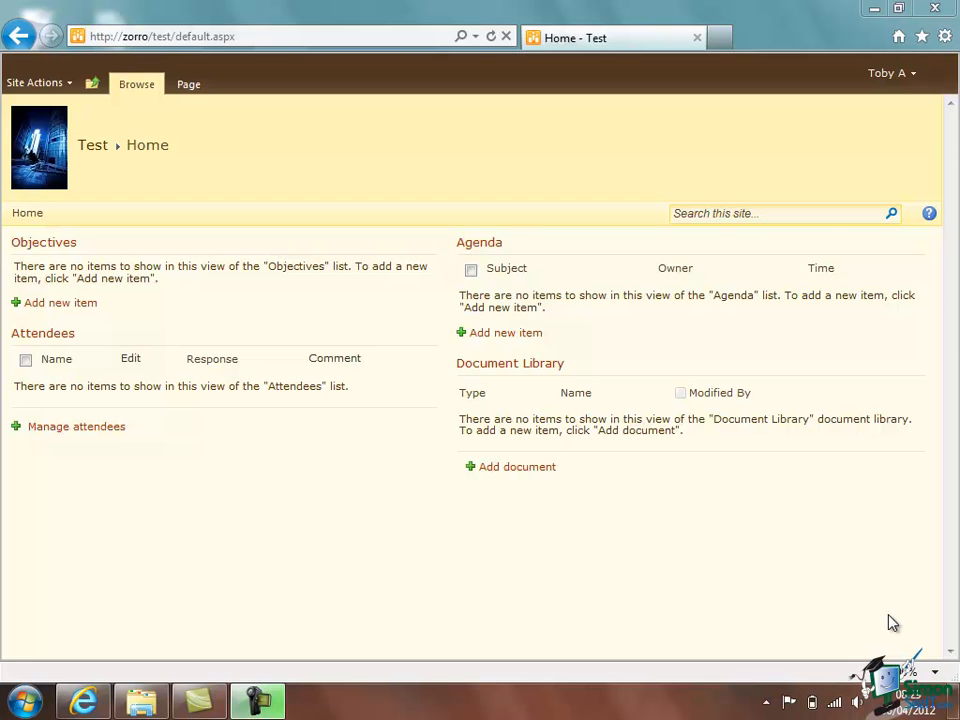
pyautogui.moveTo(888, 620)
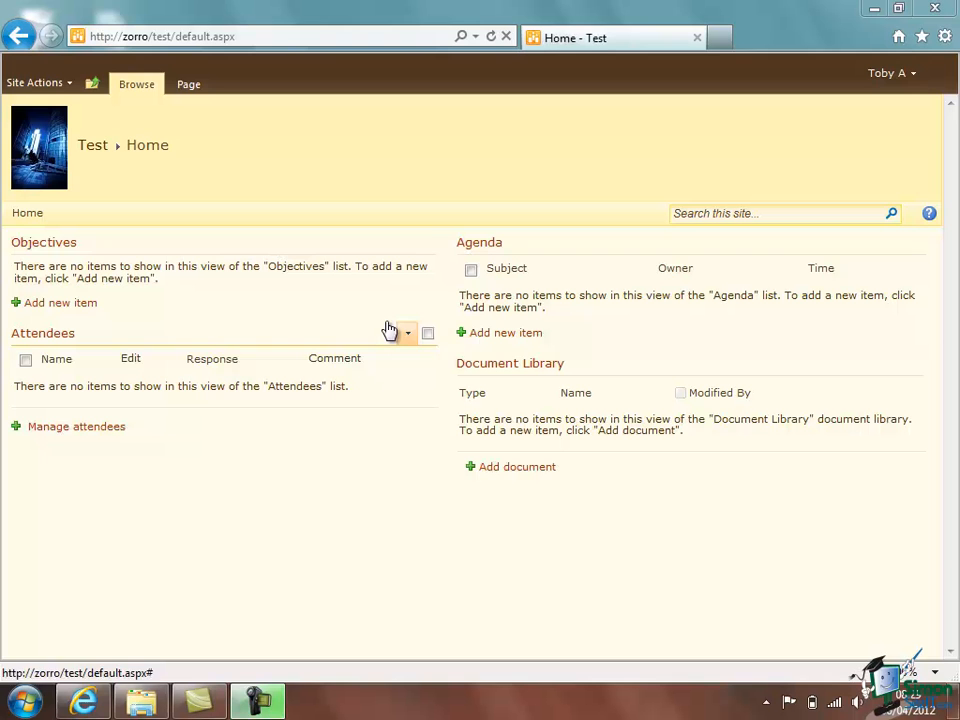
# - Go back to Site Settings for the Test workspace via Site Actions
pyautogui.click(38, 82)
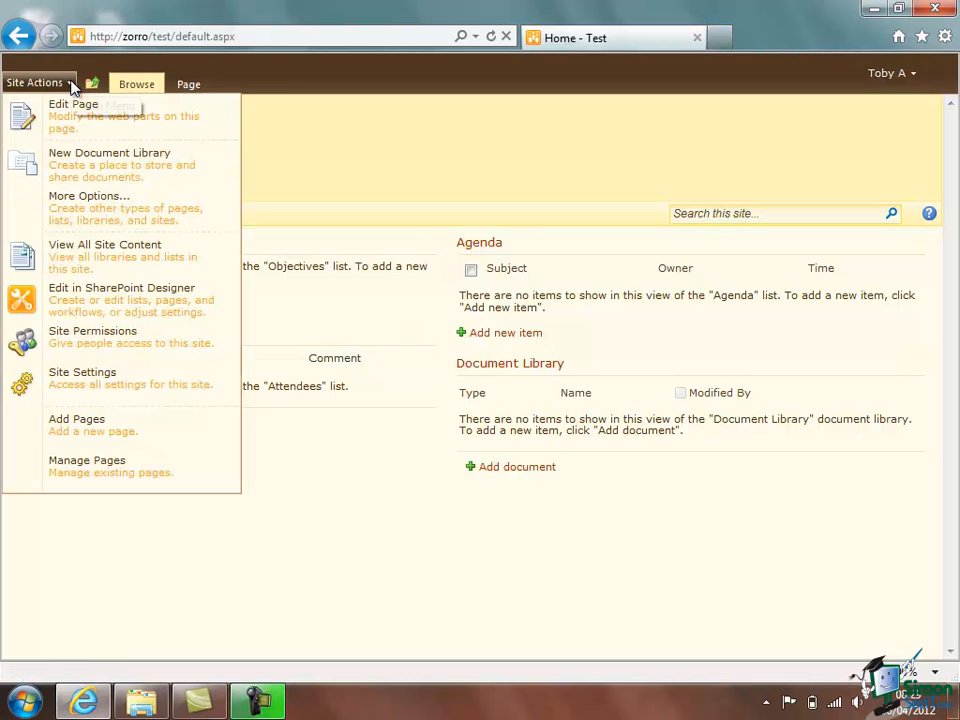
pyautogui.click(82, 372)
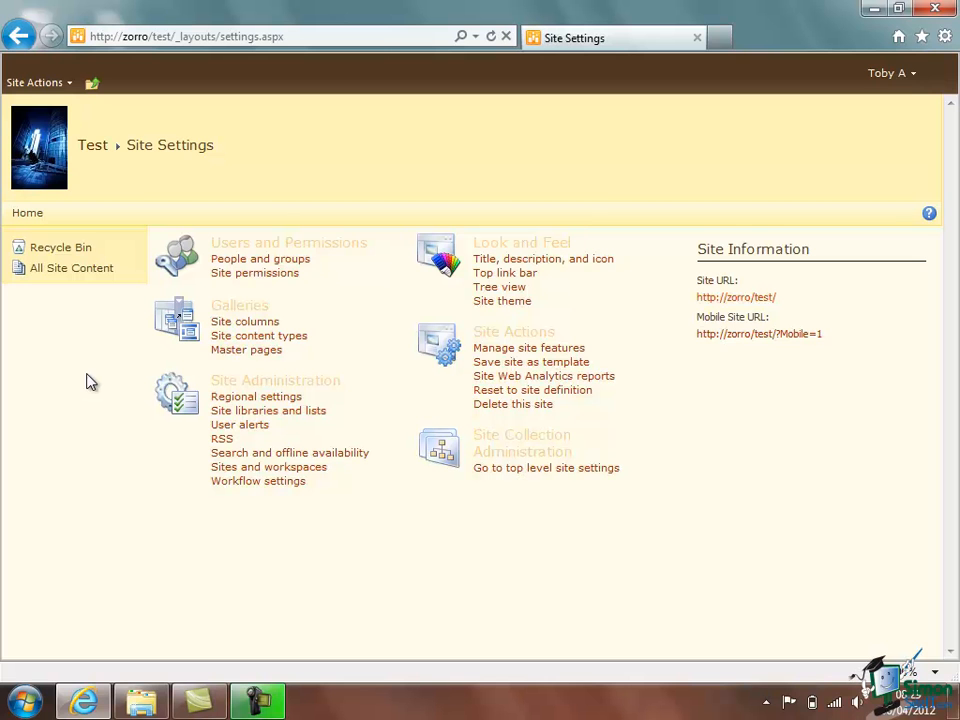
pyautogui.moveTo(268, 410)
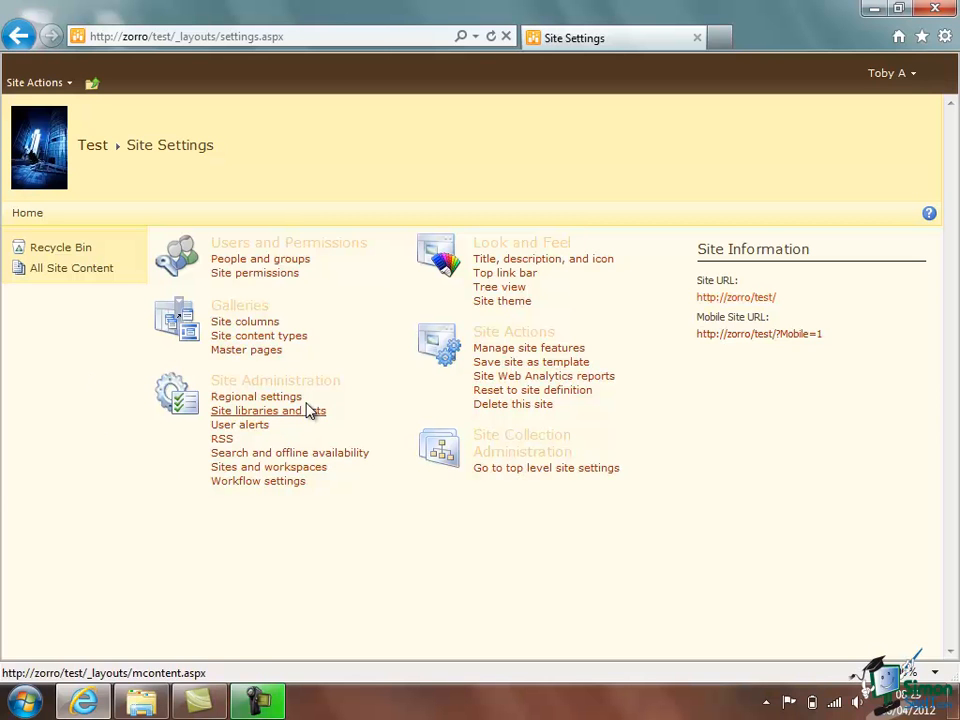
pyautogui.moveTo(256, 396)
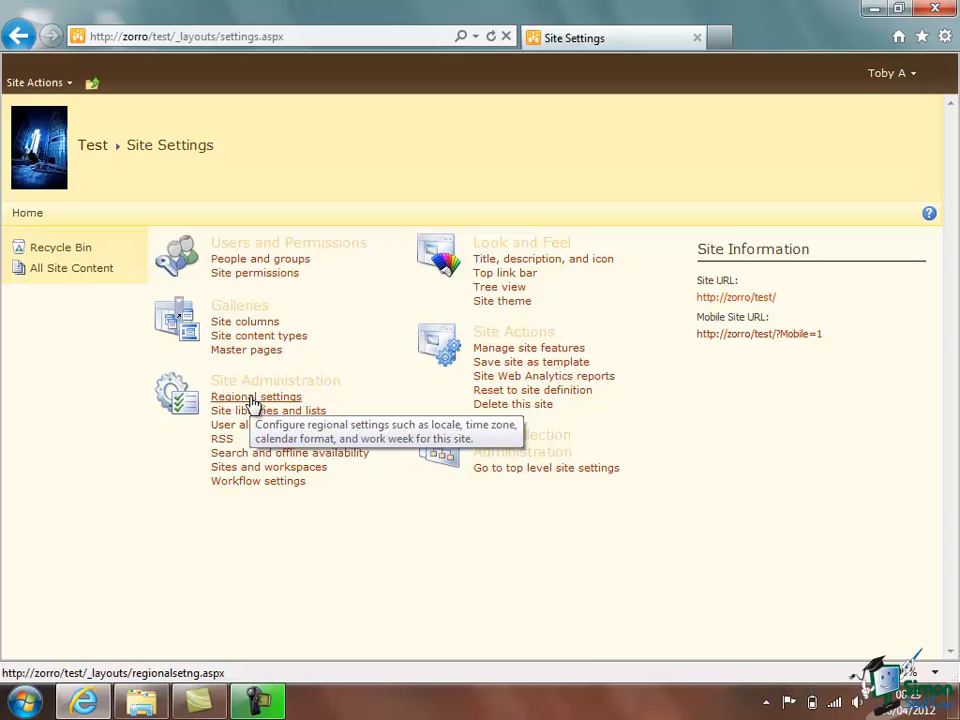
# - In Regional Settings, keep General sort order and set the time zone to Eastern Time (US and Canada)
pyautogui.click(256, 396)
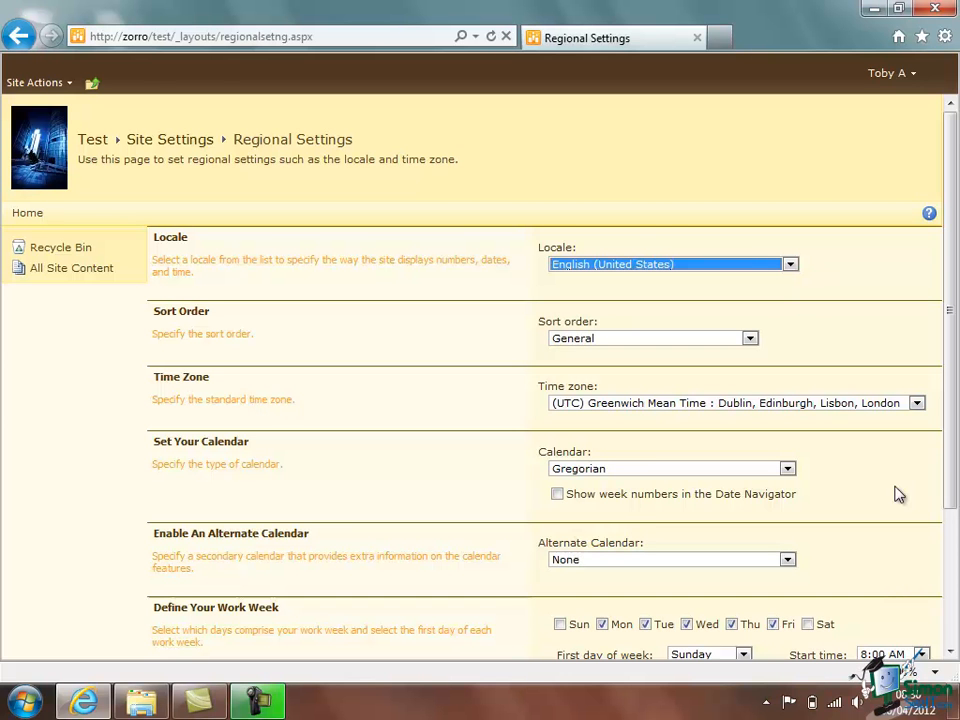
pyautogui.scroll(-3)
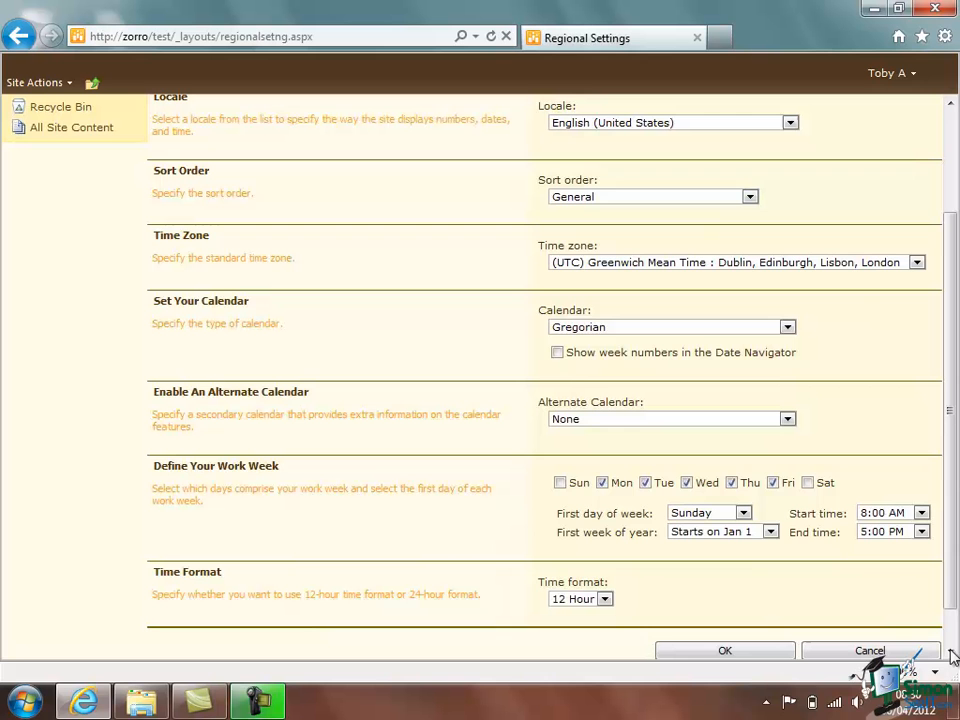
pyautogui.moveTo(776, 208)
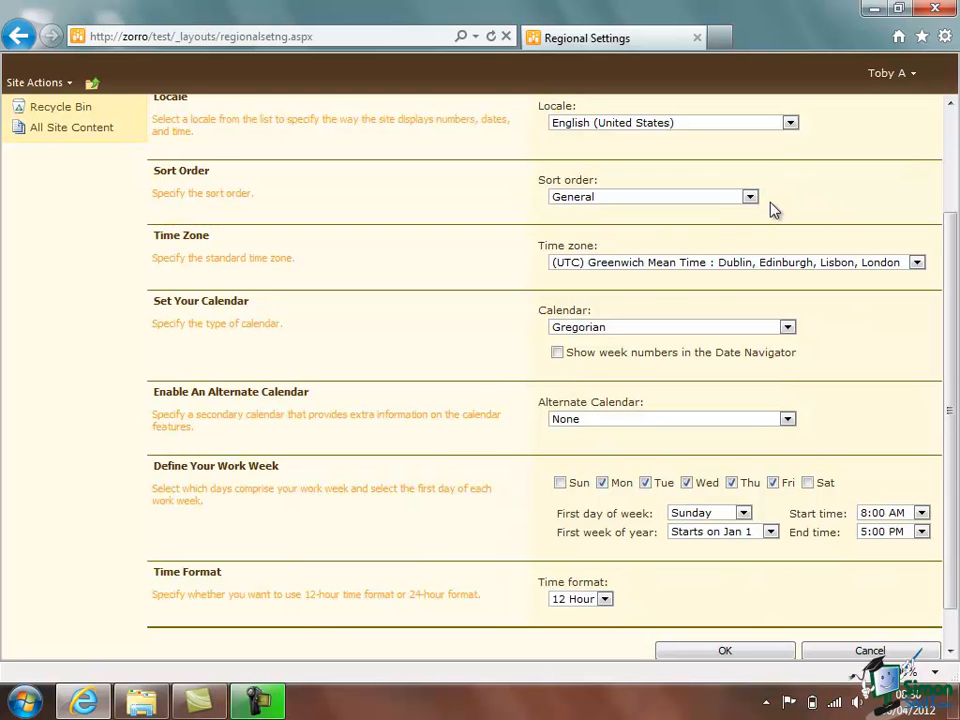
pyautogui.click(750, 196)
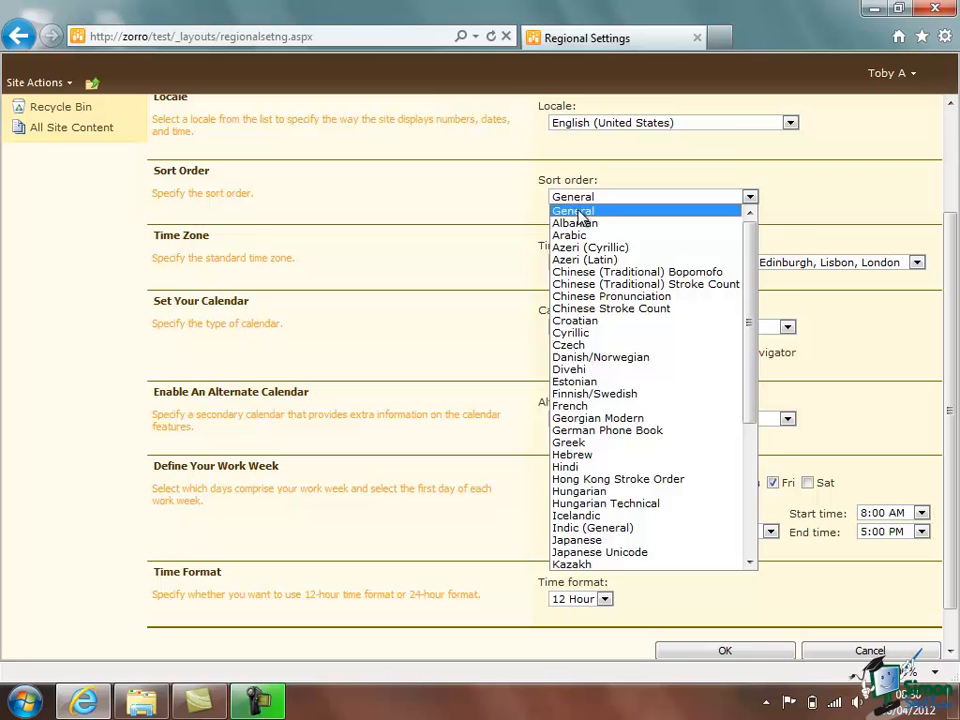
pyautogui.click(572, 196)
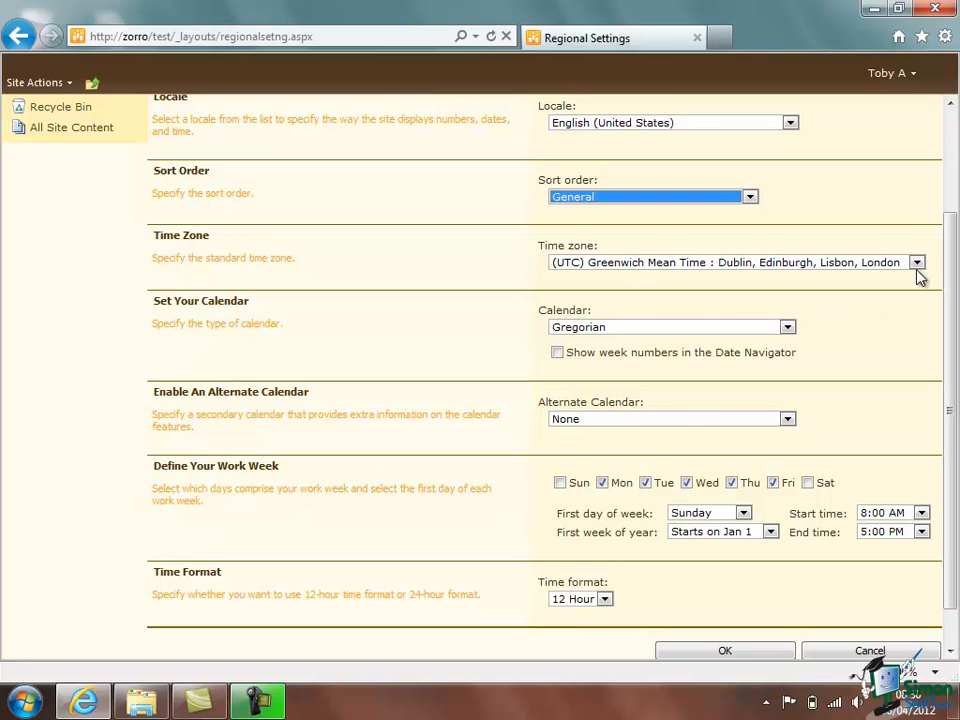
pyautogui.click(916, 262)
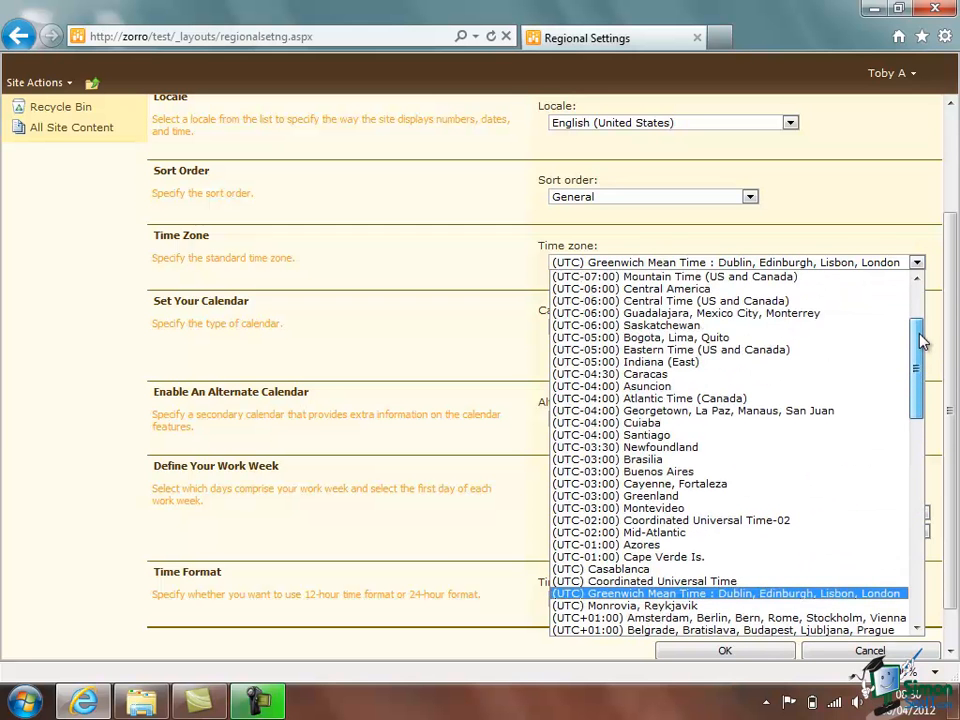
pyautogui.click(672, 348)
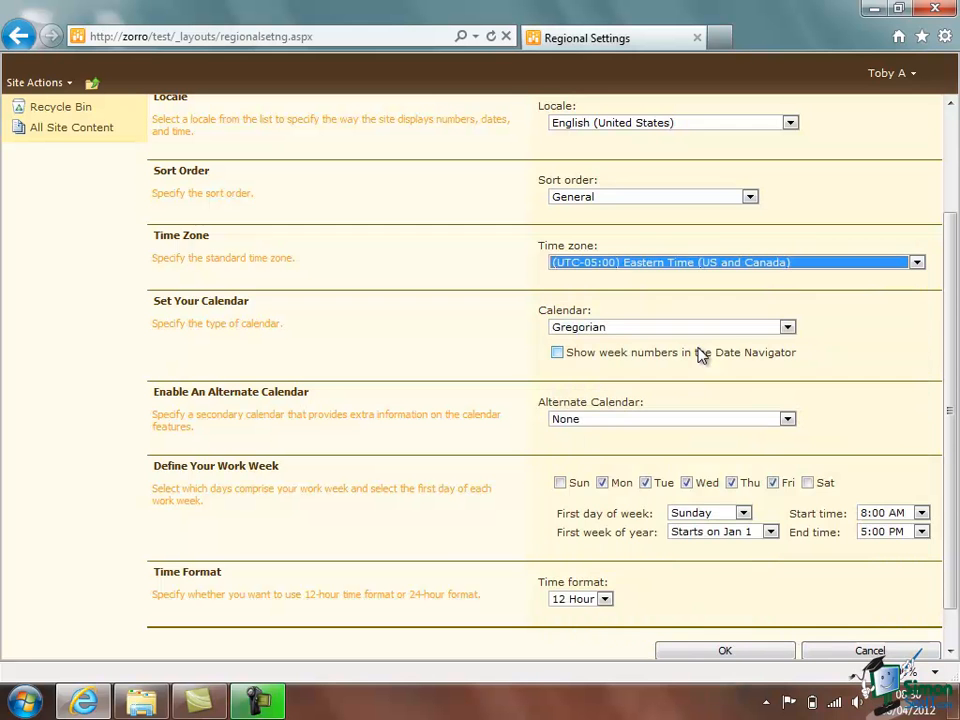
pyautogui.moveTo(808, 350)
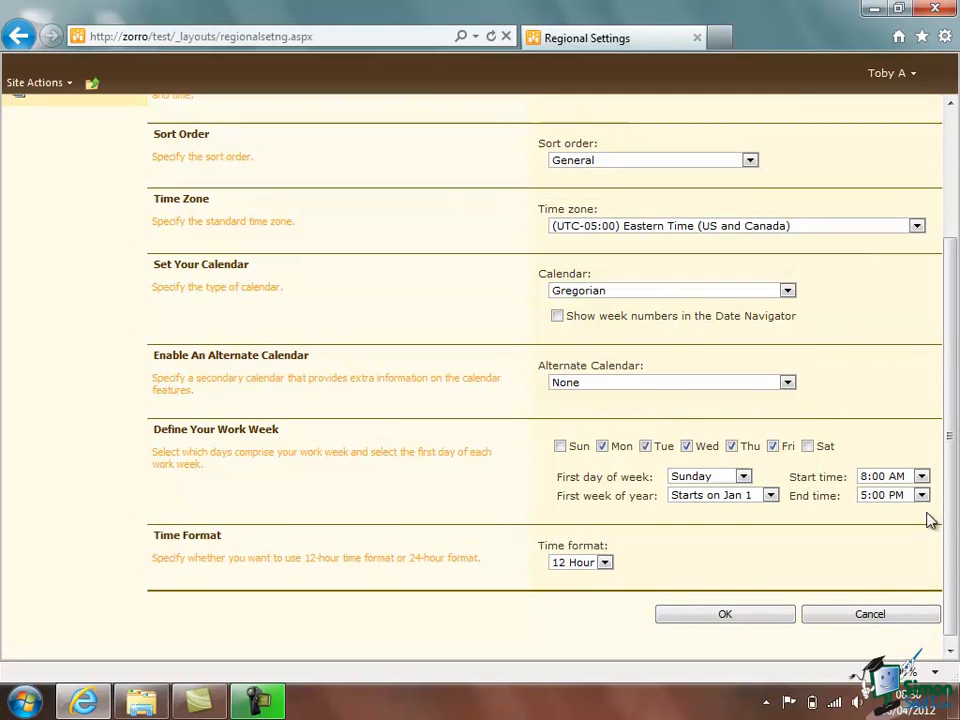
pyautogui.moveTo(600, 374)
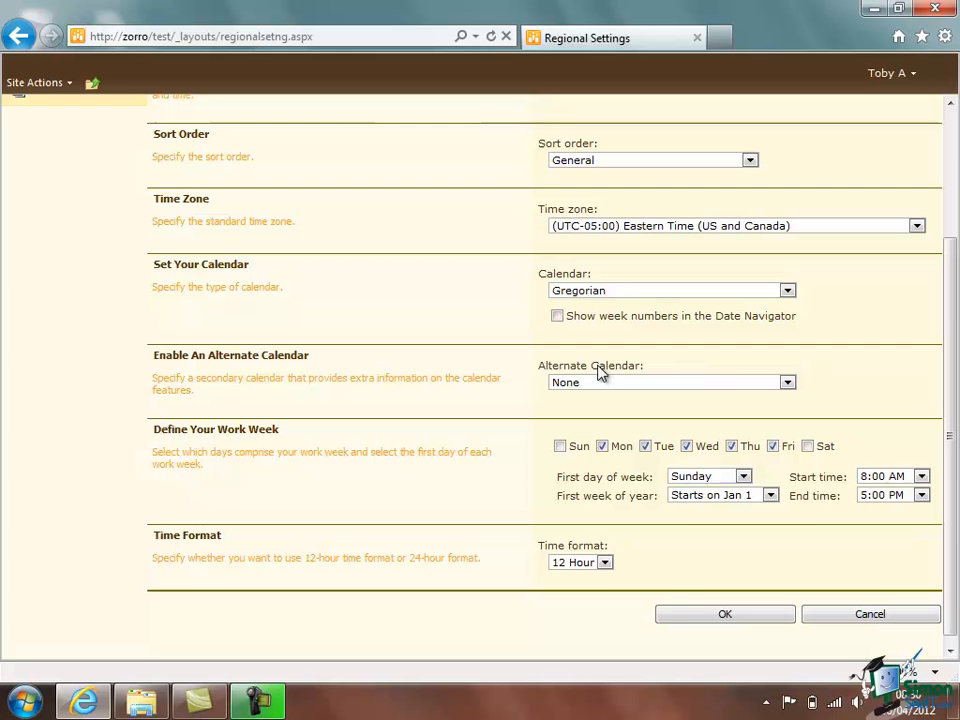
pyautogui.moveTo(722, 466)
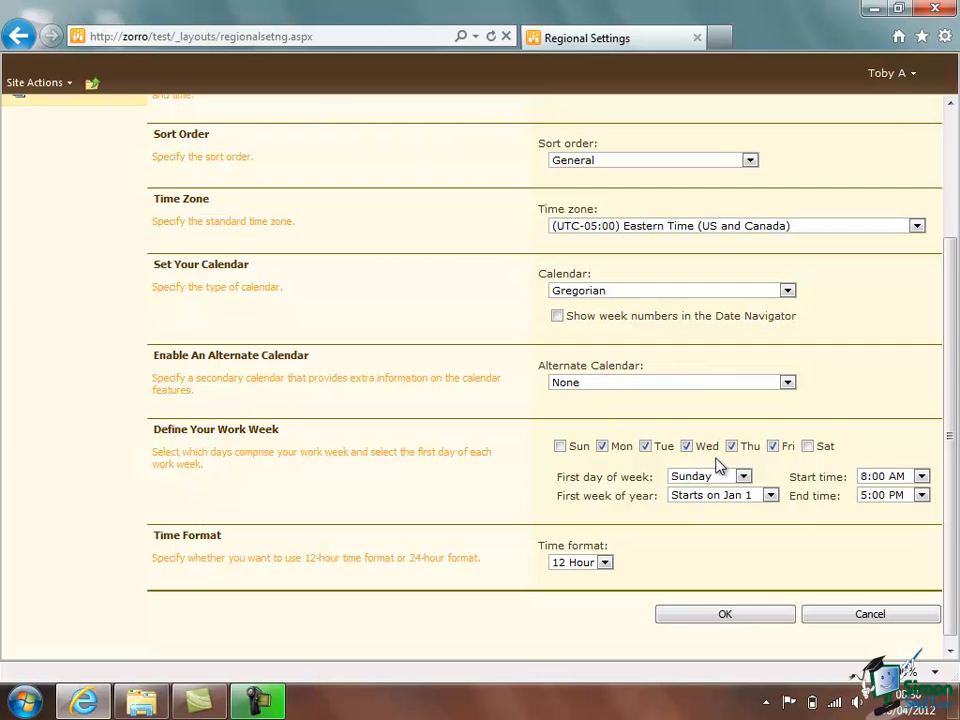
# - Set a 9:00 AM workday start and 24-hour time format, then save the regional settings
pyautogui.click(772, 446)
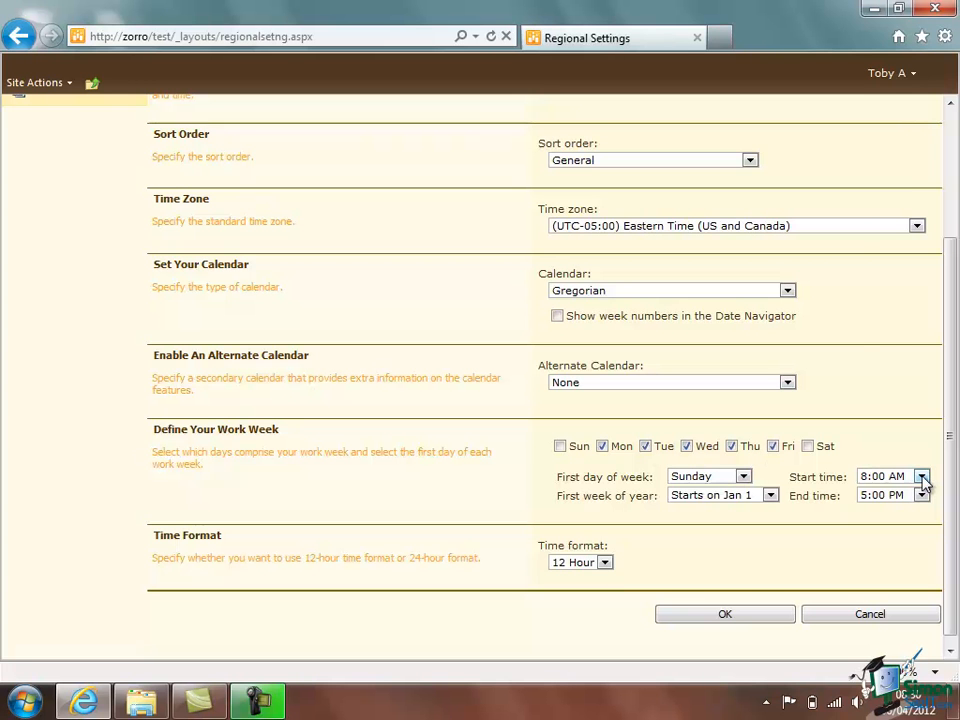
pyautogui.click(920, 476)
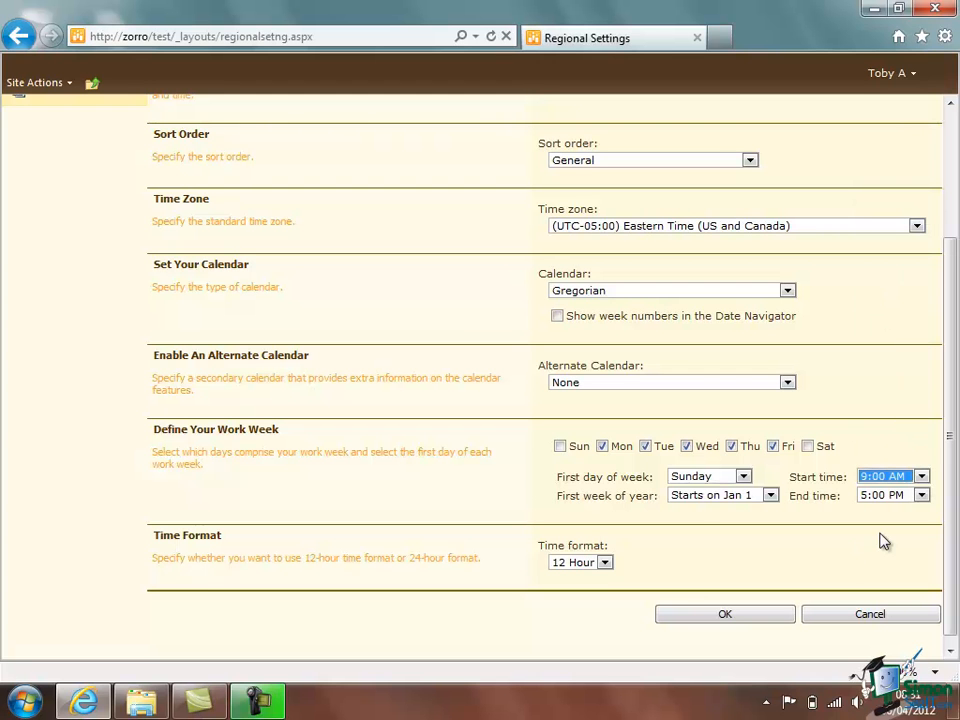
pyautogui.moveTo(784, 520)
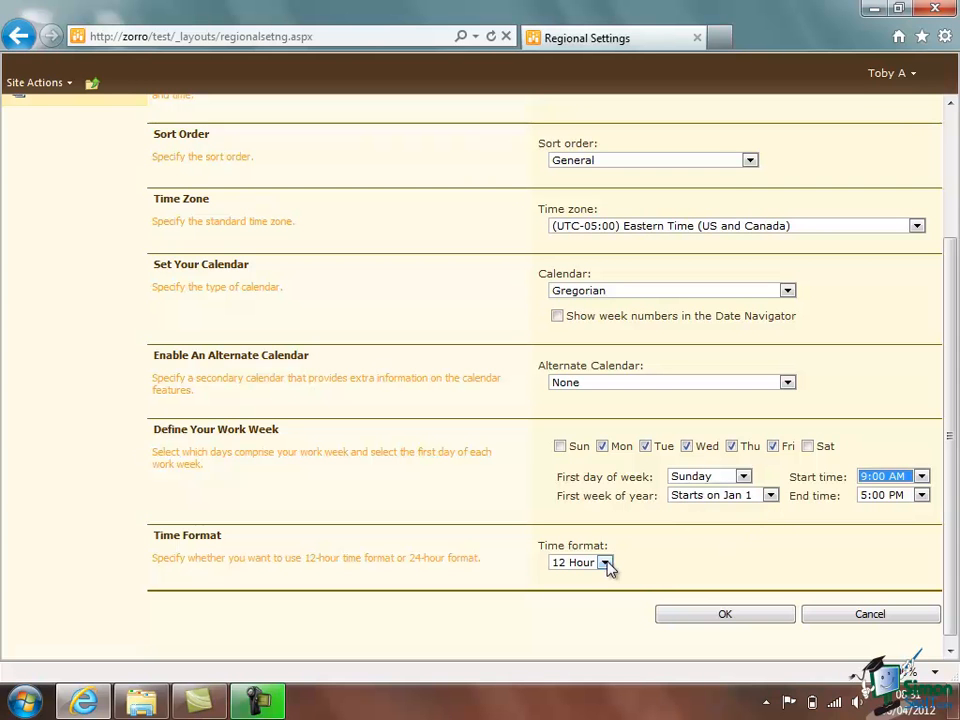
pyautogui.click(604, 562)
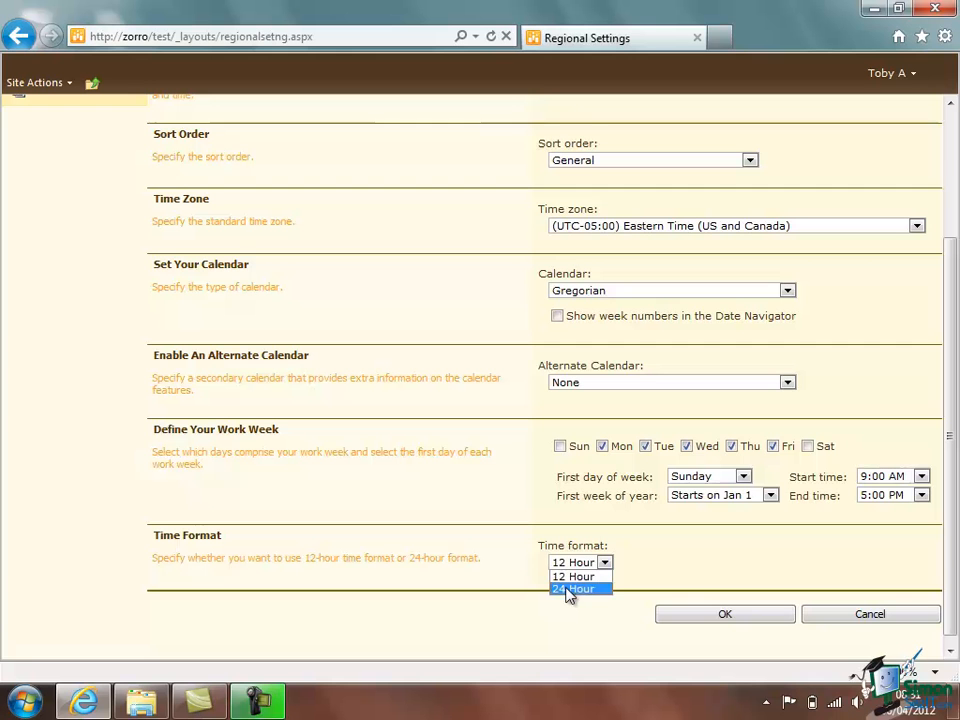
pyautogui.click(576, 588)
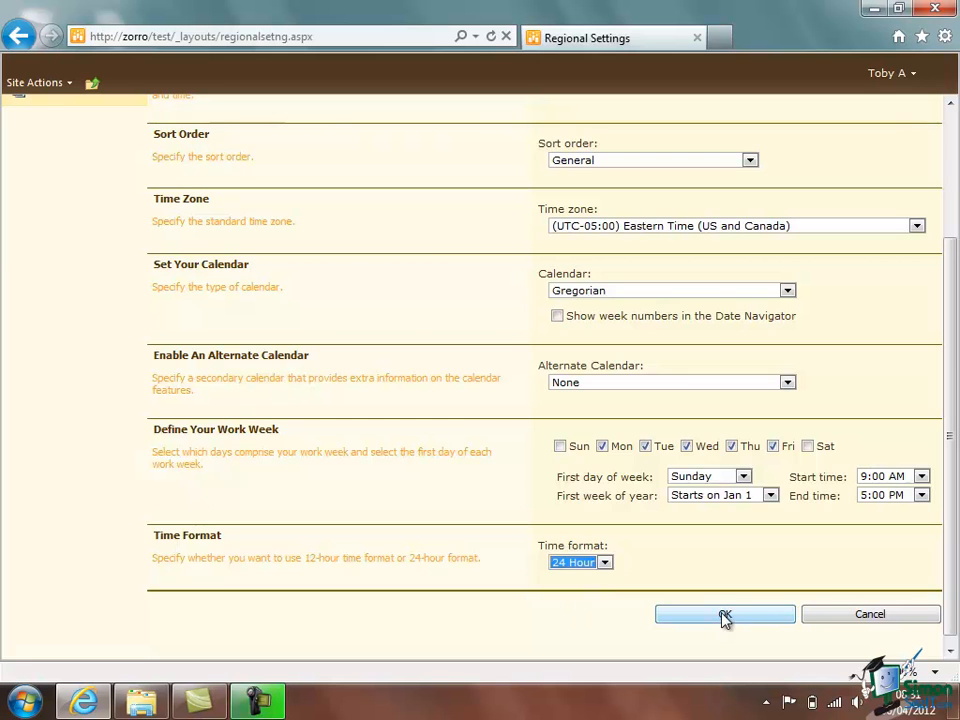
pyautogui.click(724, 612)
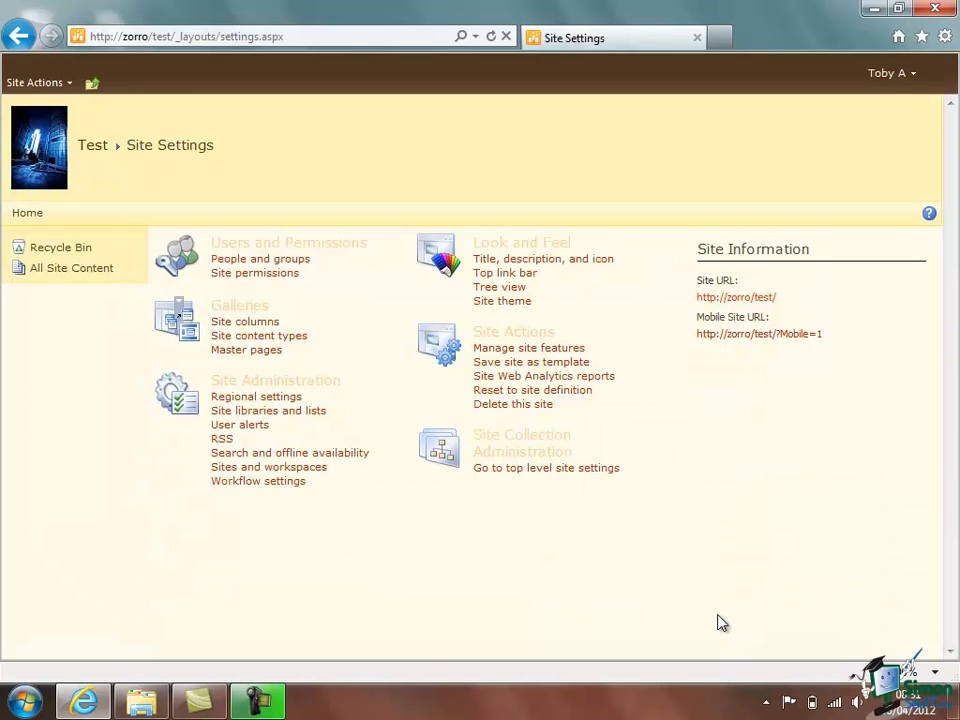
pyautogui.moveTo(716, 622)
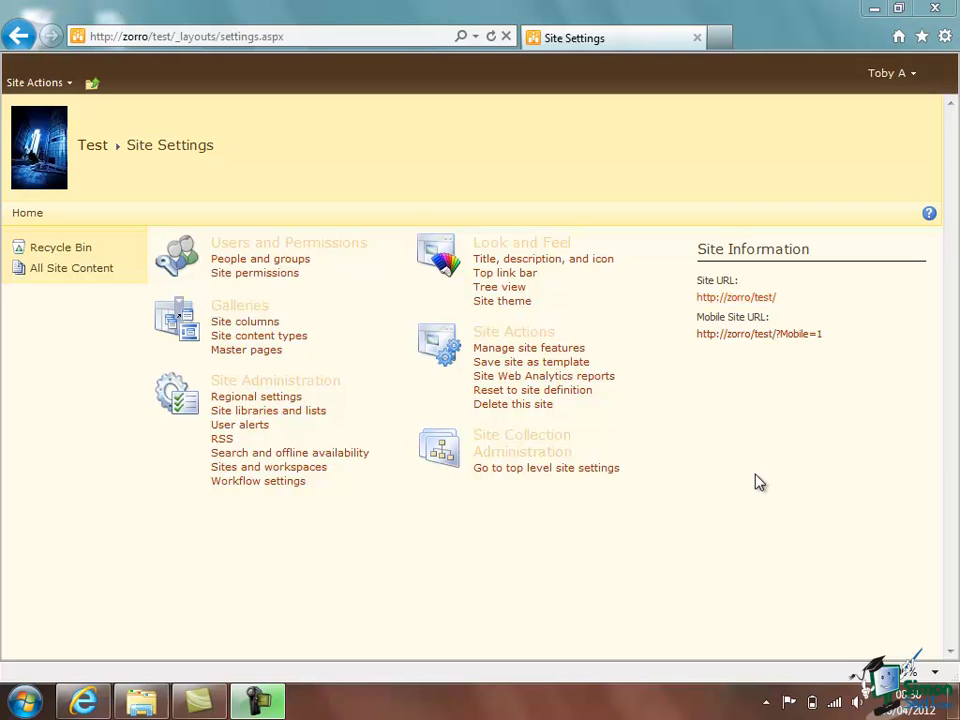
pyautogui.moveTo(698, 572)
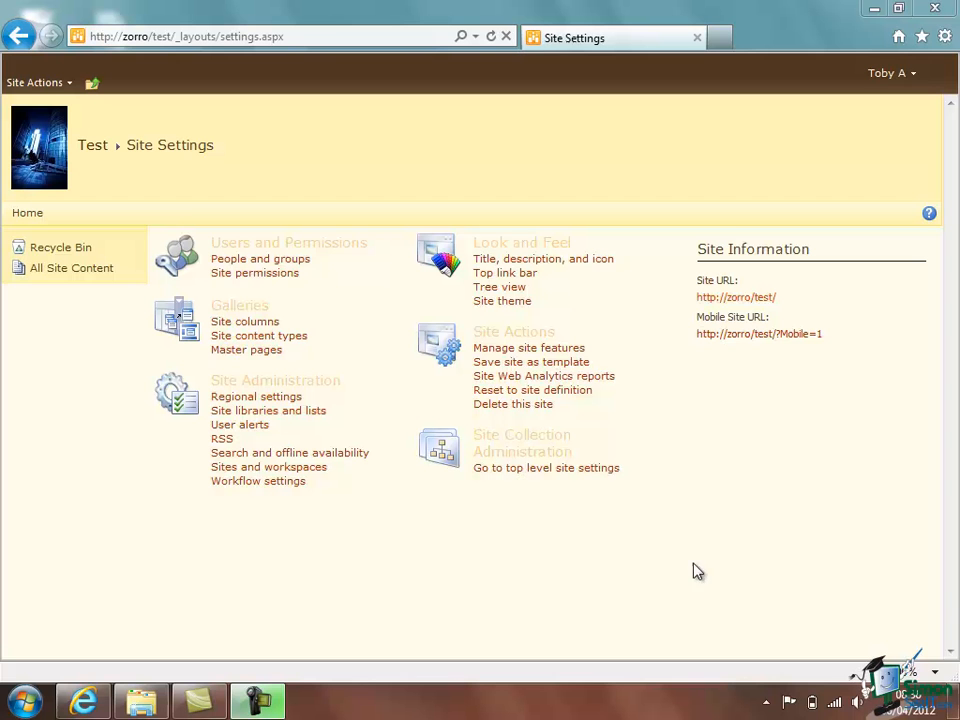
pyautogui.moveTo(714, 560)
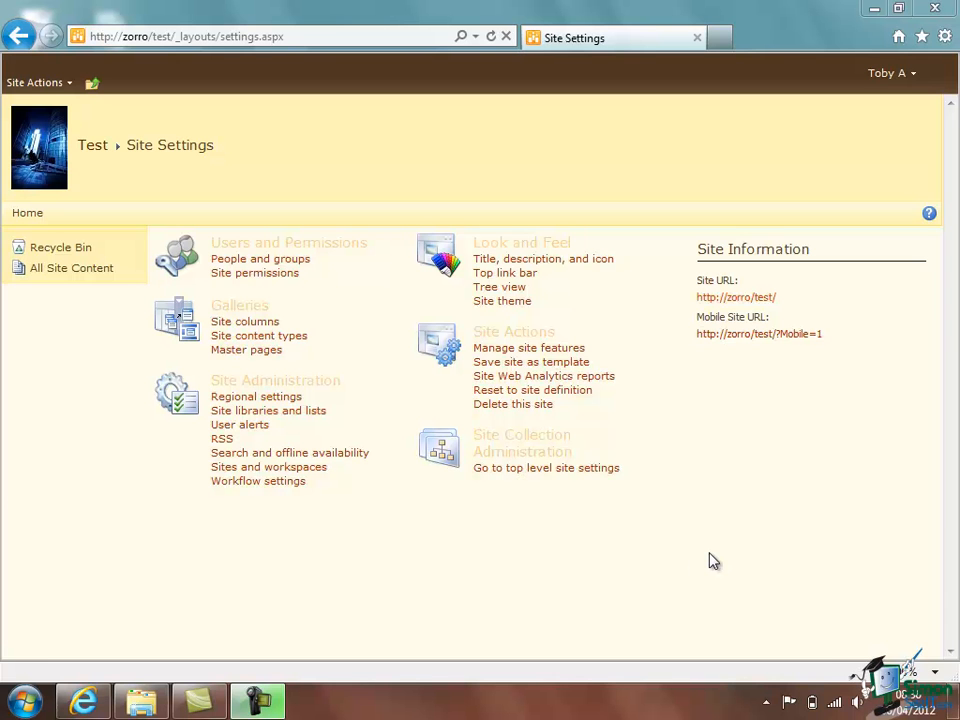
pyautogui.moveTo(210, 242)
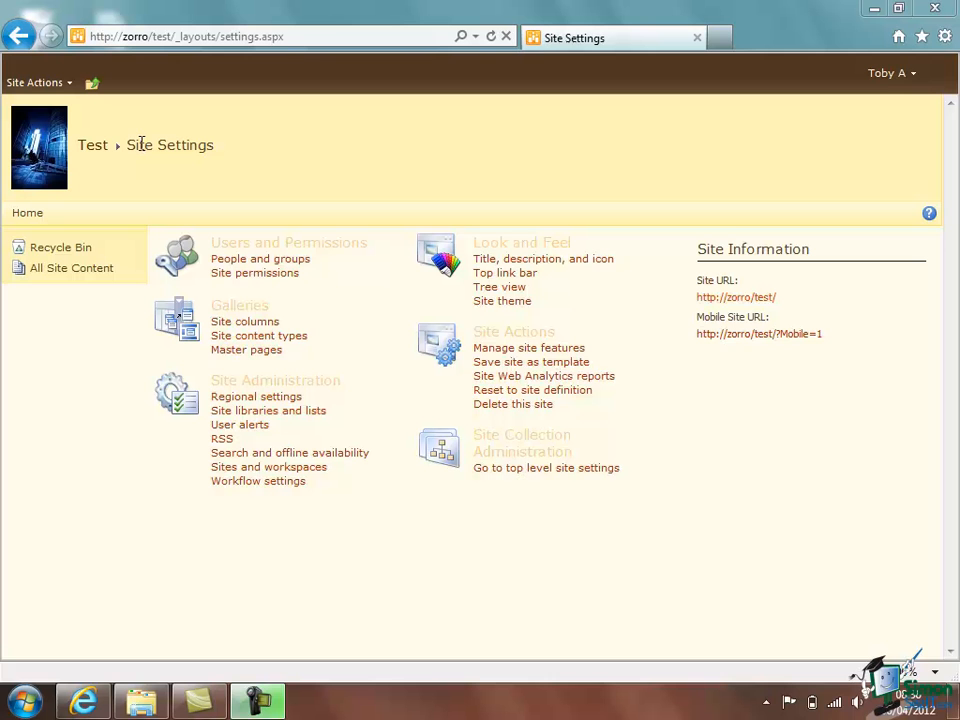
pyautogui.moveTo(92, 144)
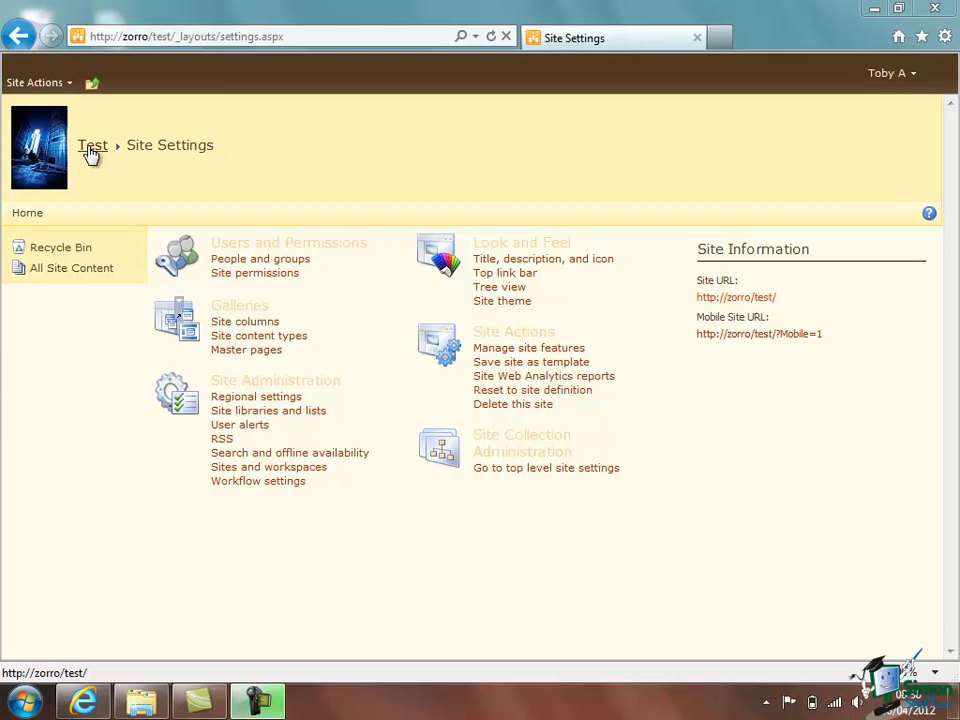
pyautogui.click(92, 144)
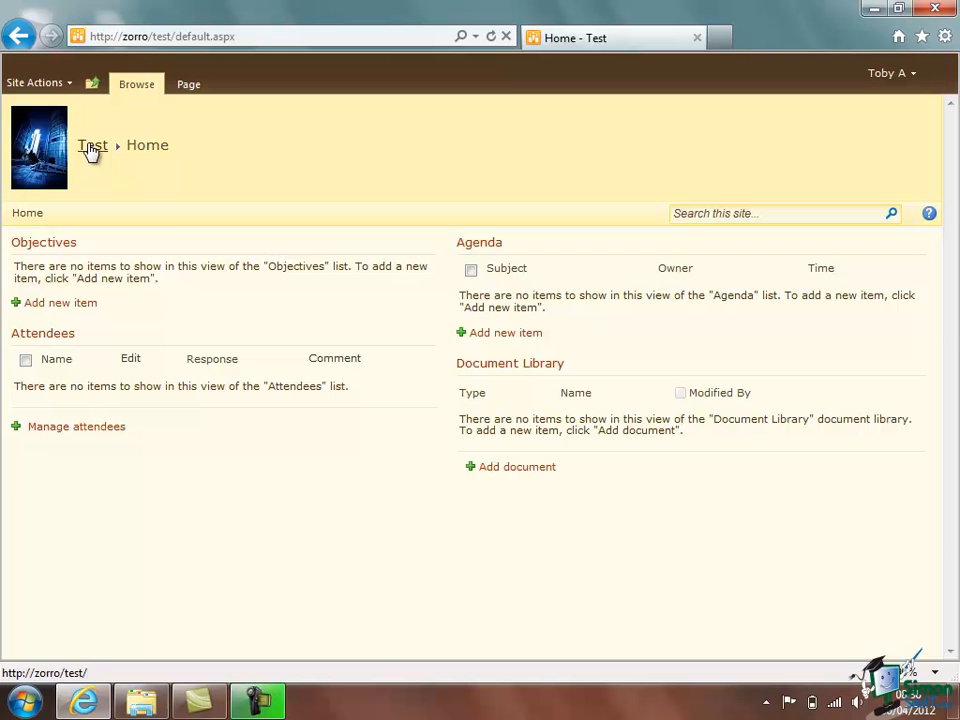
pyautogui.click(36, 82)
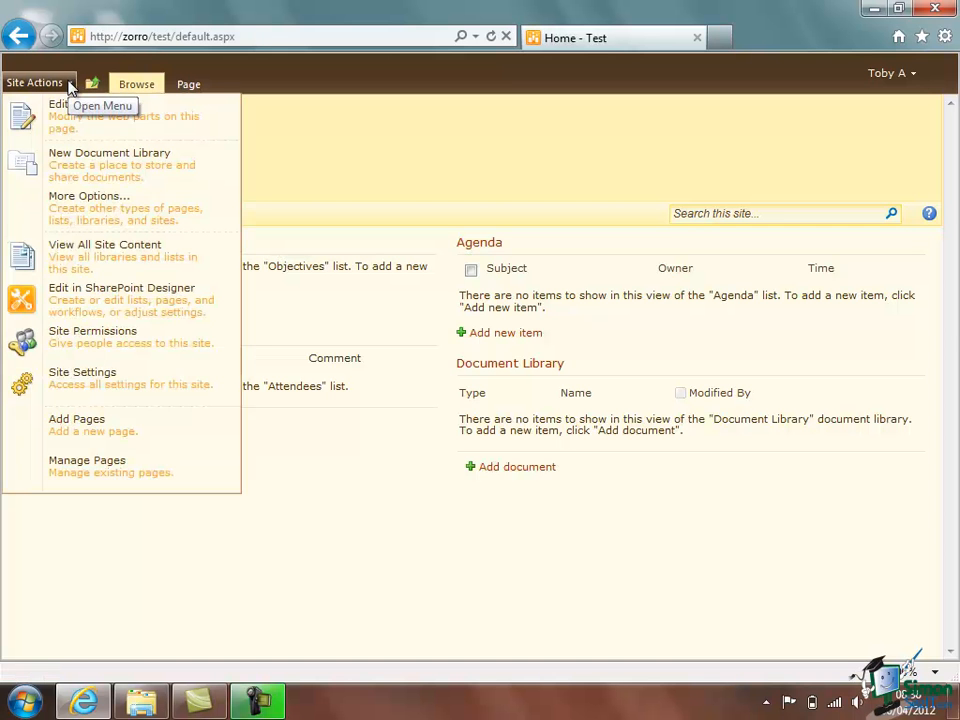
pyautogui.click(82, 370)
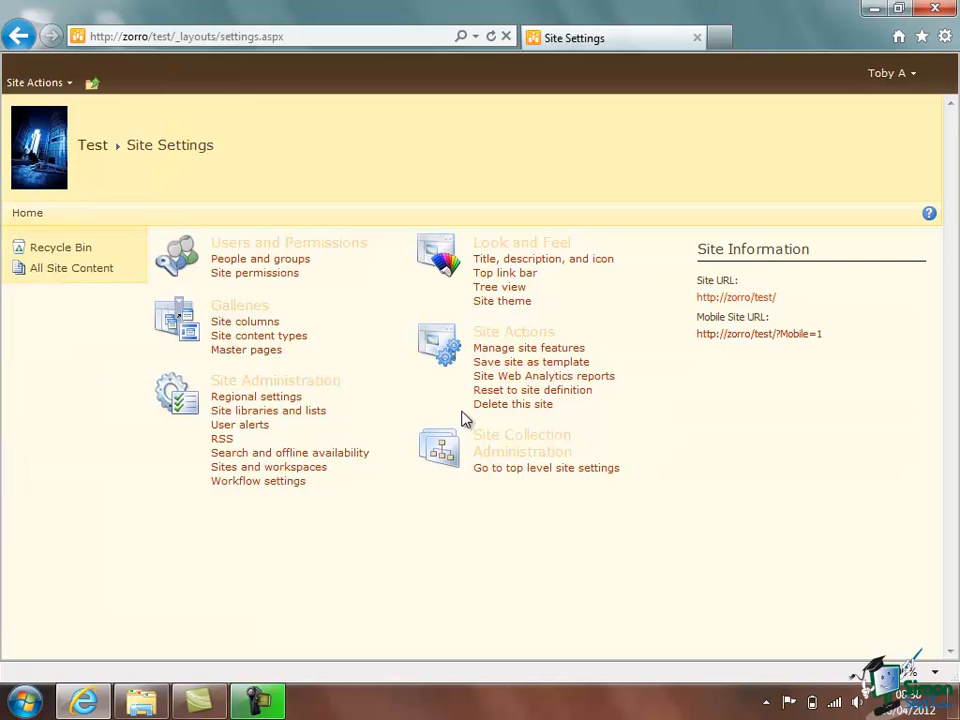
pyautogui.click(502, 300)
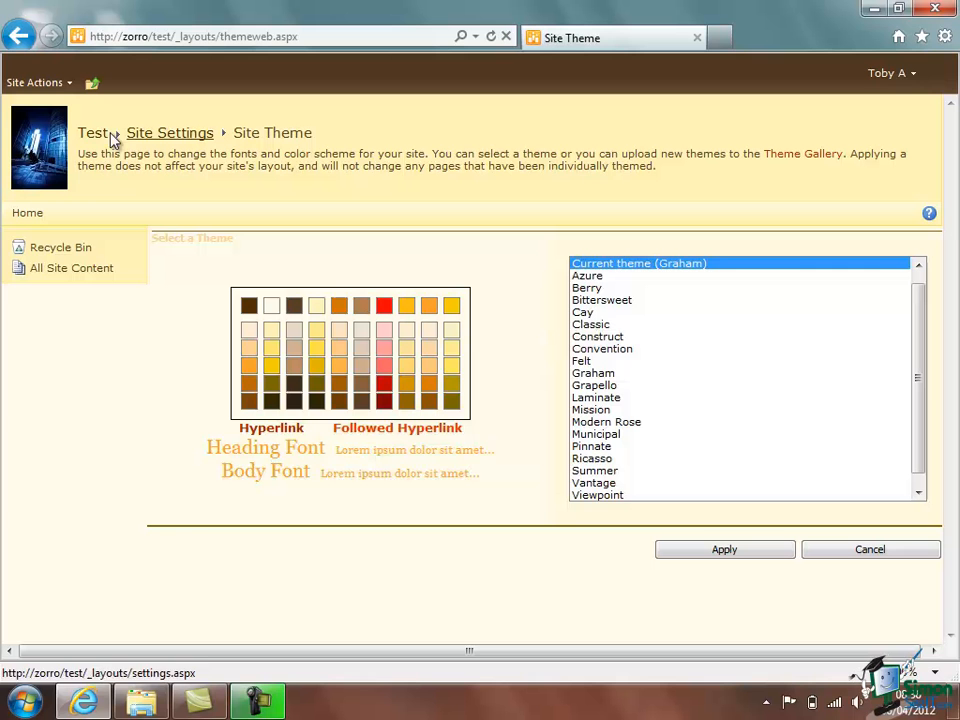
pyautogui.moveTo(484, 140)
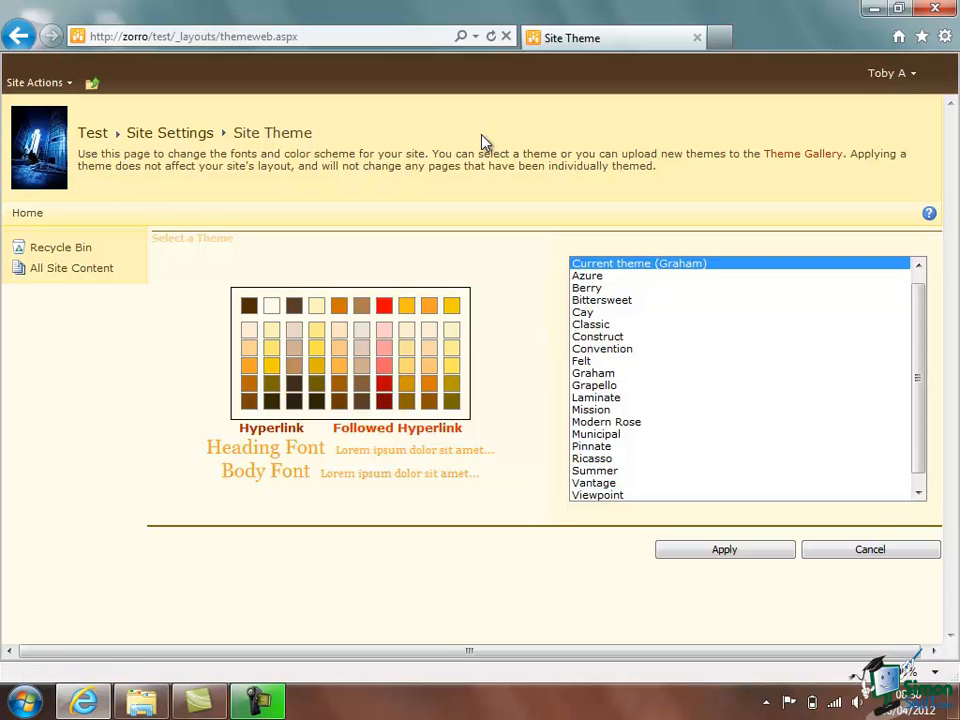
pyautogui.moveTo(168, 132)
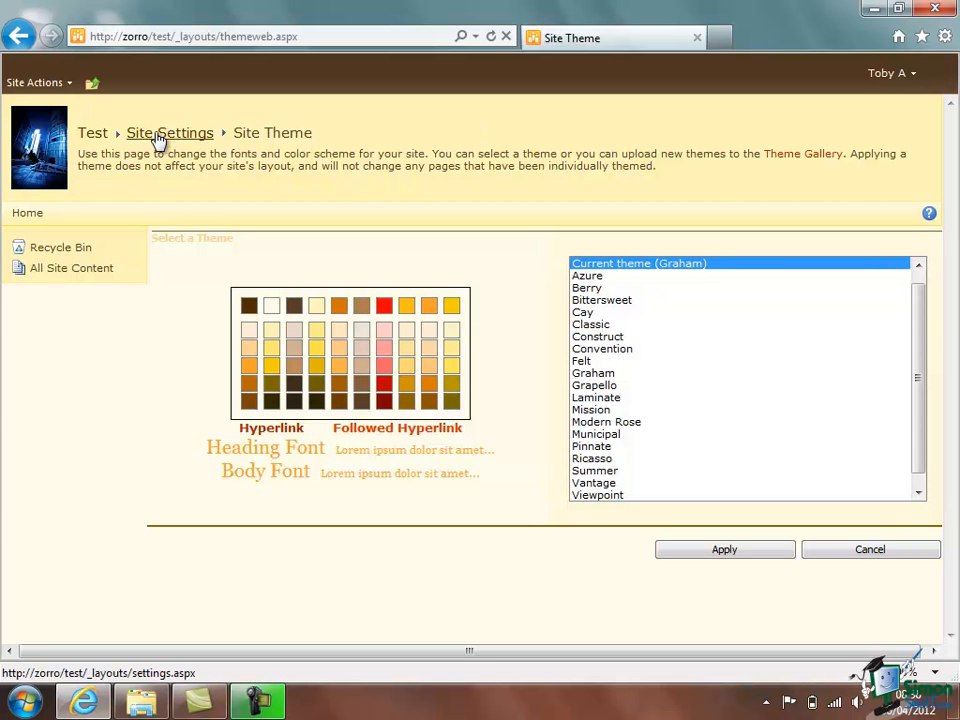
pyautogui.click(168, 132)
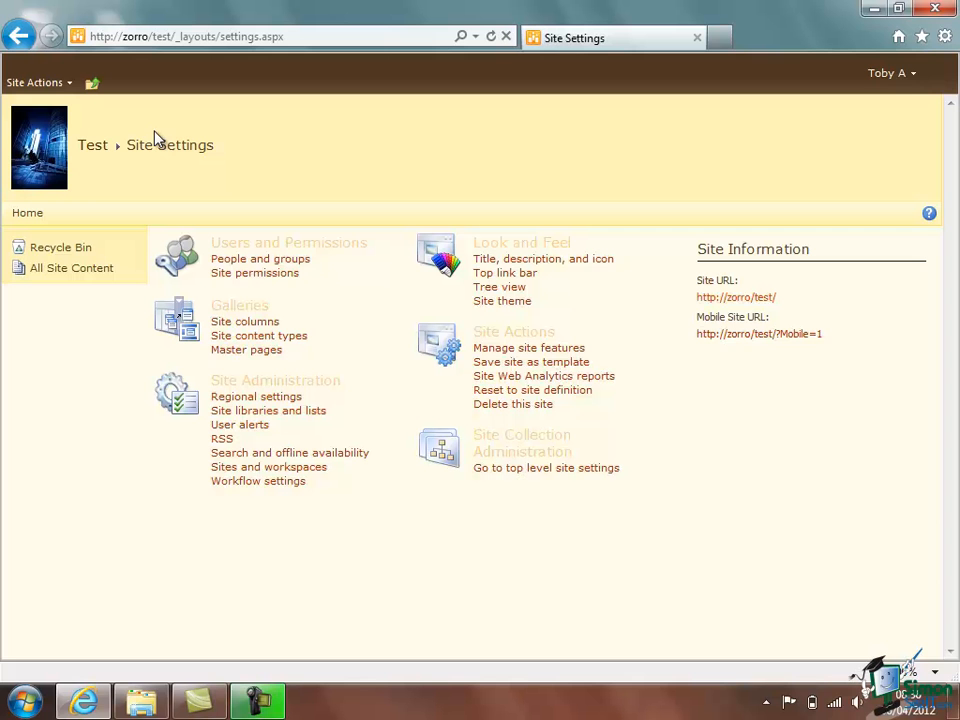
pyautogui.moveTo(528, 380)
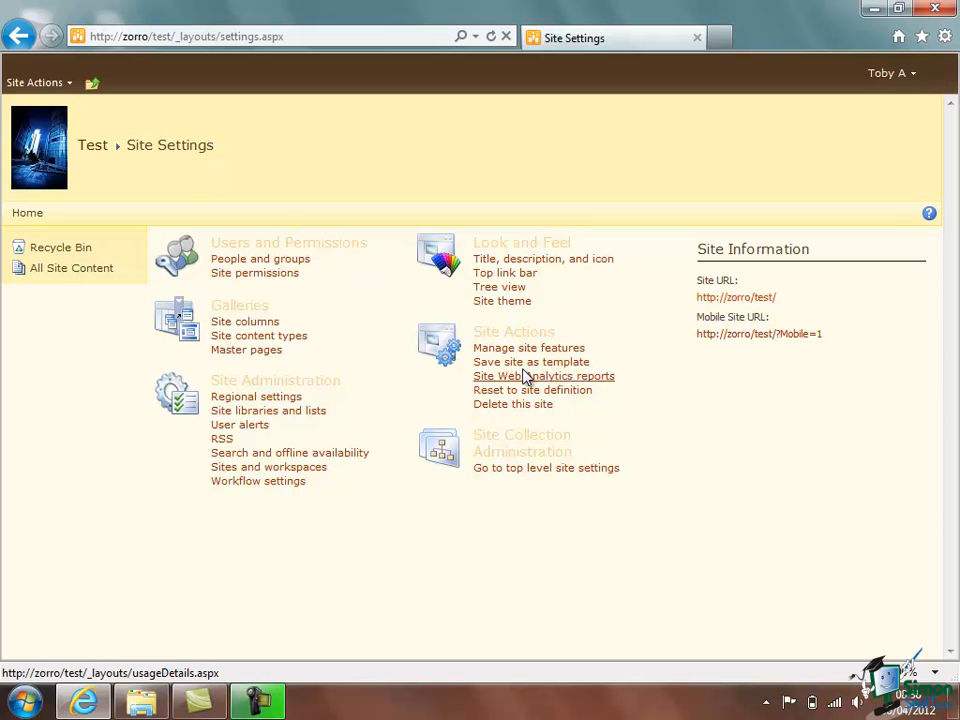
pyautogui.moveTo(530, 360)
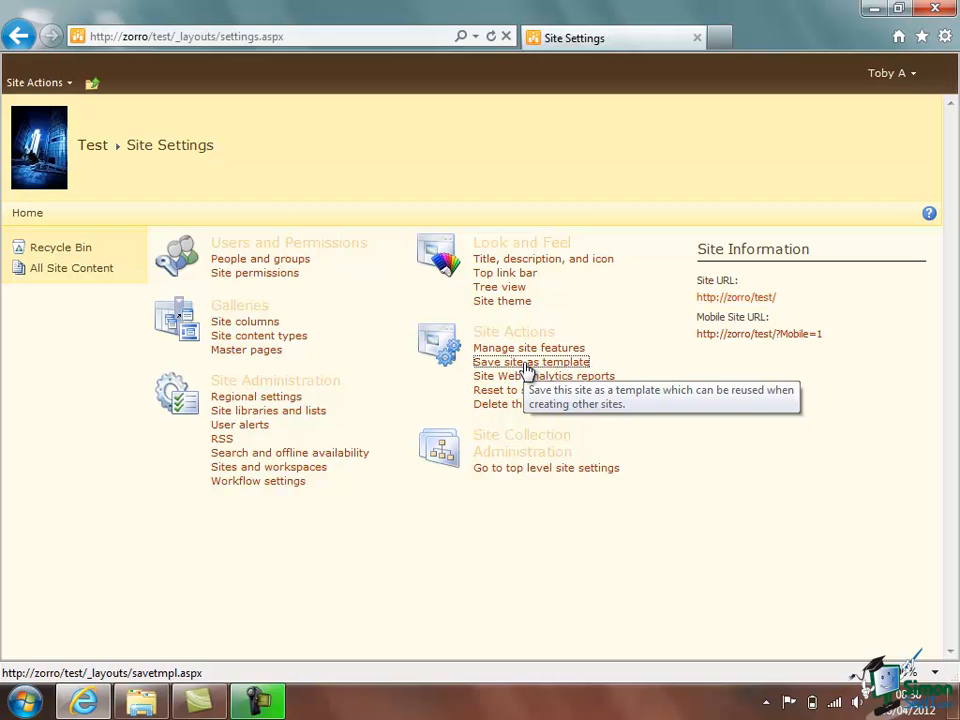
# - Begin saving the site as a template with file name TestTe and template name TestTemplat
pyautogui.click(530, 360)
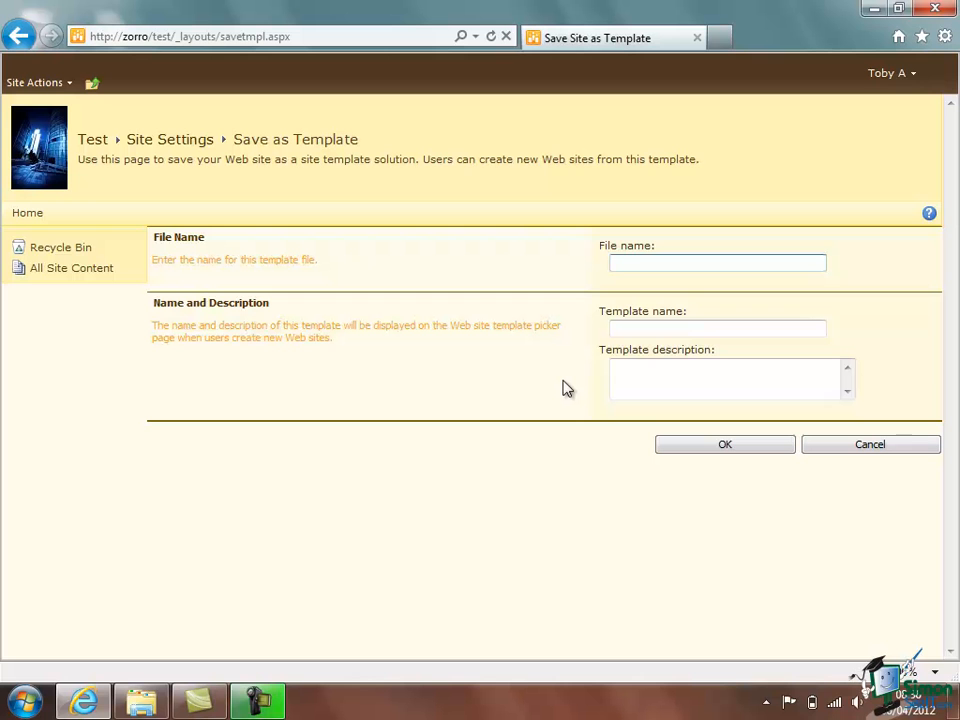
pyautogui.write('T')
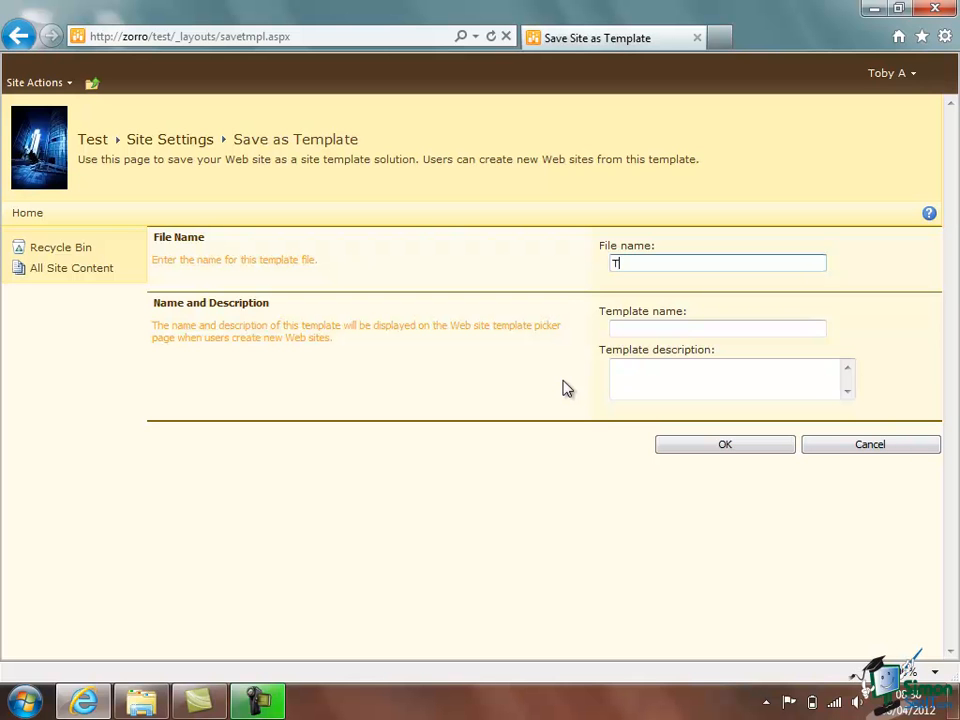
pyautogui.write('estTemplate')
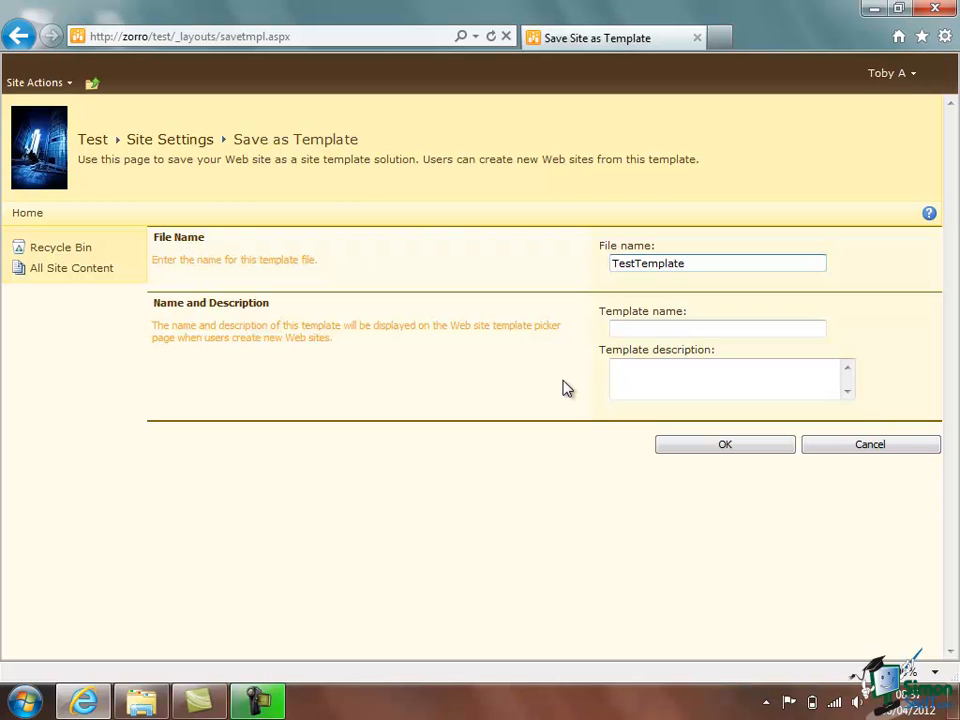
pyautogui.click(716, 328)
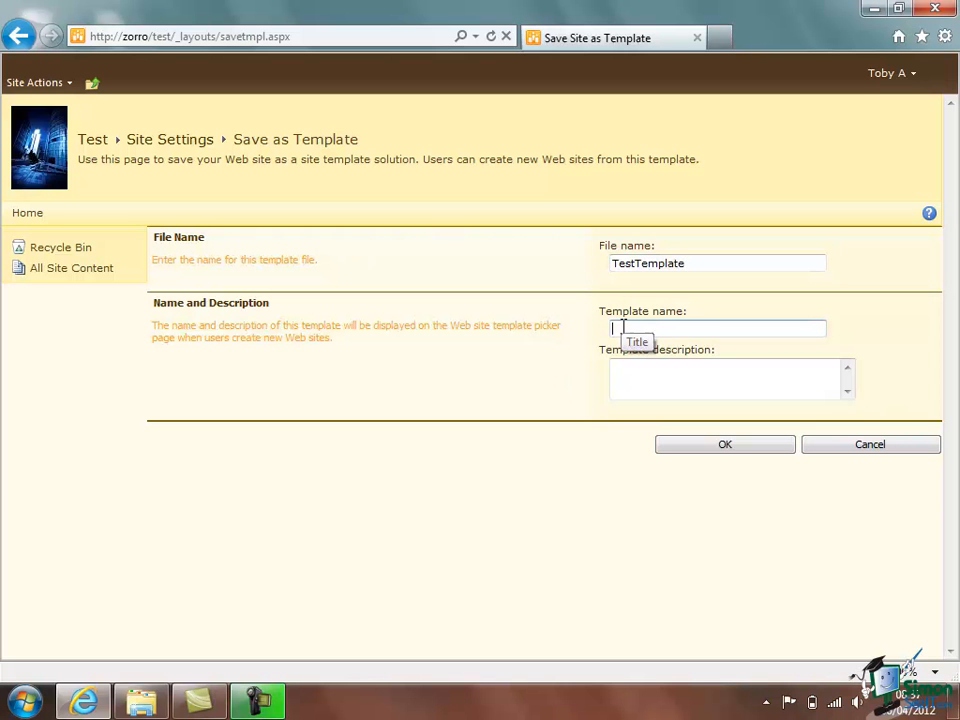
pyautogui.write('Test')
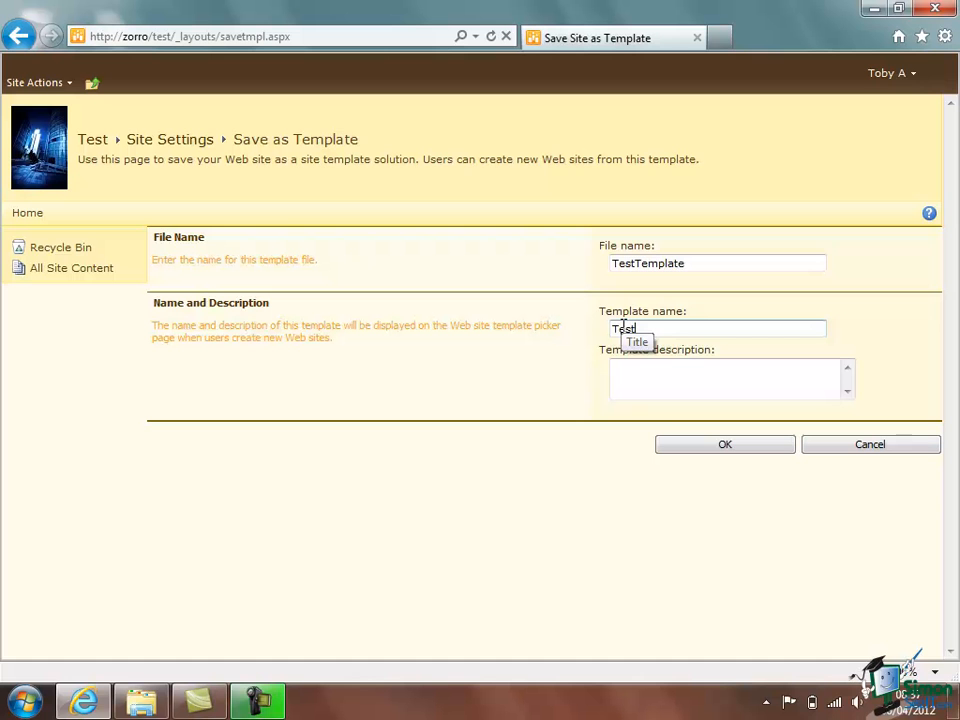
pyautogui.write('Templat')
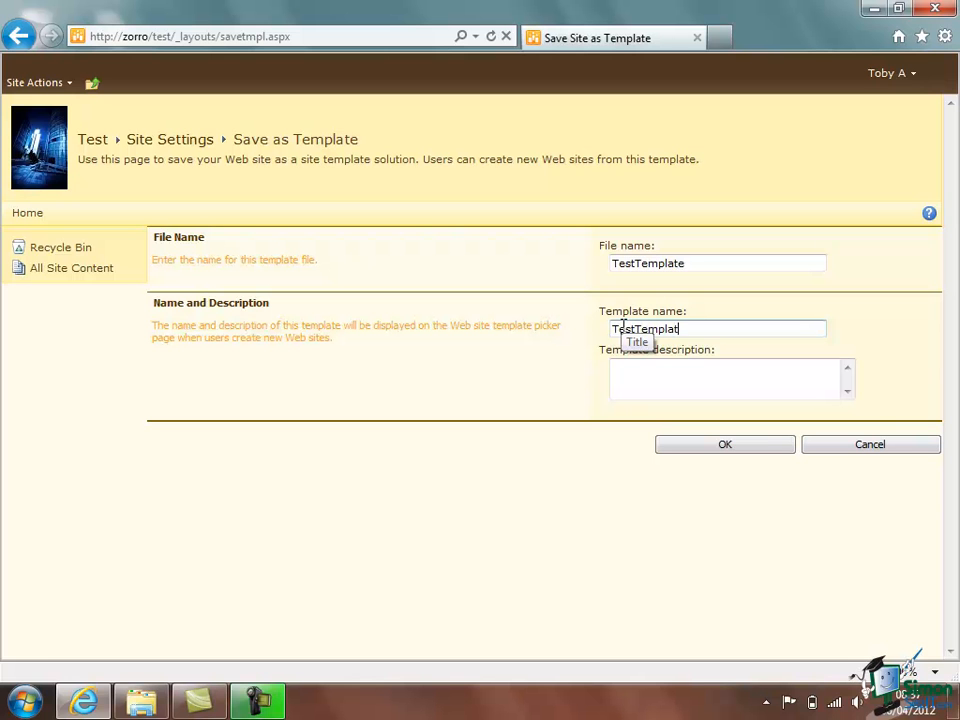
# - Give the template the description 'Can be deleted' and submit it to the solutions gallery
pyautogui.click(720, 378)
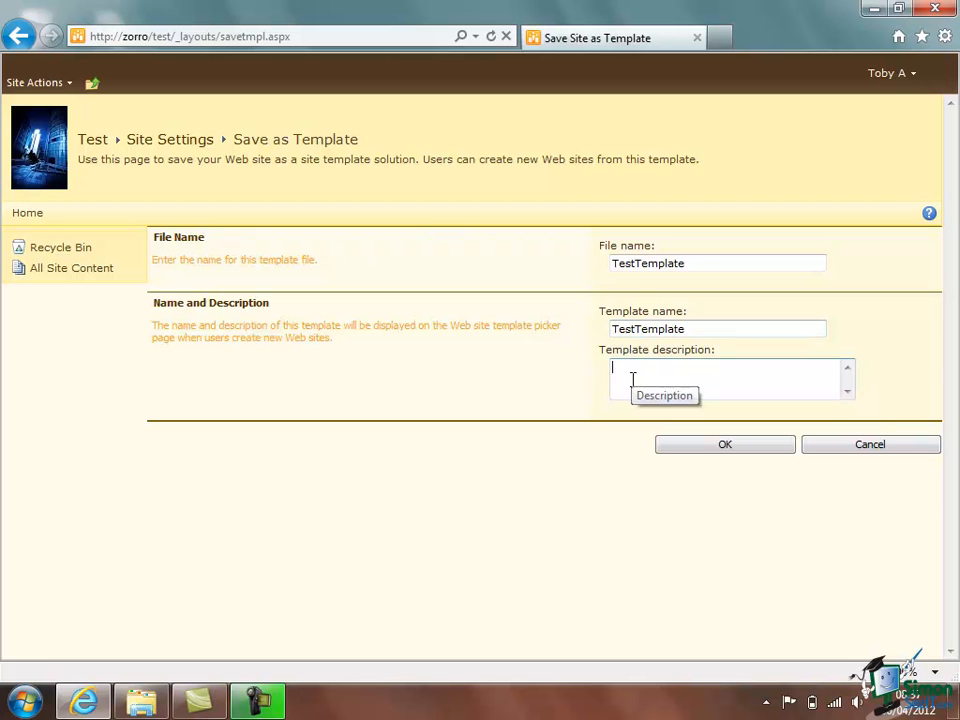
pyautogui.write('Can be')
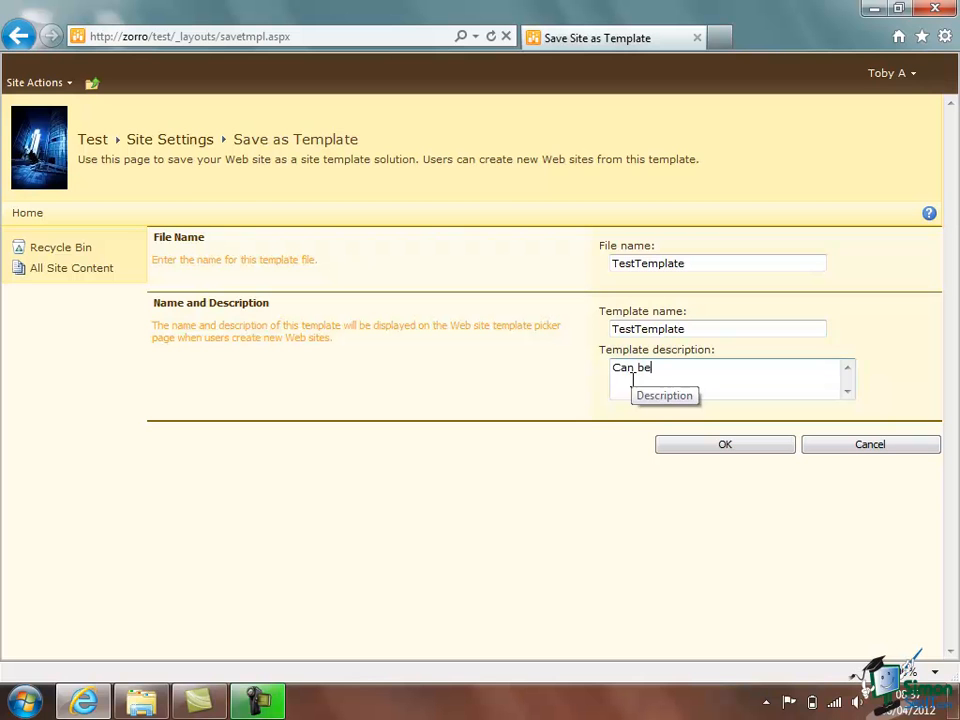
pyautogui.write('deleted')
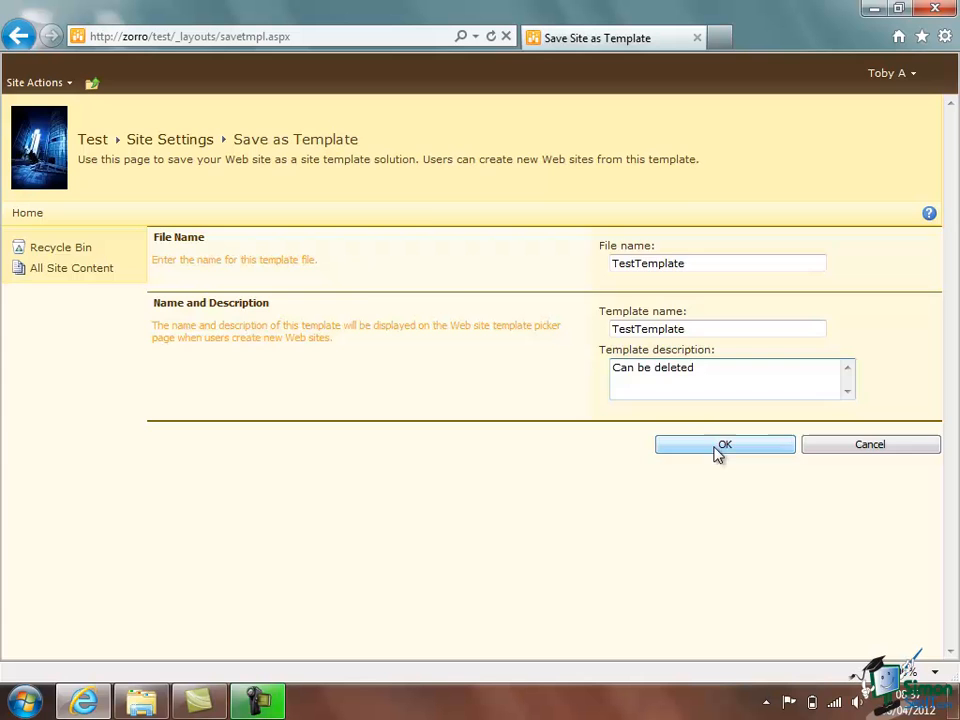
pyautogui.click(724, 444)
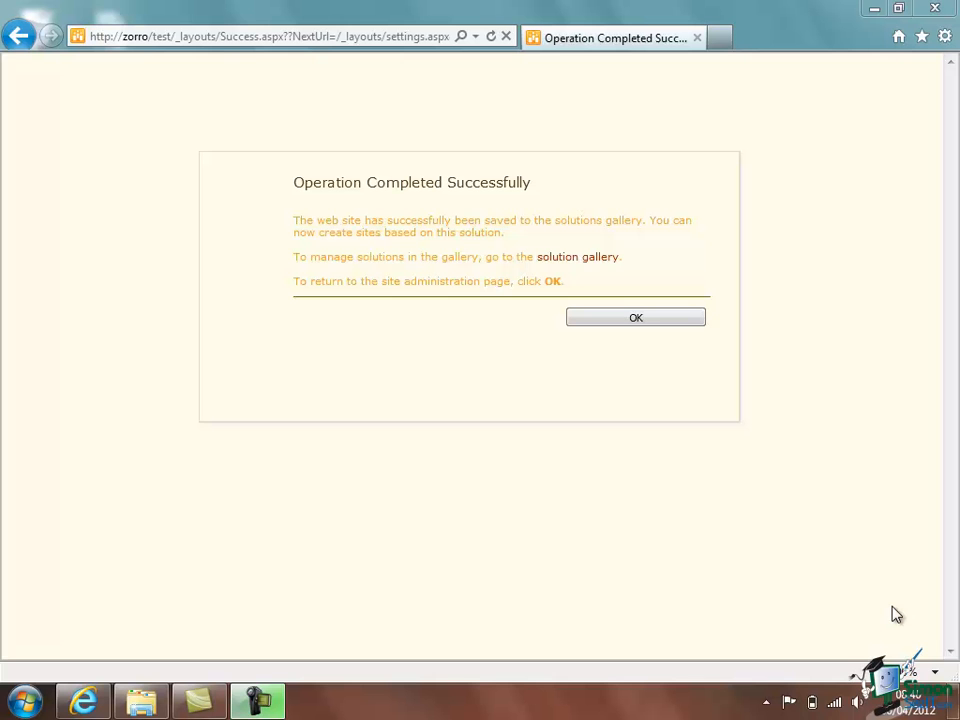
pyautogui.moveTo(508, 402)
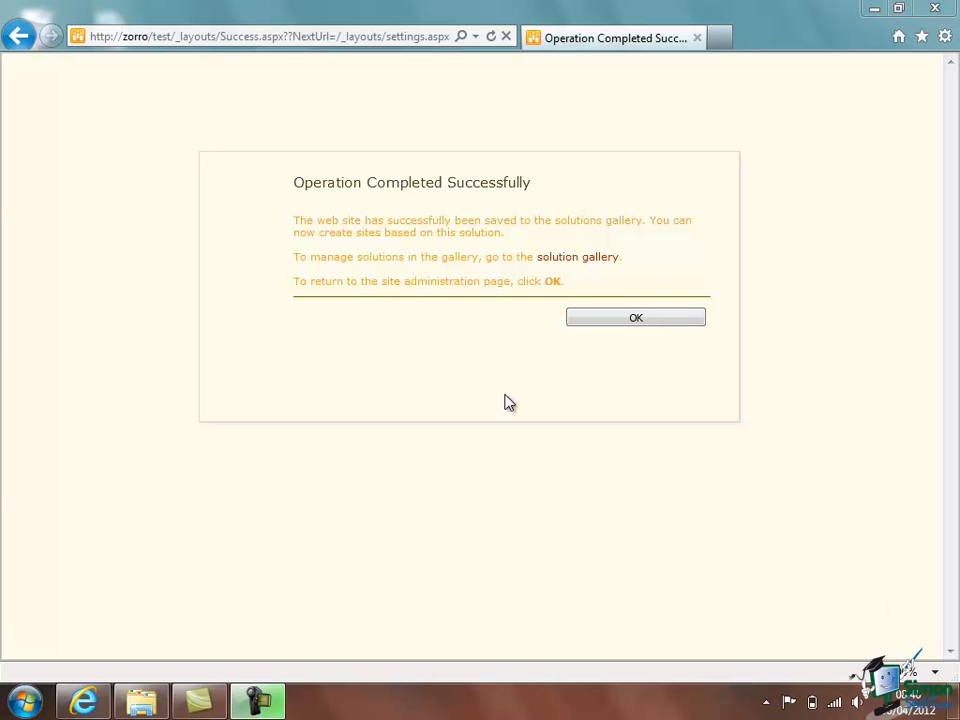
pyautogui.moveTo(452, 352)
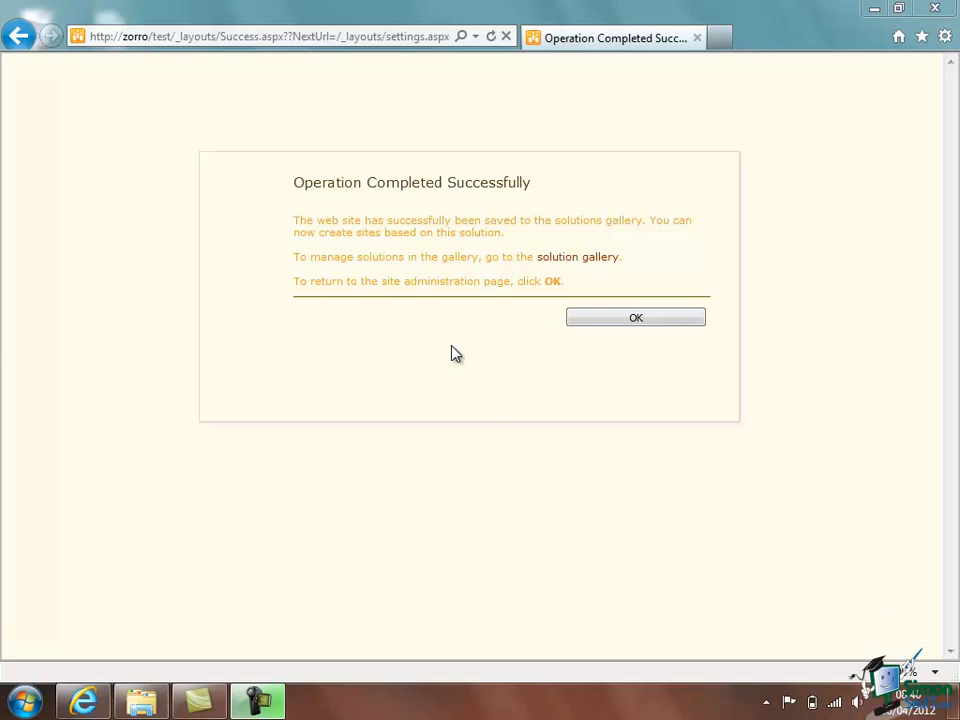